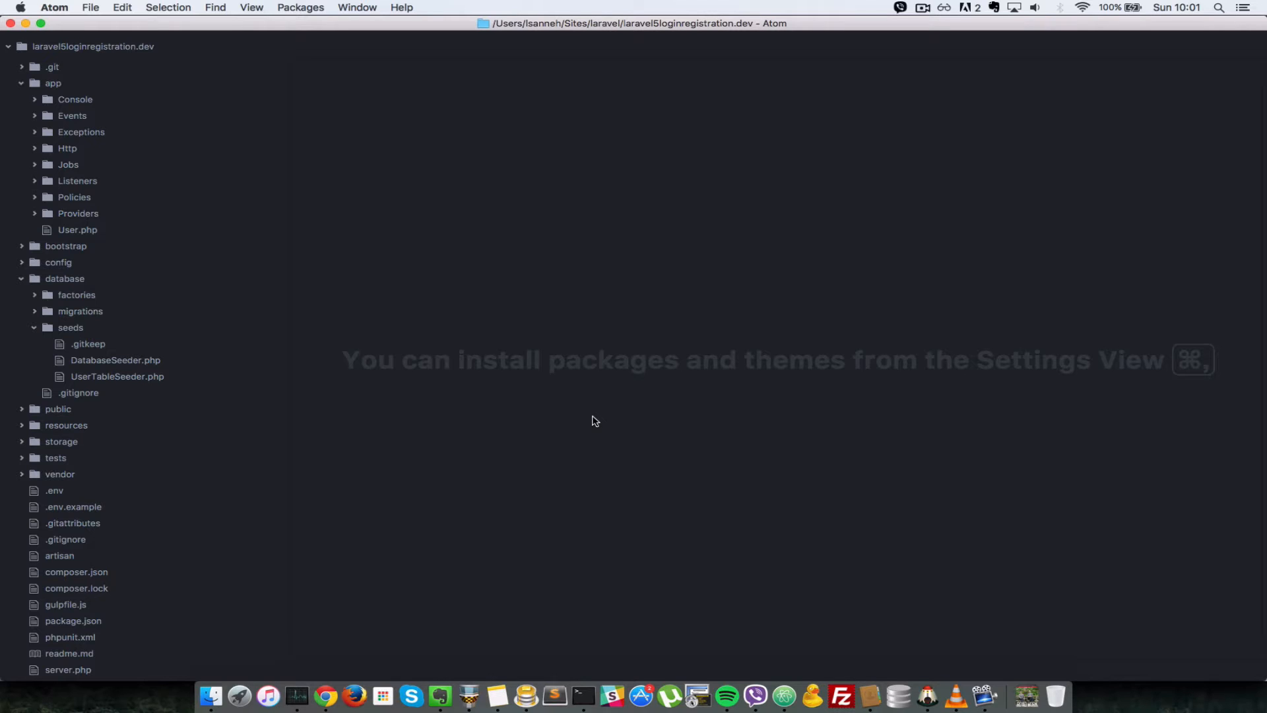
pyautogui.moveTo(89, 289)
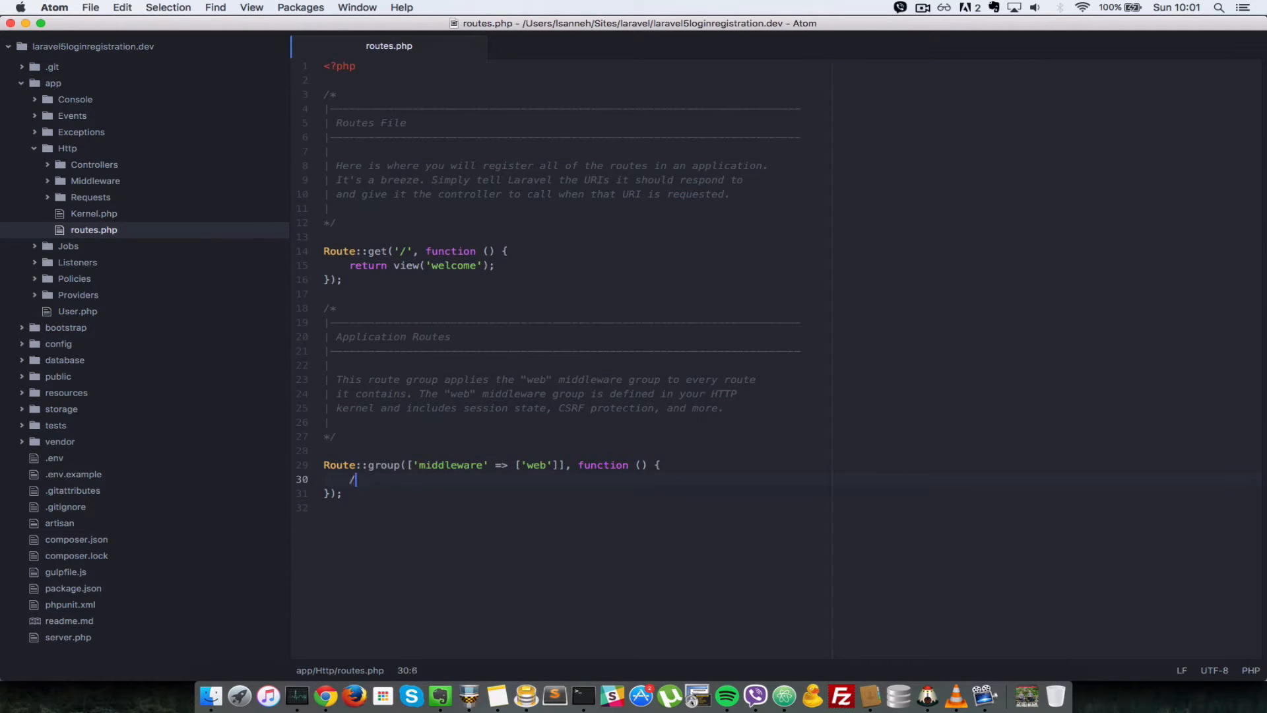
# Step: Start a Route::get('/login', ...) entry with the route name 'as' => 'login'
pyautogui.write('Route')
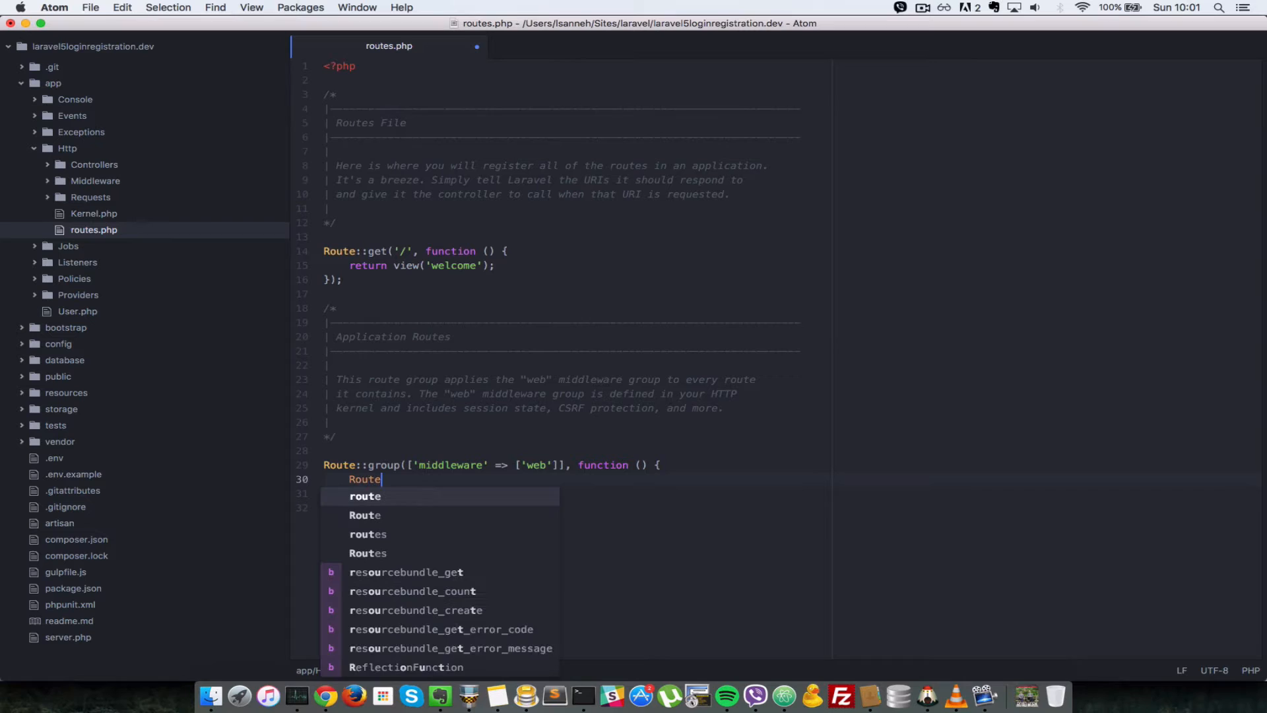
pyautogui.write('::')
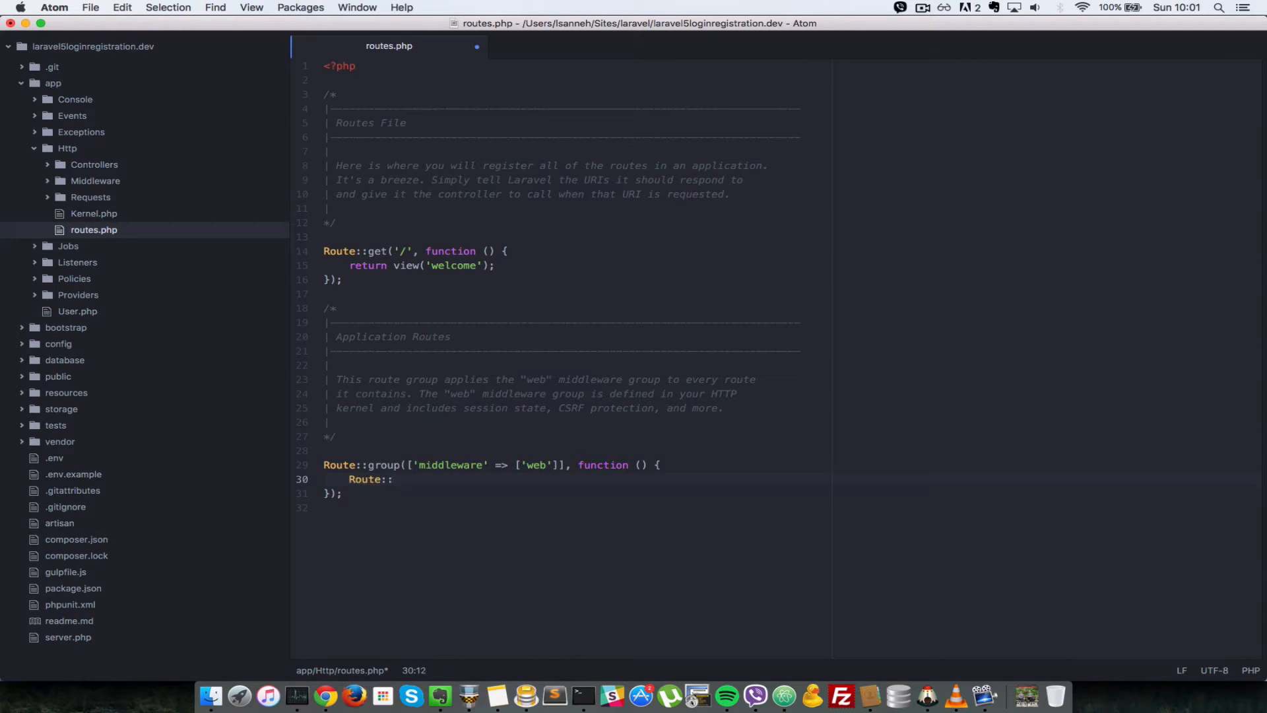
pyautogui.write('get()')
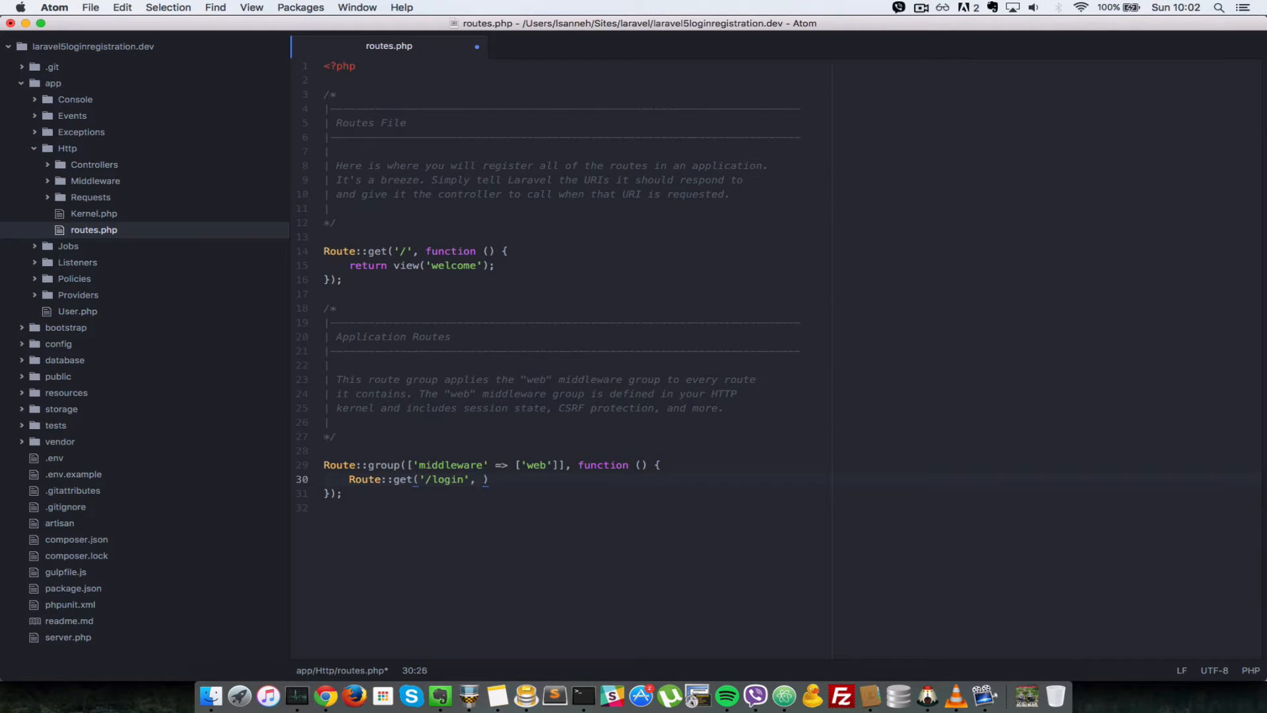
pyautogui.write("['as']")
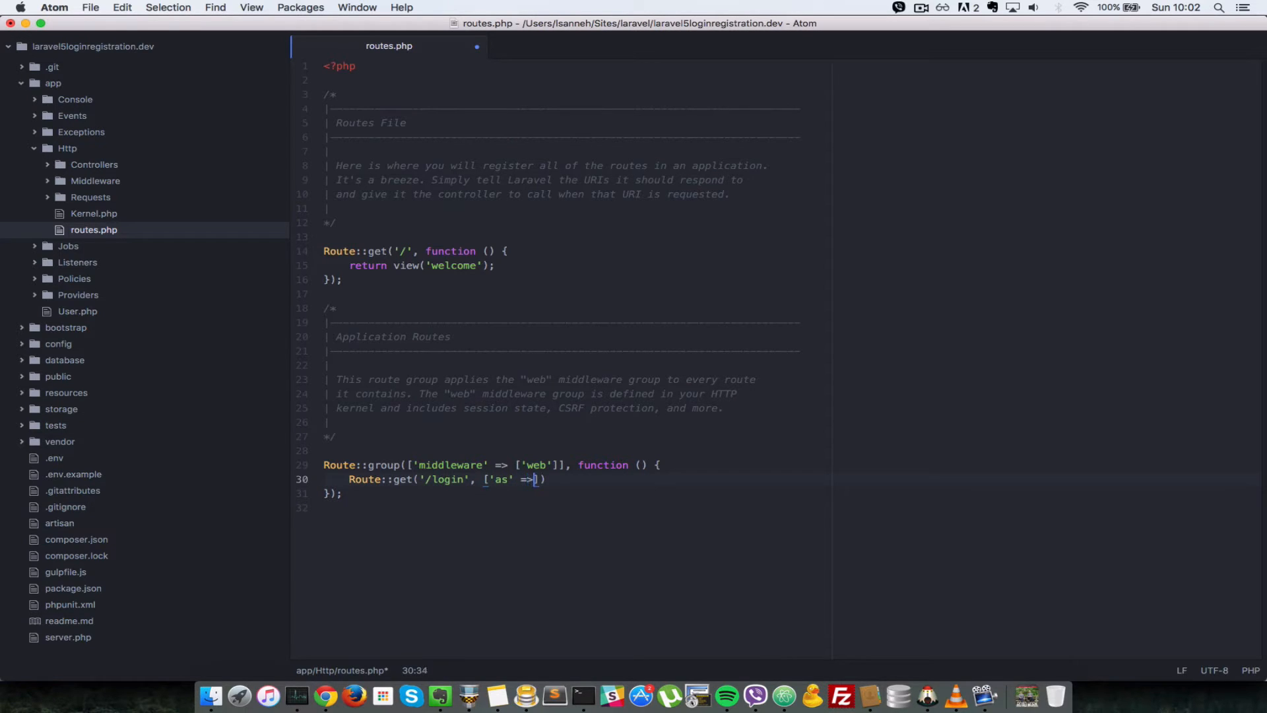
pyautogui.write("'")
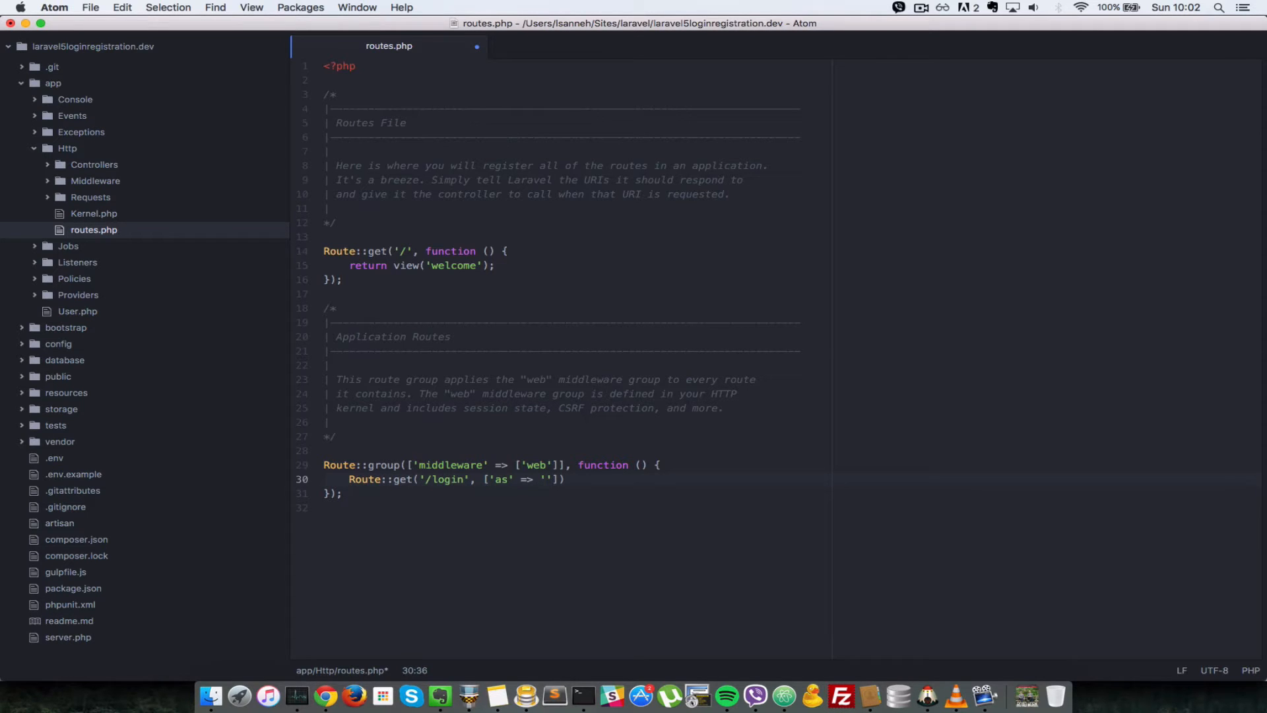
pyautogui.write('login')
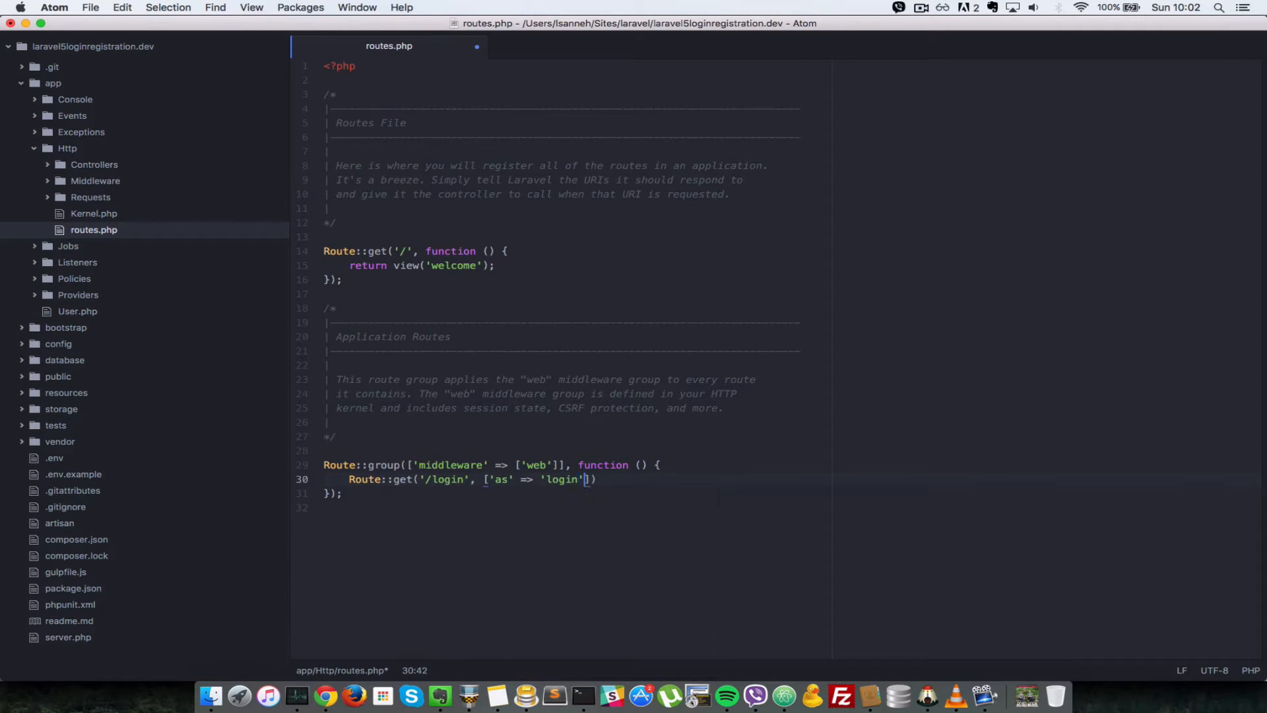
pyautogui.write(',')
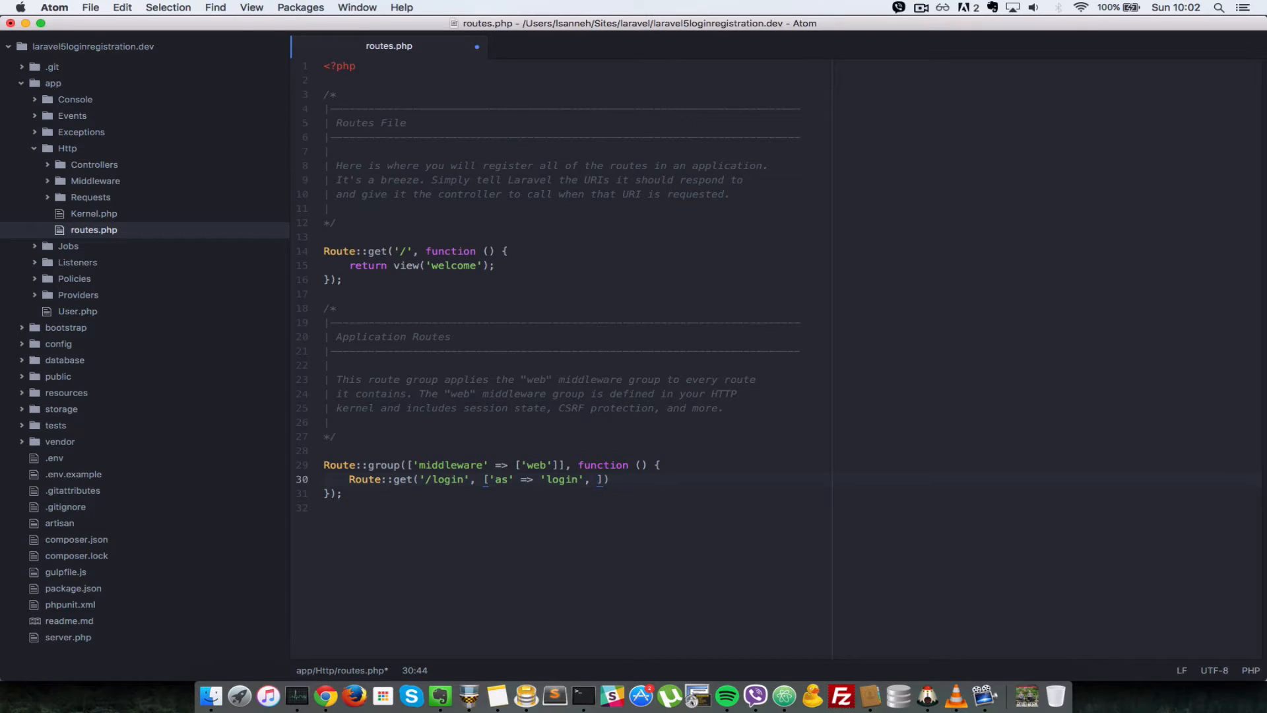
# Step: Complete the route with 'uses' => 'AuthController@login'
pyautogui.write("'uses' =>")
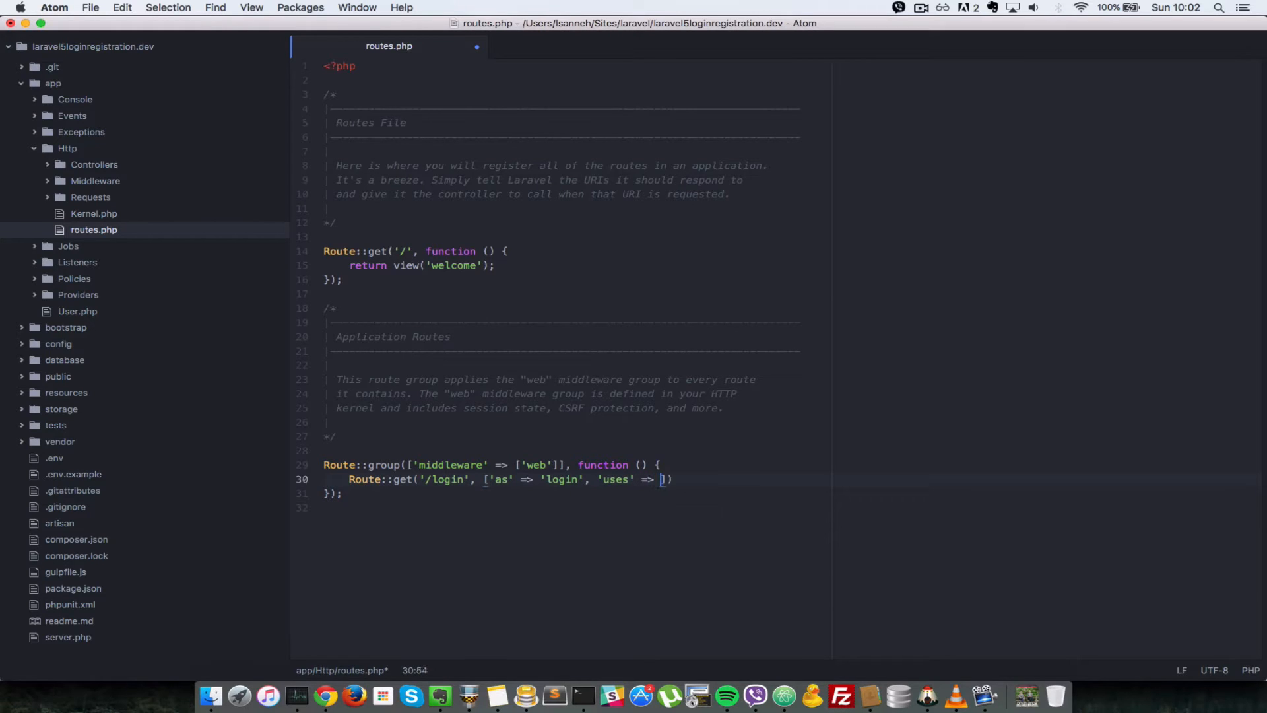
pyautogui.write("''")
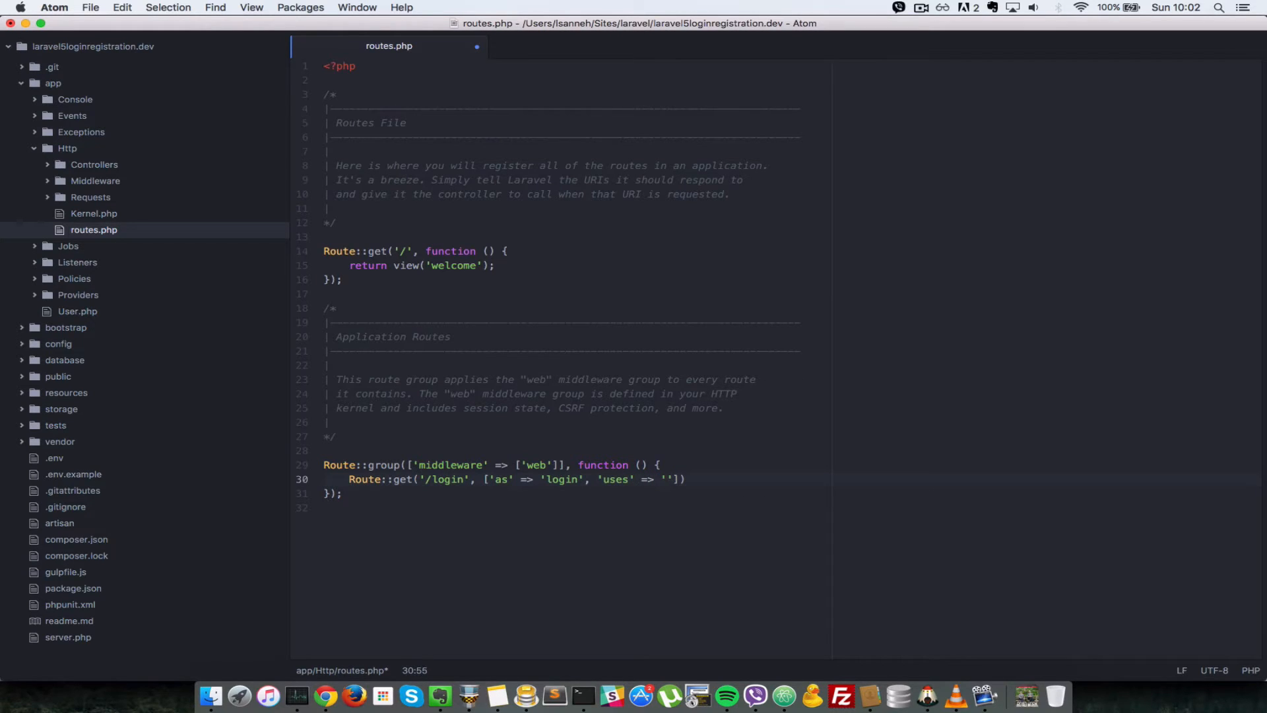
pyautogui.write('AuthController@l')
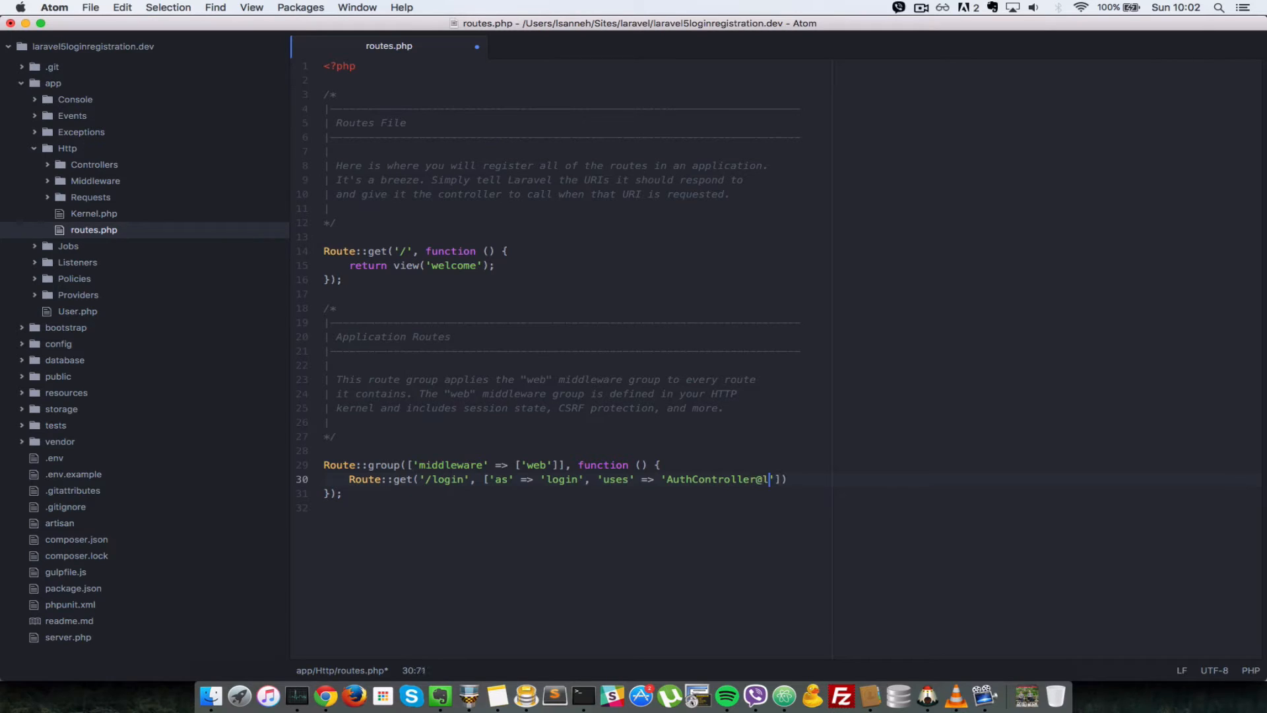
pyautogui.write('ogin')
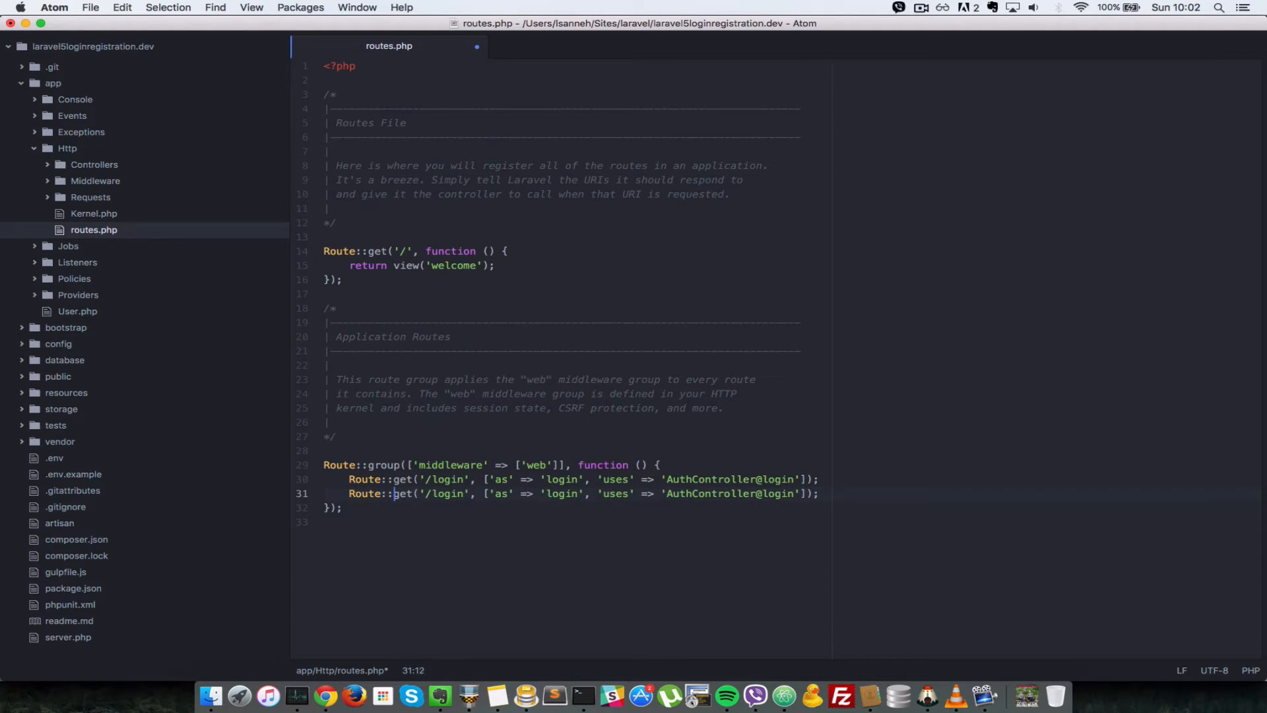
# Step: Change the duplicated route to /handleLogin named handleLogin using AuthController@handleLogin, and save routes.php
pyautogui.doubleClick(447, 494)
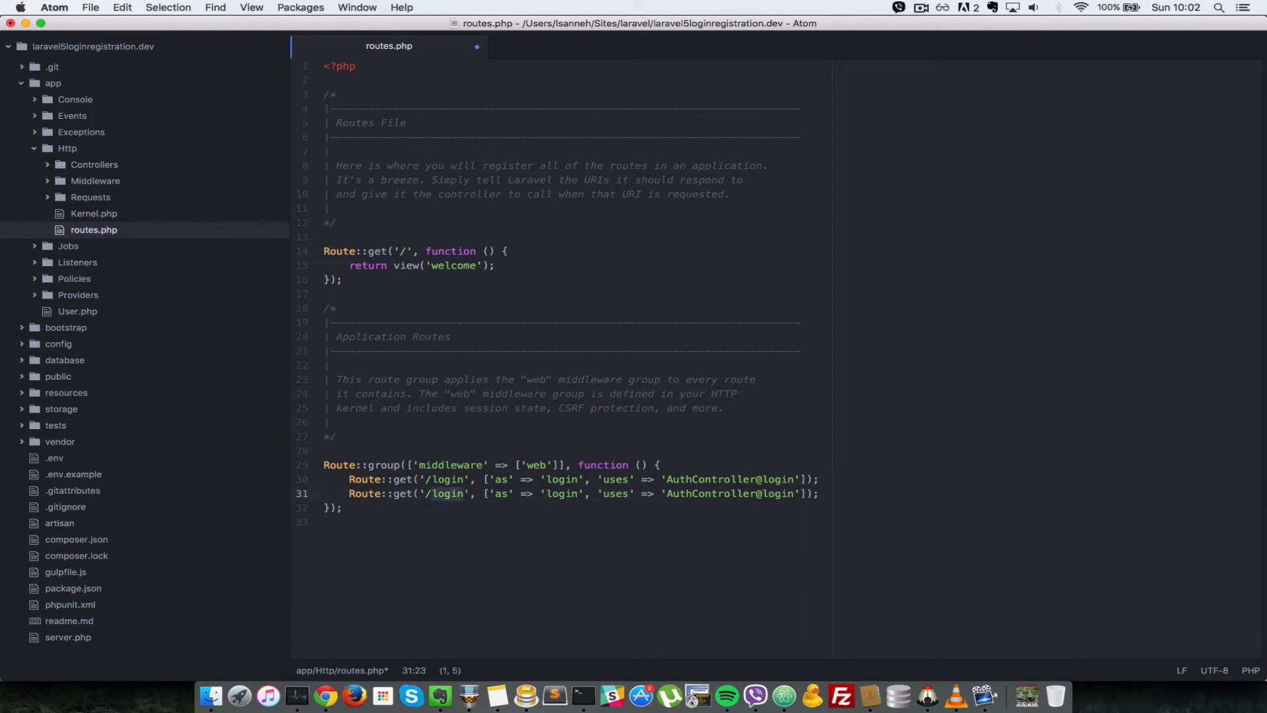
pyautogui.write('handleLo')
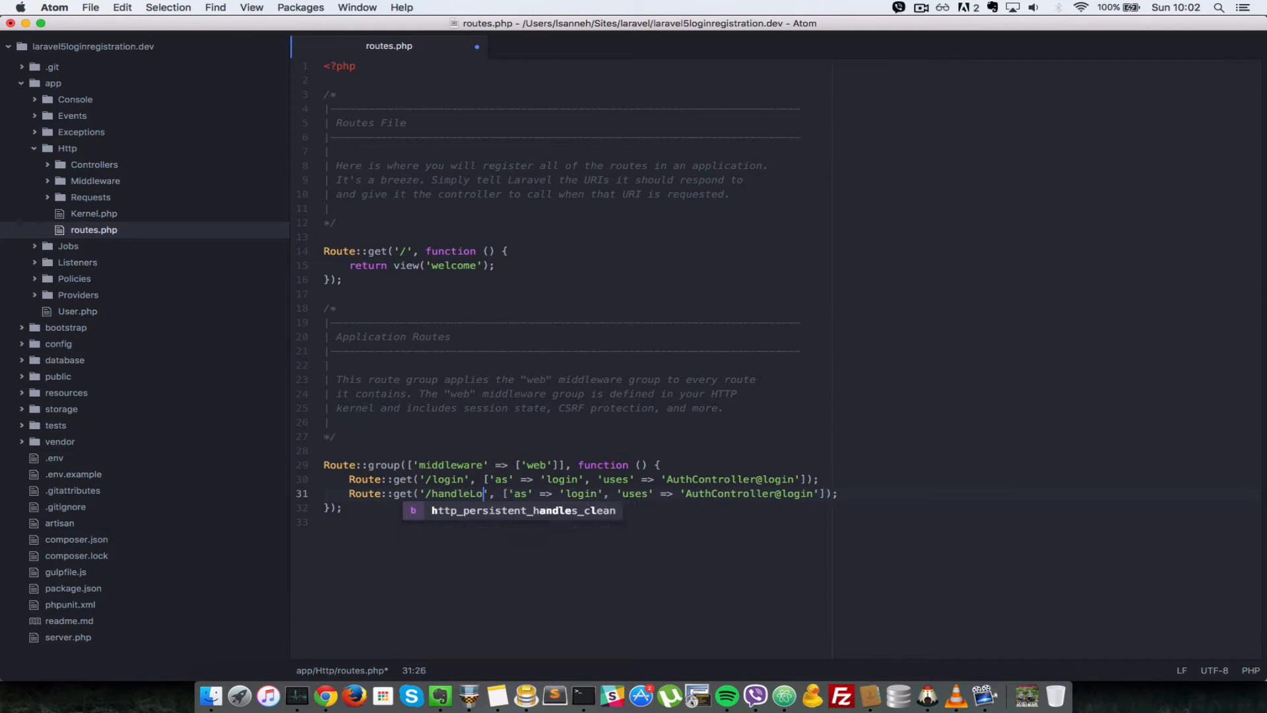
pyautogui.write('gin')
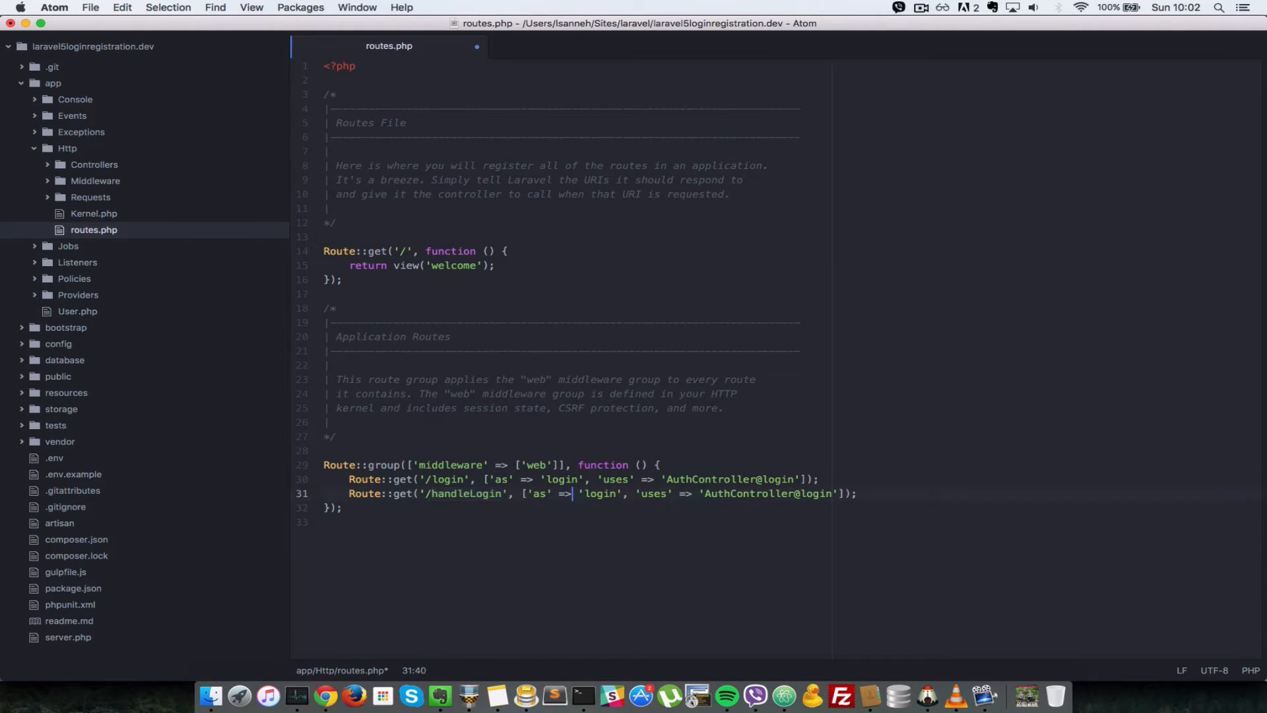
pyautogui.write('handleLogin')
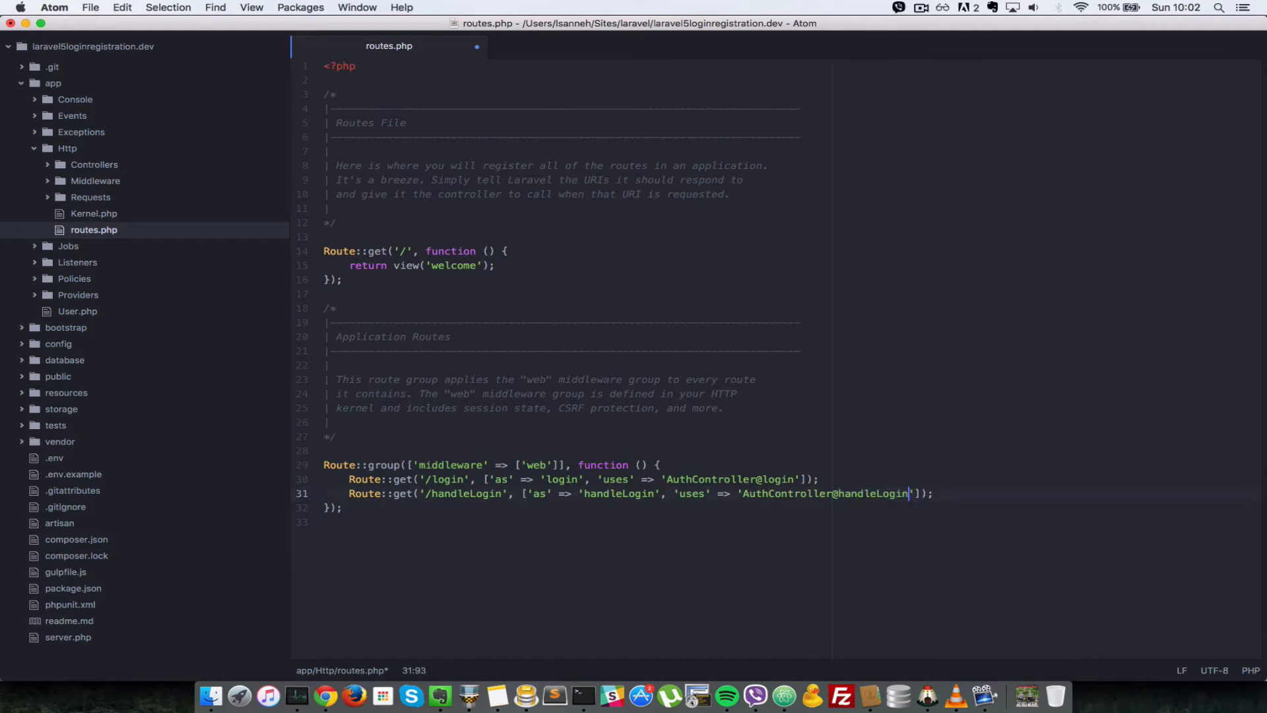
pyautogui.press('cmd+s')
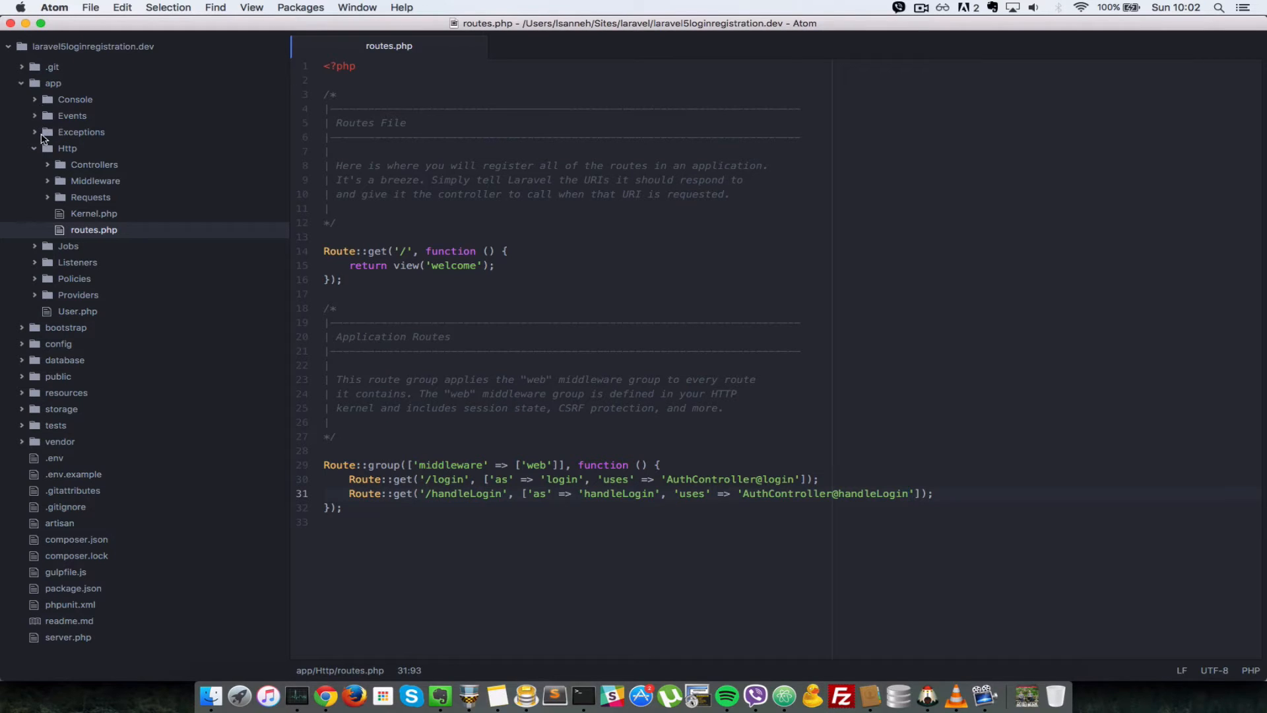
# Step: Locate and open AuthController.php under app/Http/Controllers/Auth in the tree view
pyautogui.click(94, 163)
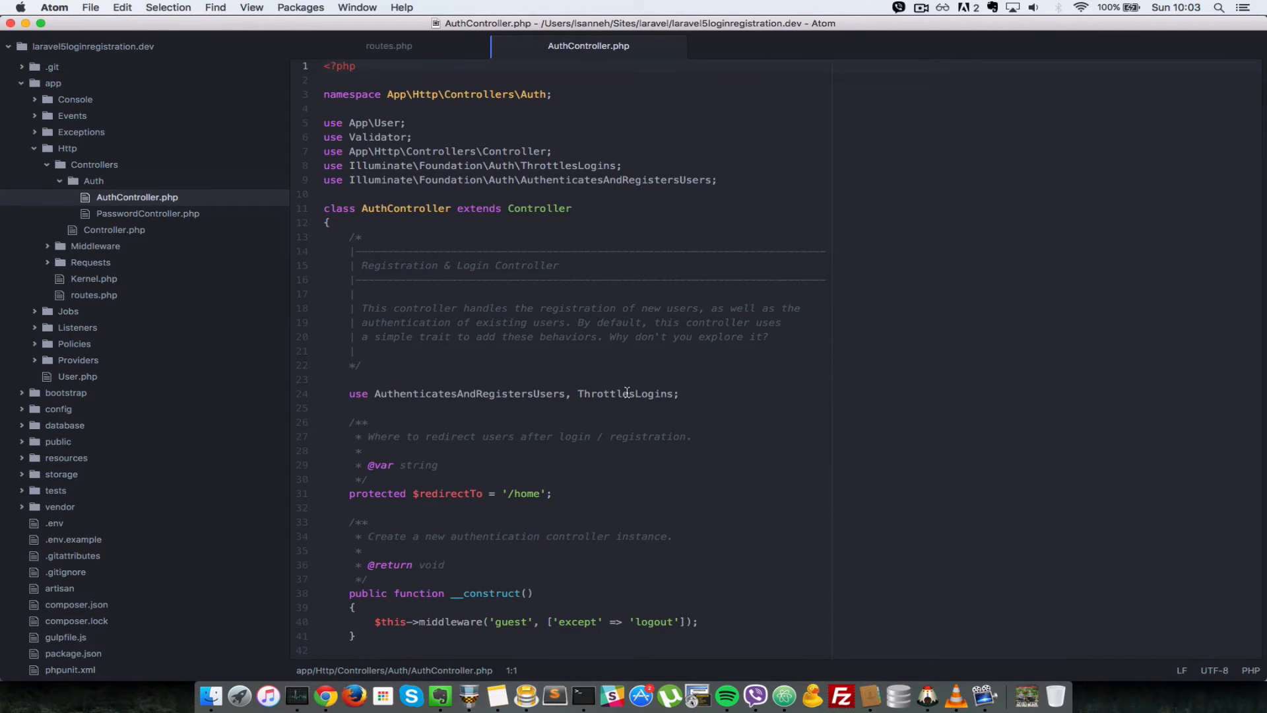
pyautogui.click(630, 393)
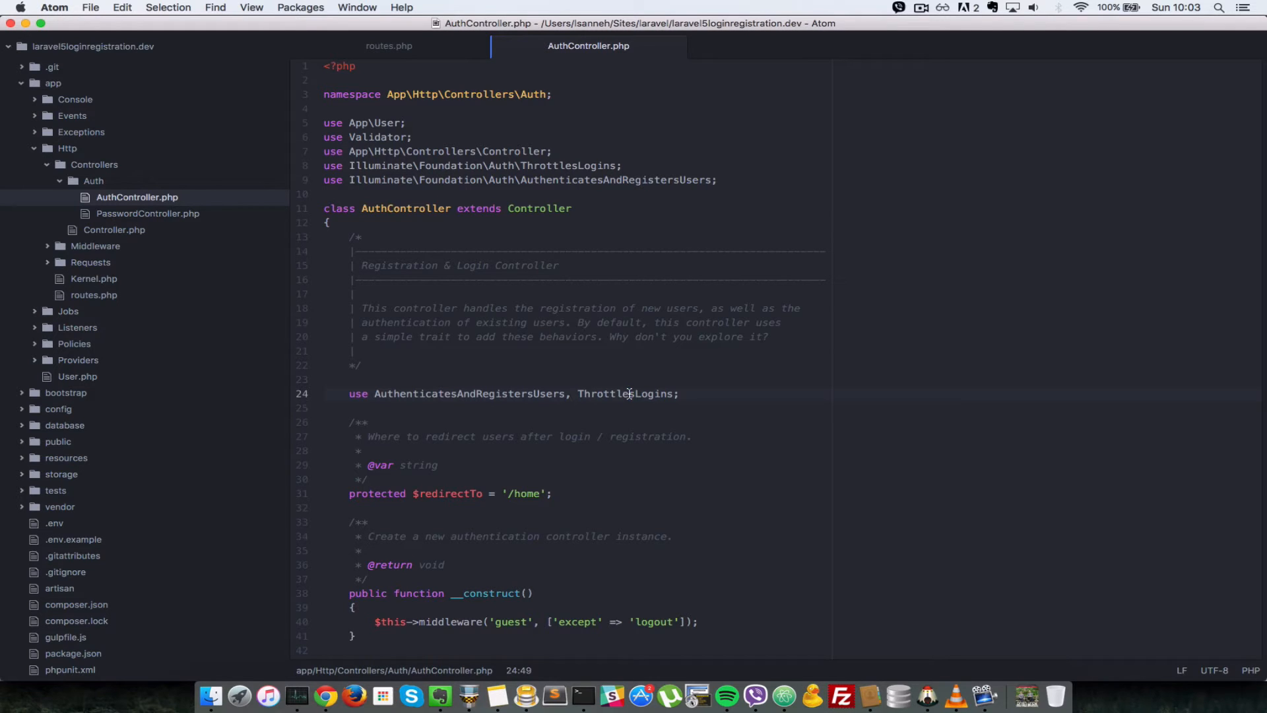
pyautogui.scroll(-3)
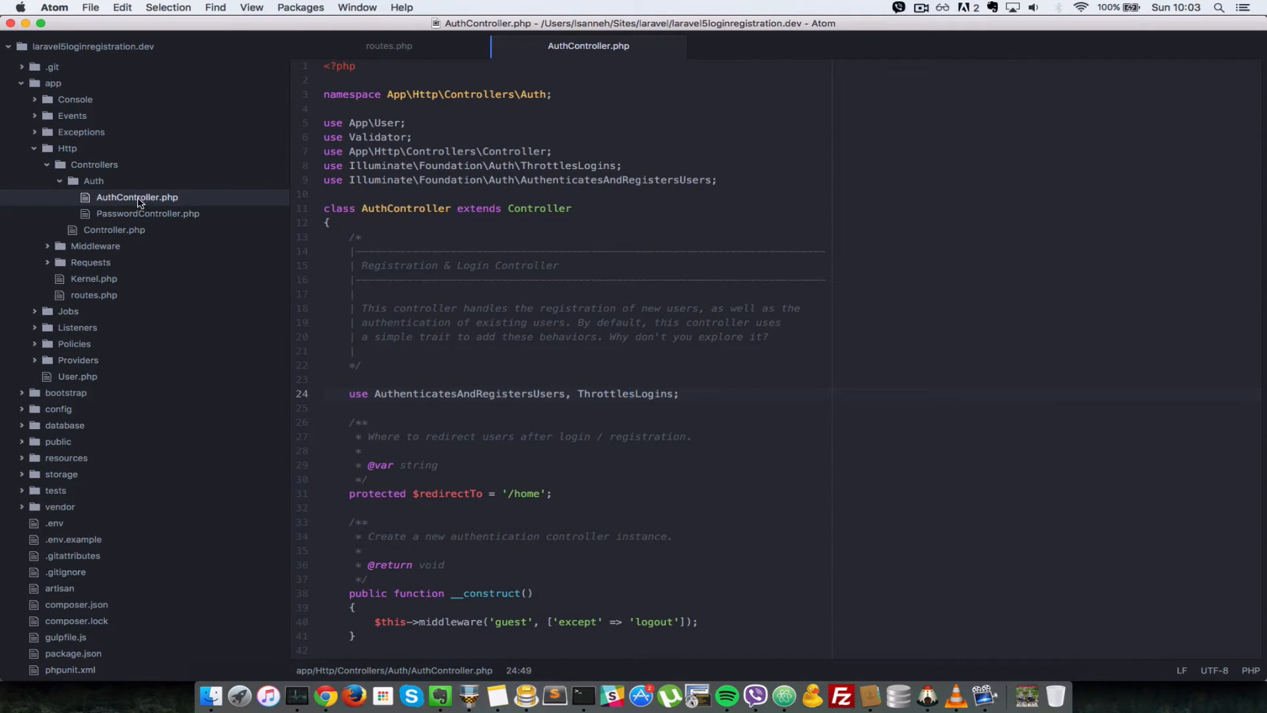
pyautogui.click(631, 394)
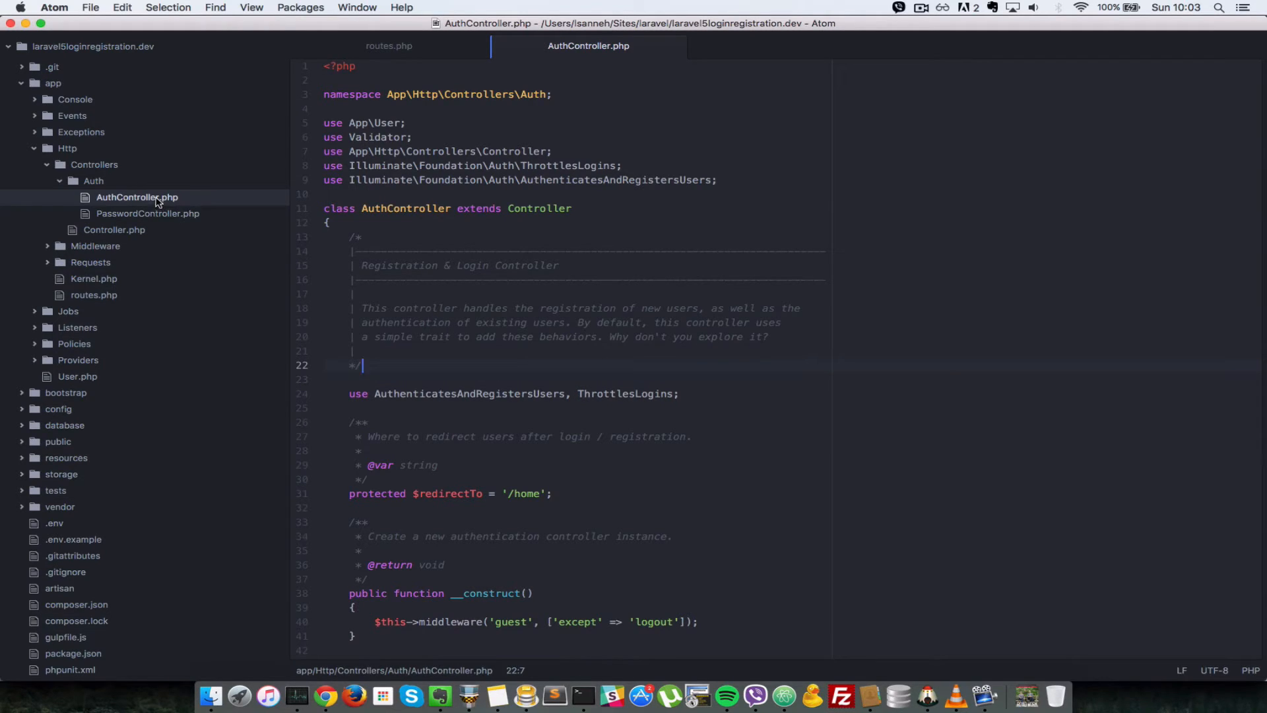
# Step: Delete AuthController.php via the tree view, moving it to Trash, and return to routes.php
pyautogui.rightClick(136, 197)
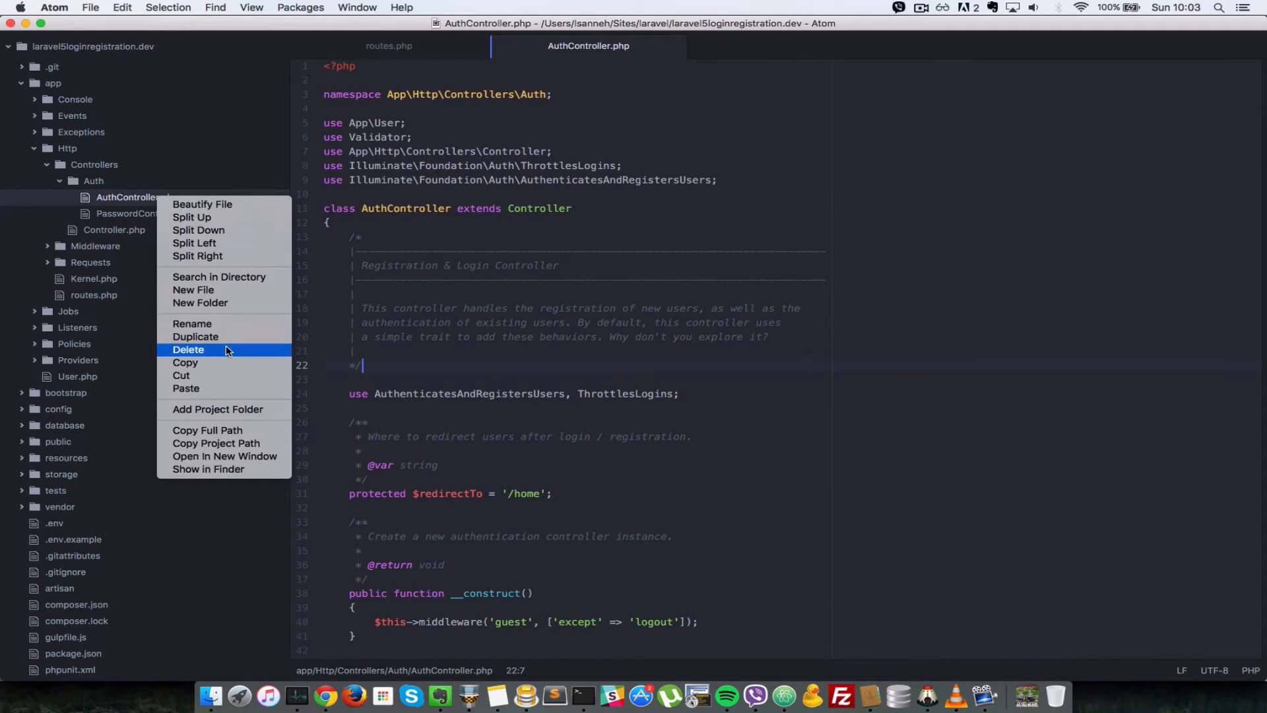
pyautogui.click(189, 349)
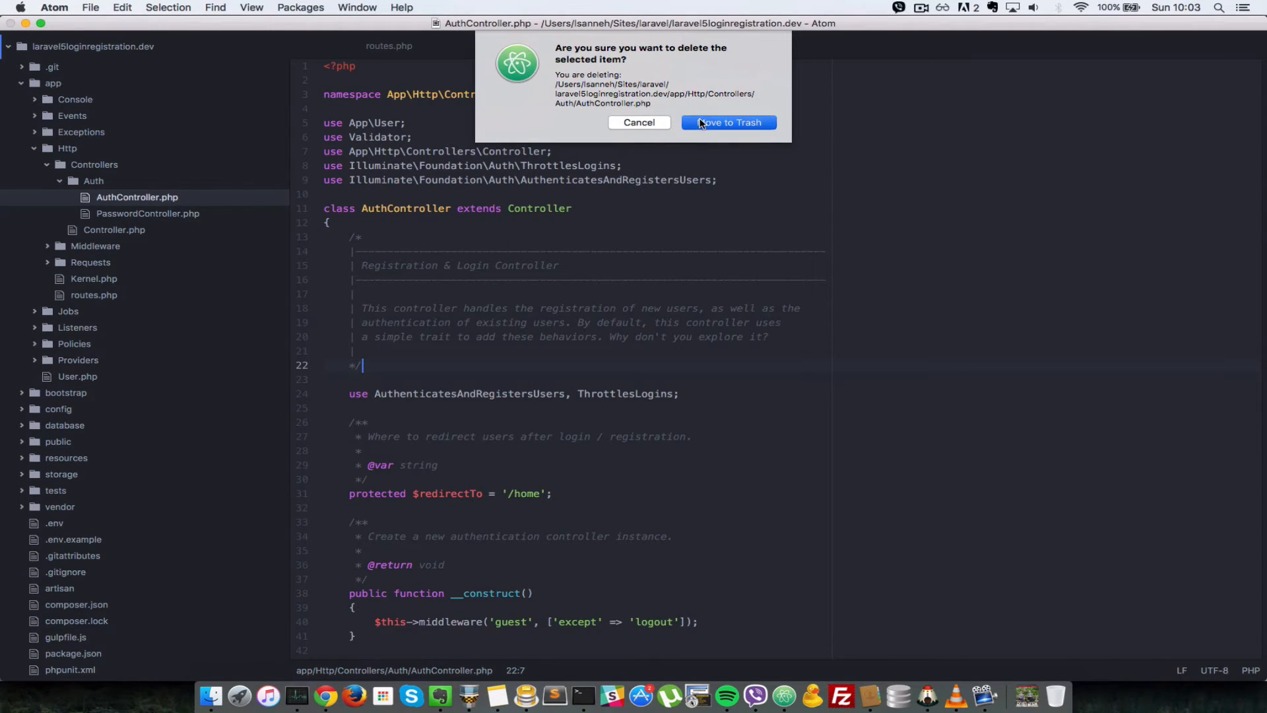
pyautogui.click(728, 122)
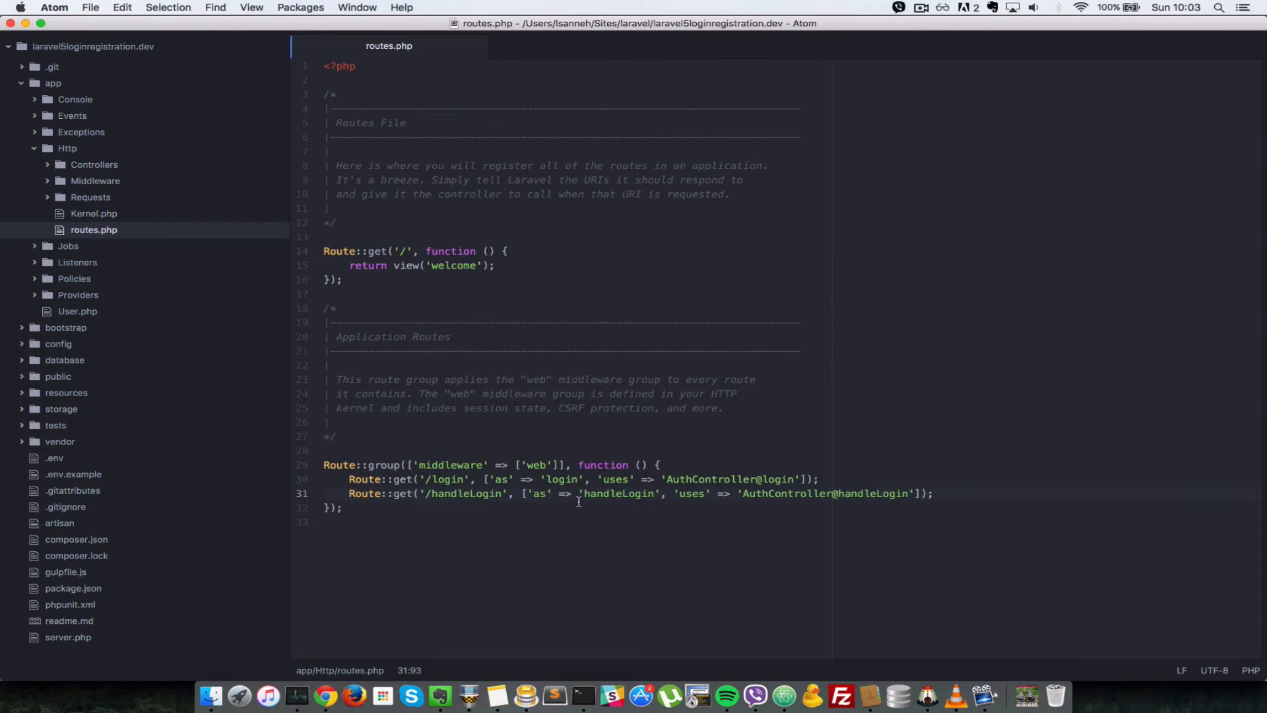
pyautogui.click(567, 478)
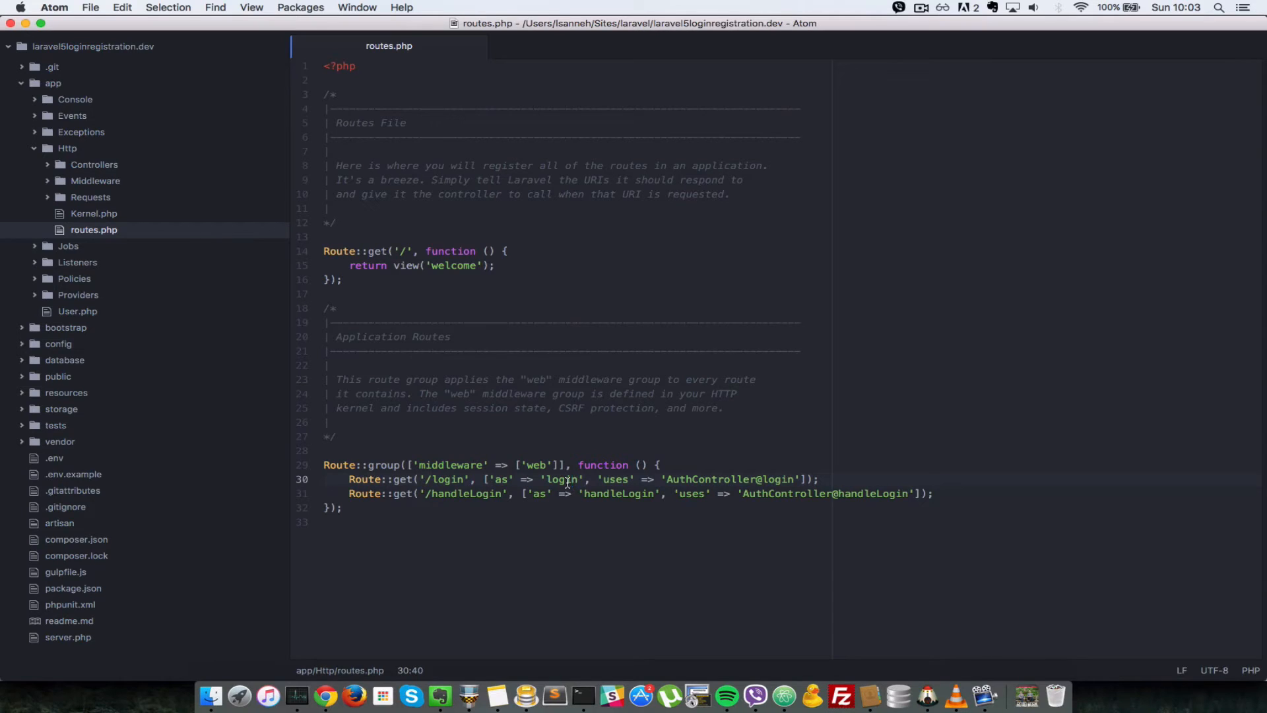
pyautogui.moveTo(582, 696)
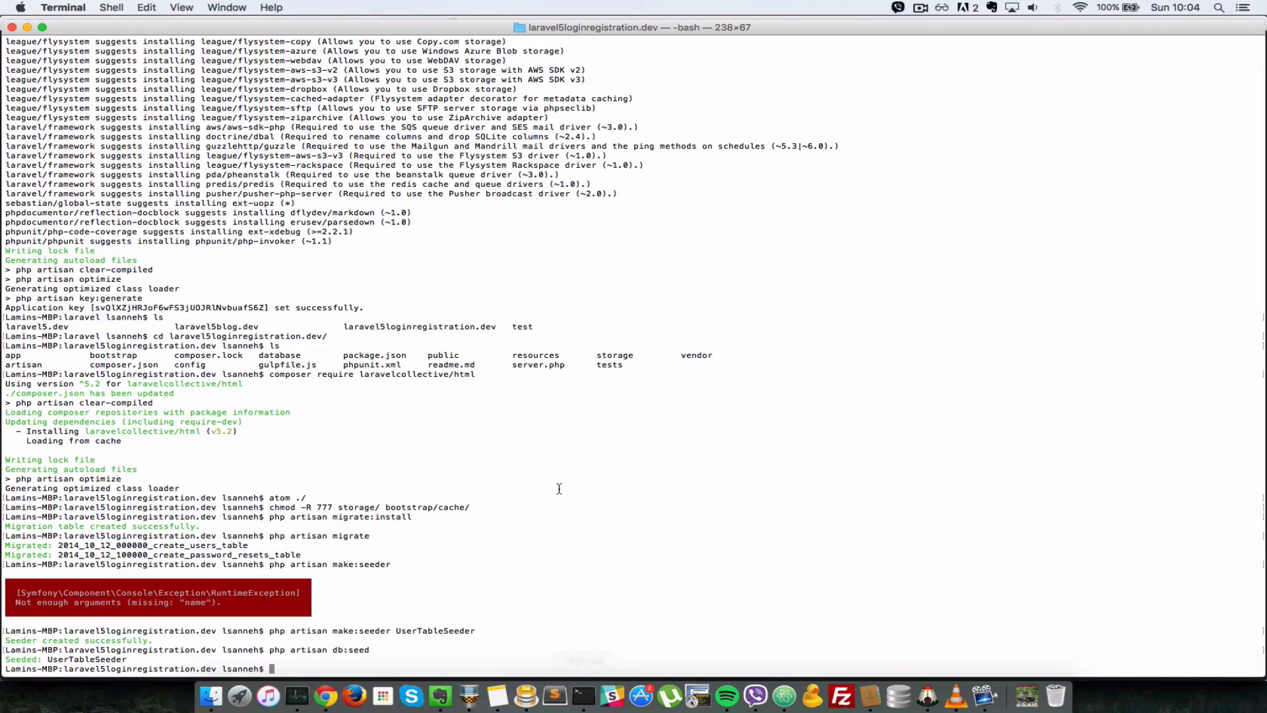
# Step: Run php artisan make:controller AuthController to generate a new controller
pyautogui.write('php artisan make:controller AuthController')
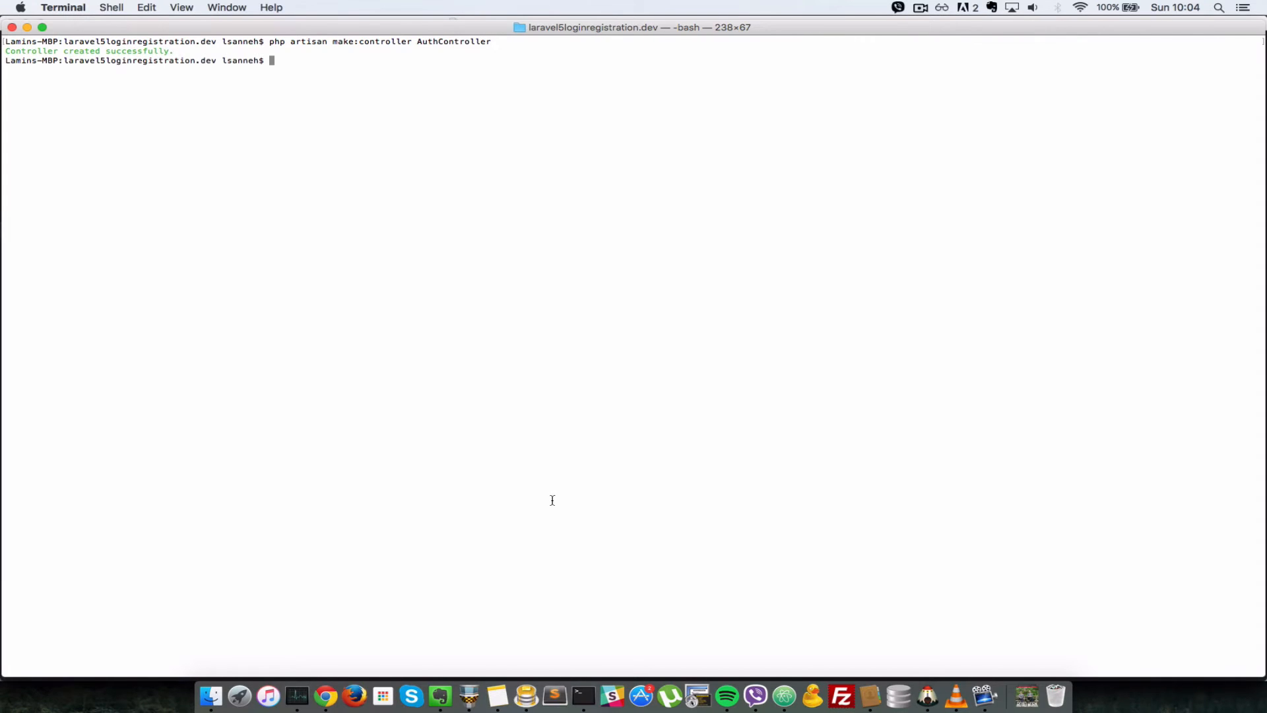
pyautogui.moveTo(571, 595)
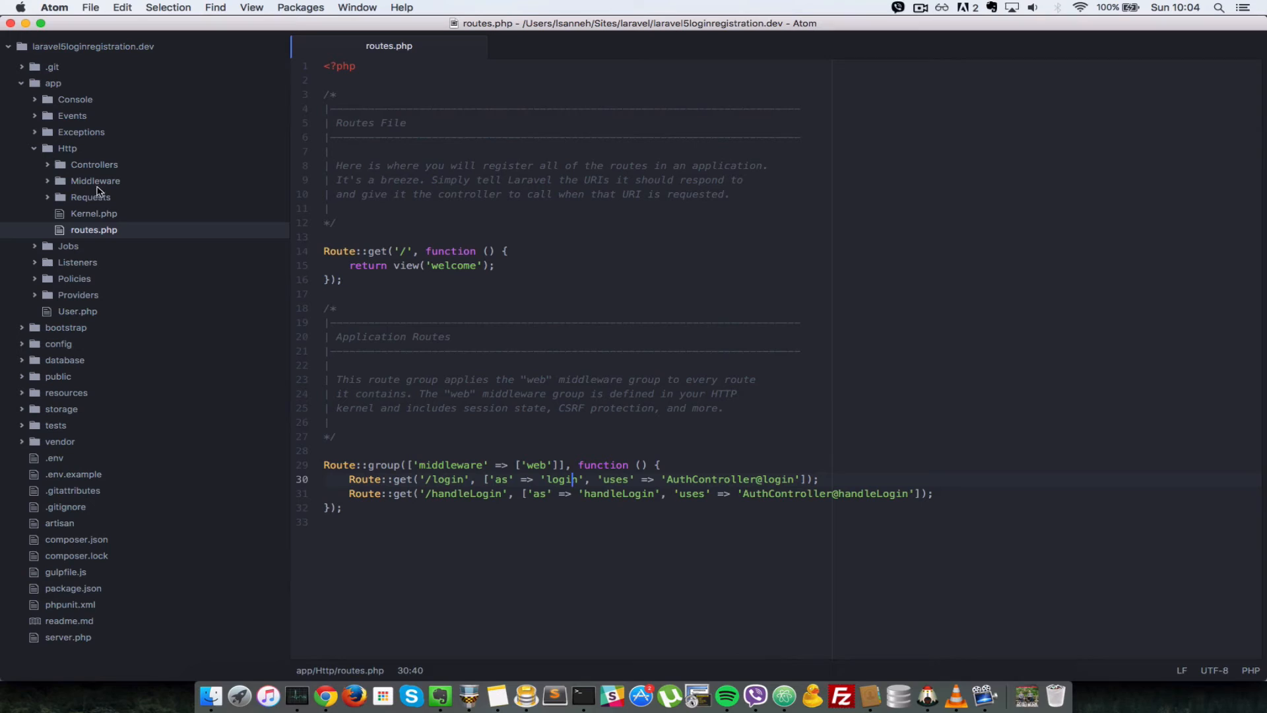
# Step: Open the new AuthController.php and compare it with routes.php to check method names
pyautogui.click(94, 163)
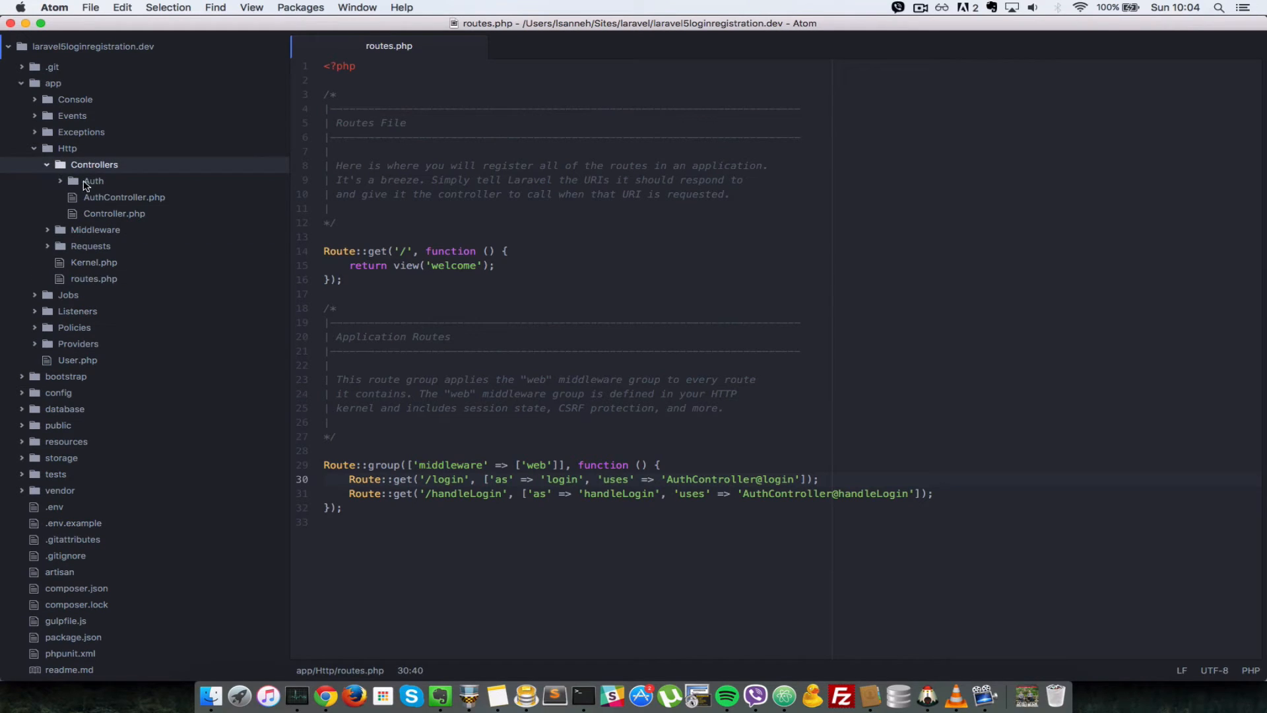
pyautogui.moveTo(92, 182)
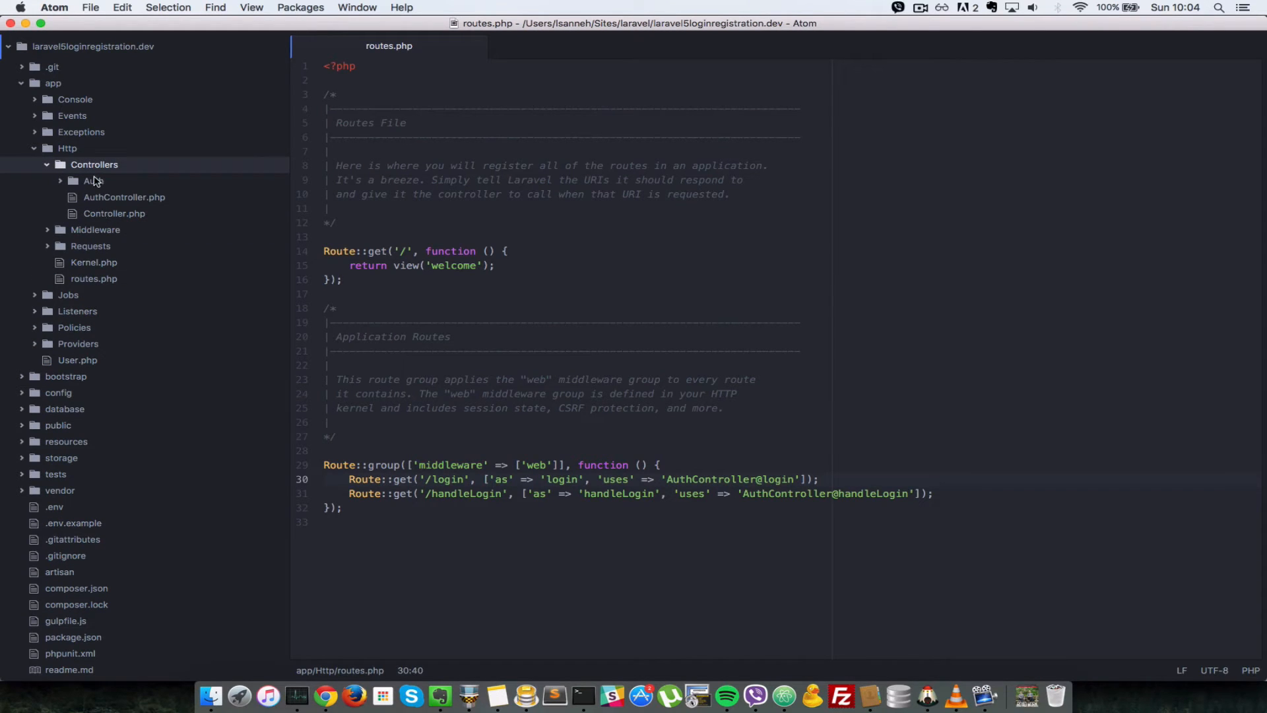
pyautogui.click(124, 197)
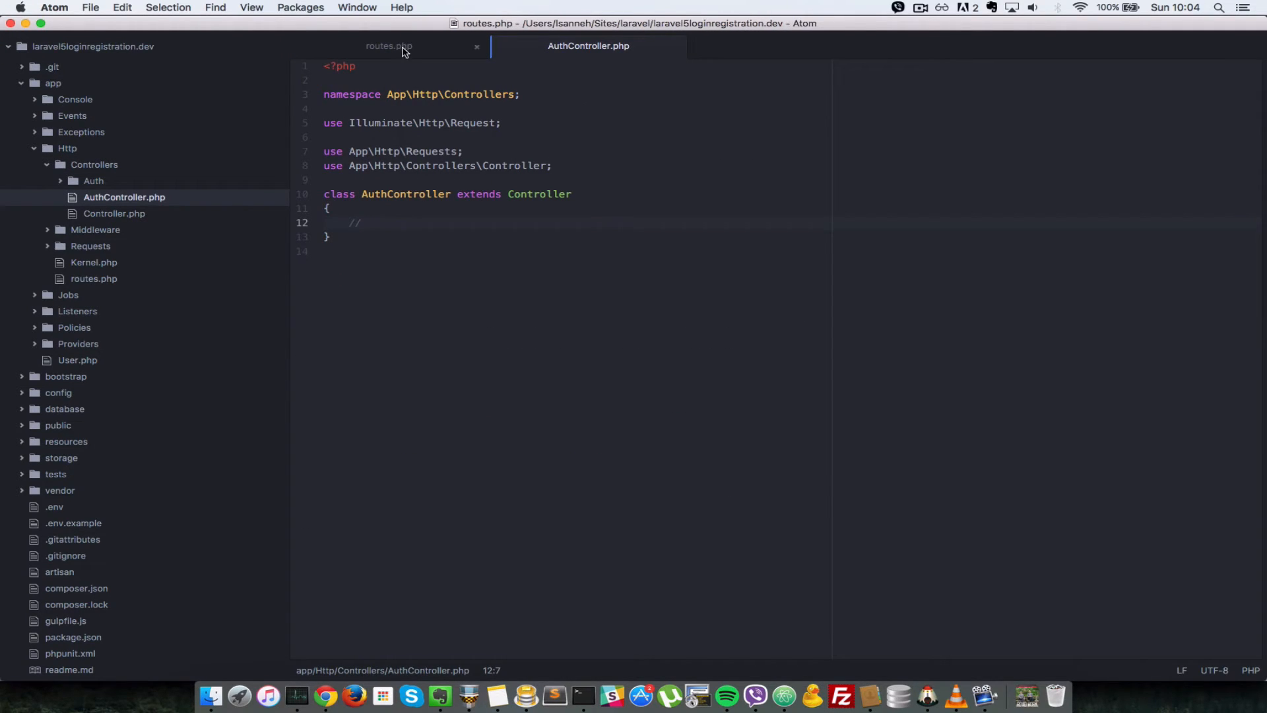
pyautogui.click(389, 45)
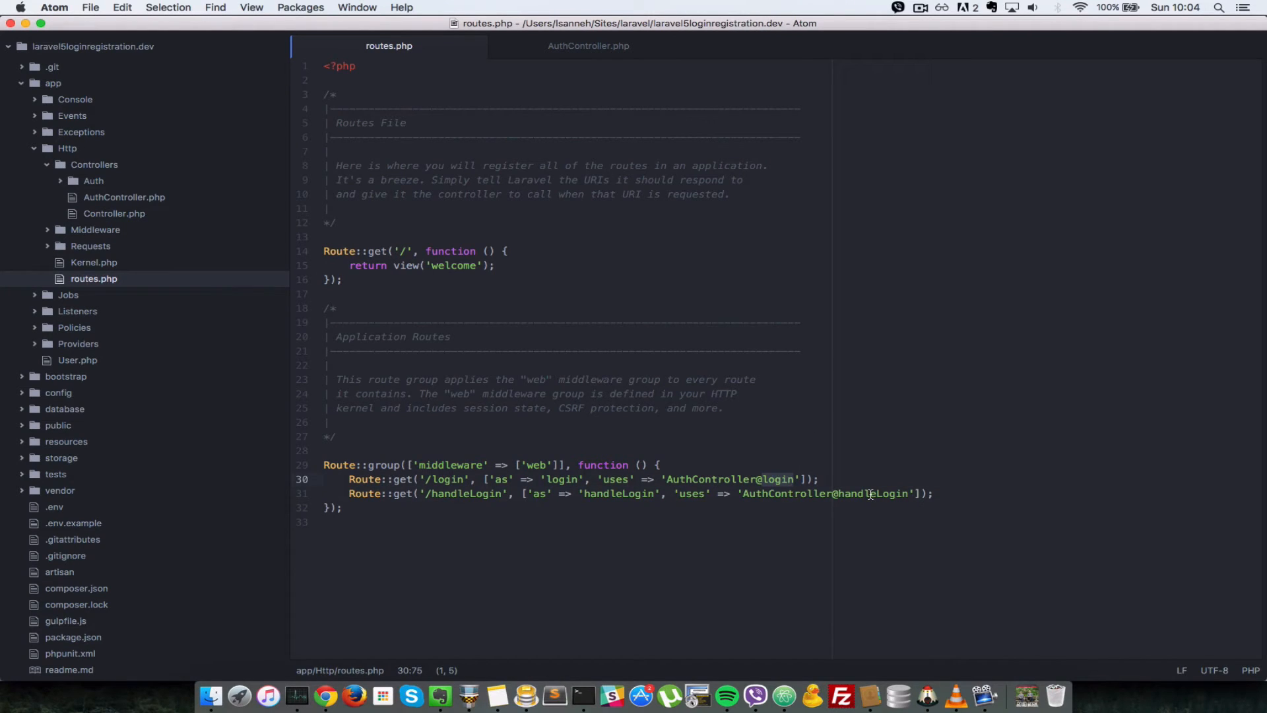
pyautogui.click(587, 44)
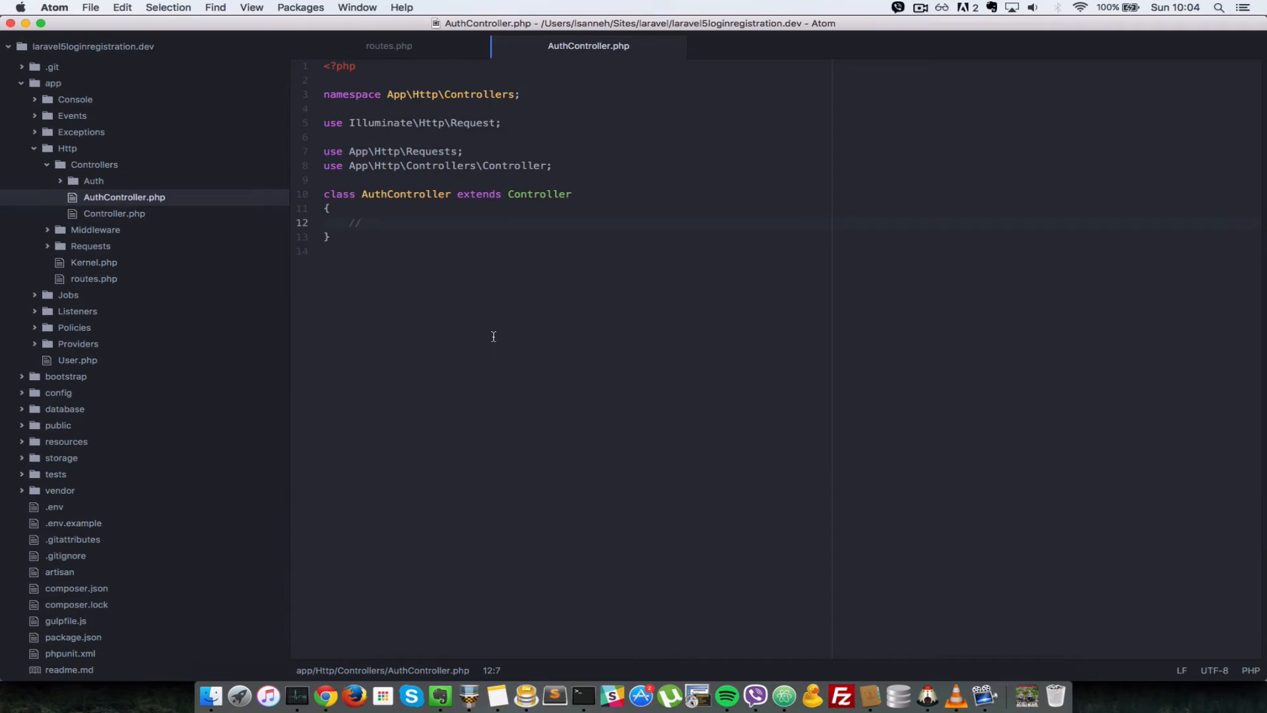
# Step: Add a public login() method returning view('auth.login') to AuthController and save
pyautogui.press('backspace')
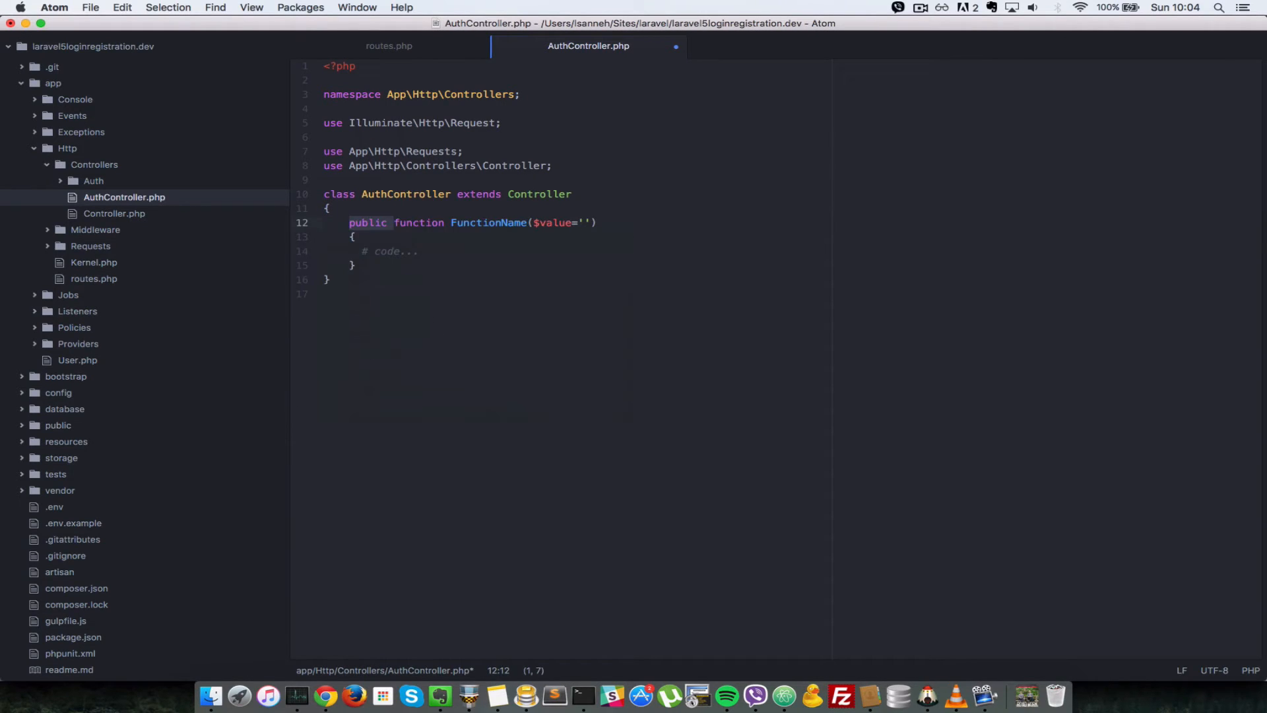
pyautogui.write('login(')
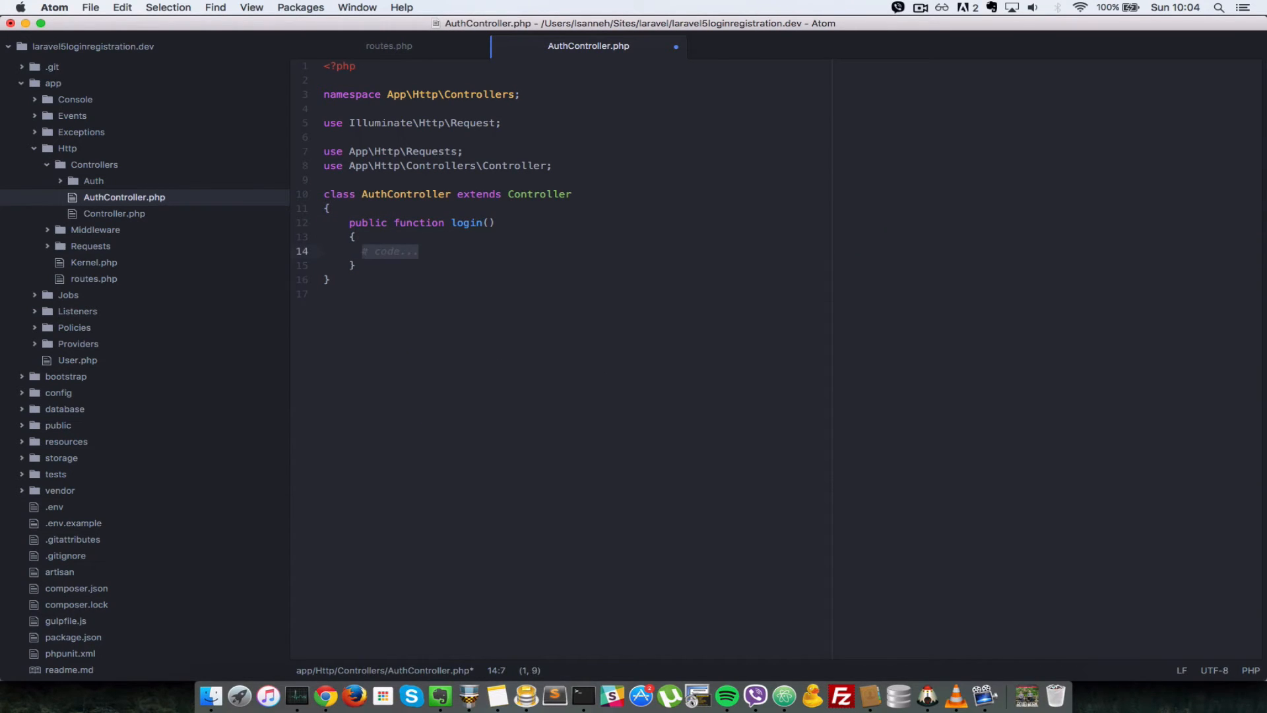
pyautogui.write('return view(')
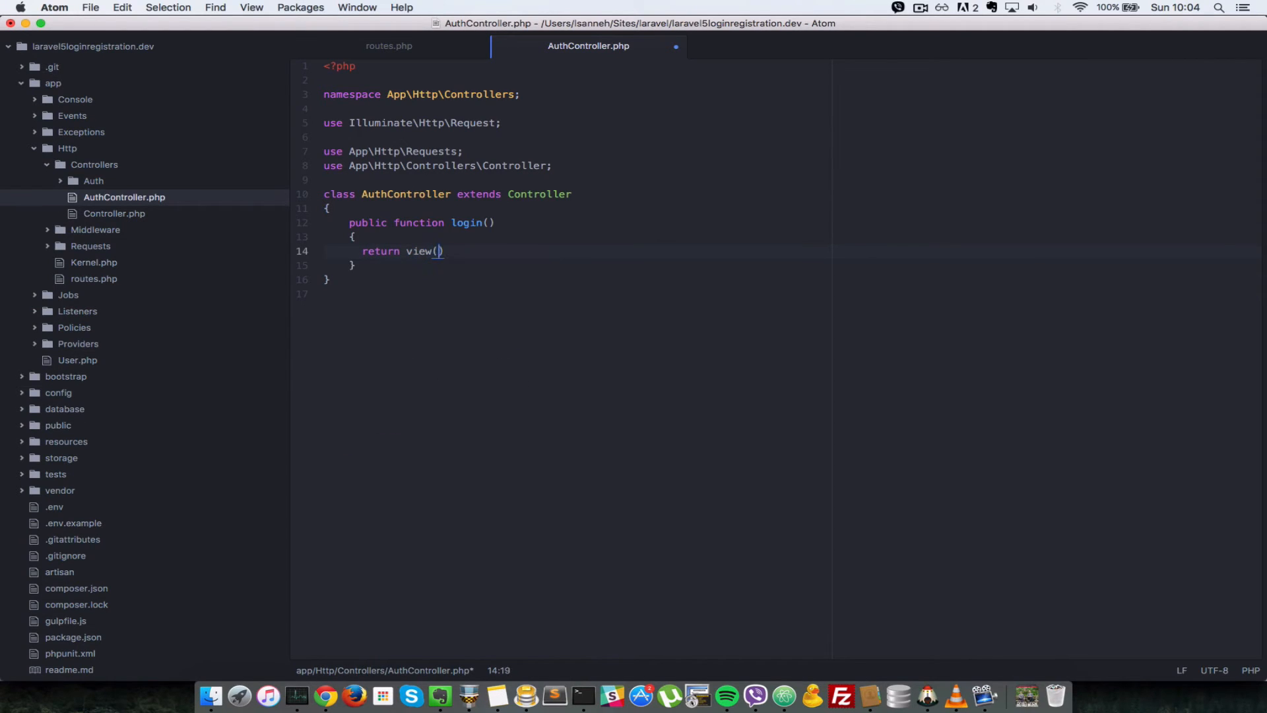
pyautogui.write("'")
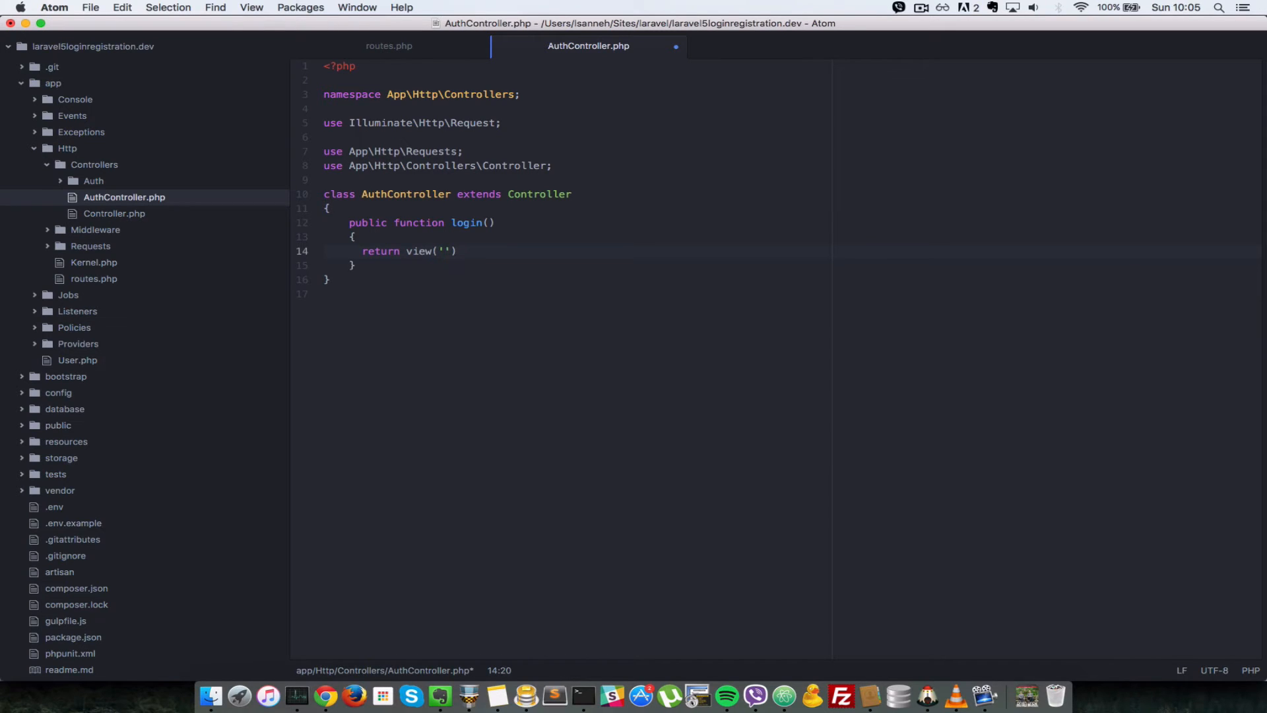
pyautogui.write('auth.login')
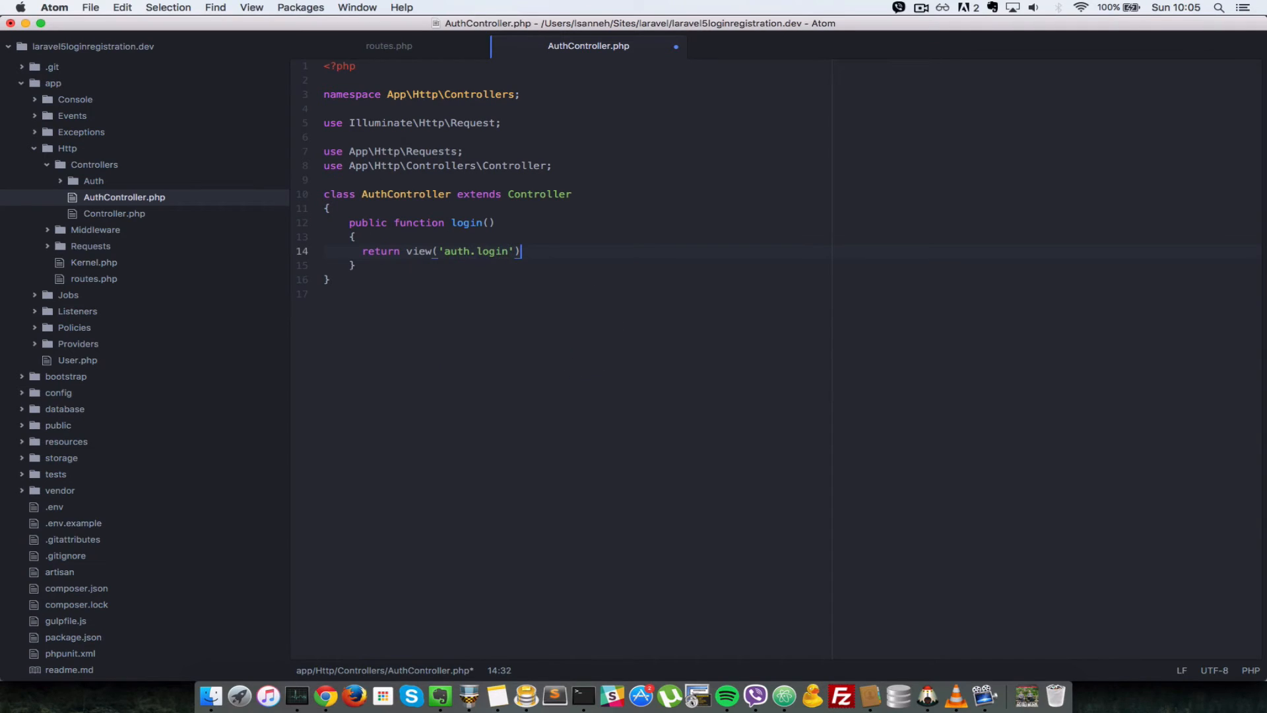
pyautogui.write(';')
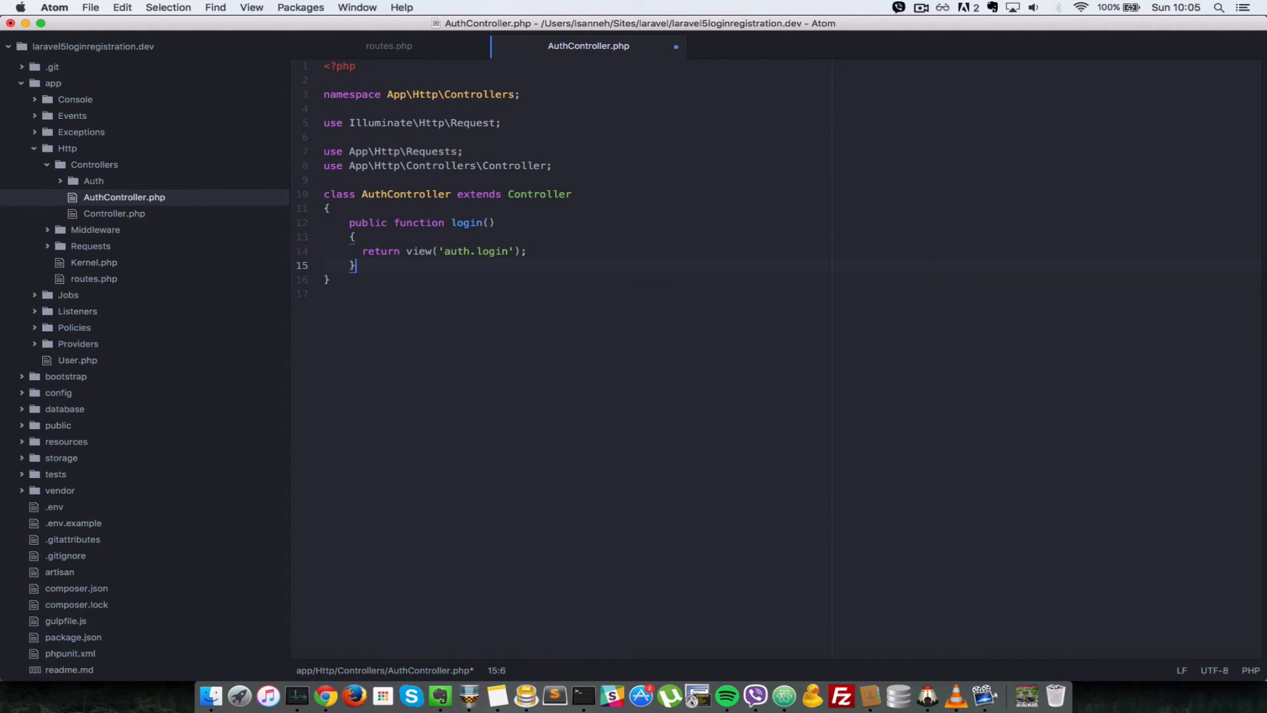
pyautogui.press('cmd+s')
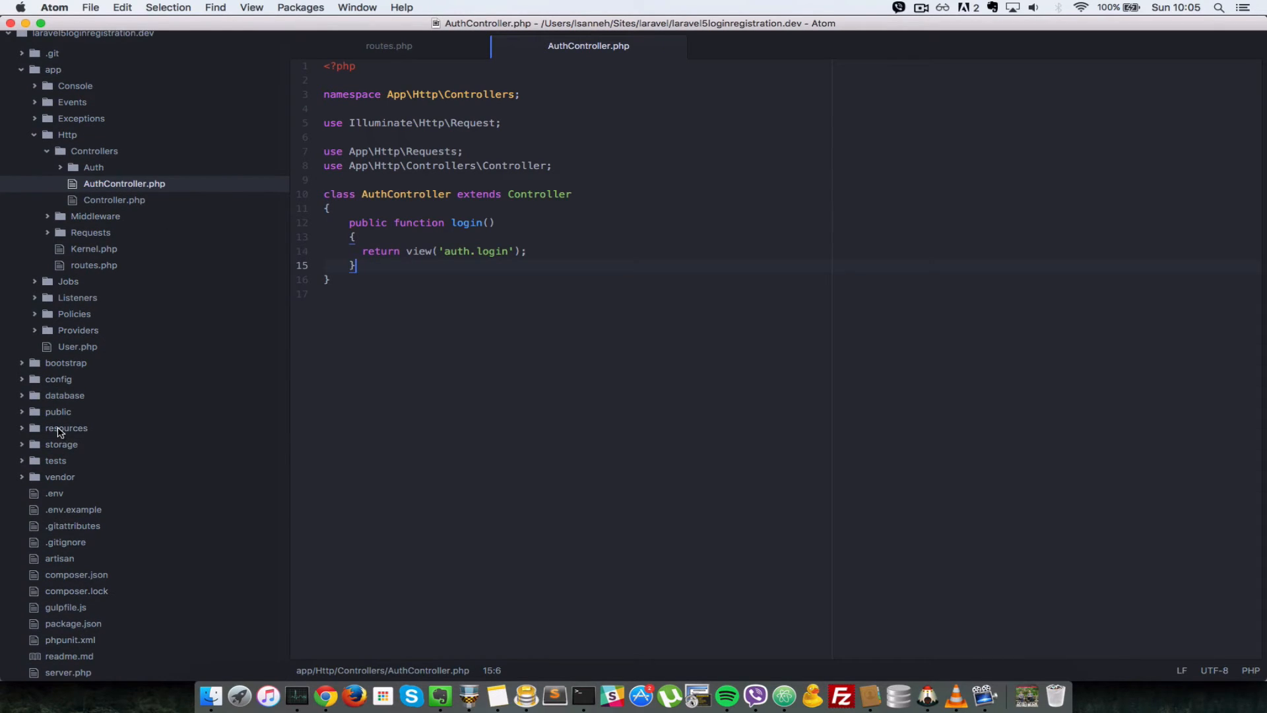
# Step: Create a new login.blade.php file inside resources/views/auth
pyautogui.click(66, 428)
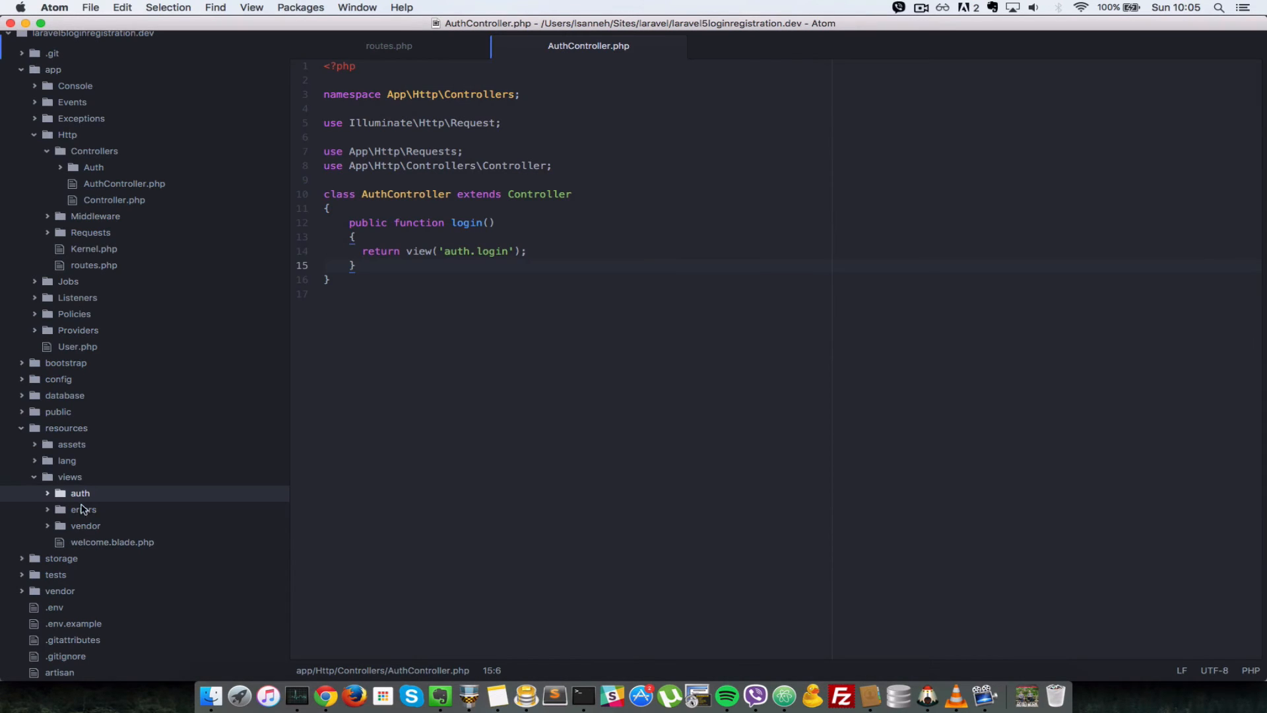
pyautogui.rightClick(80, 493)
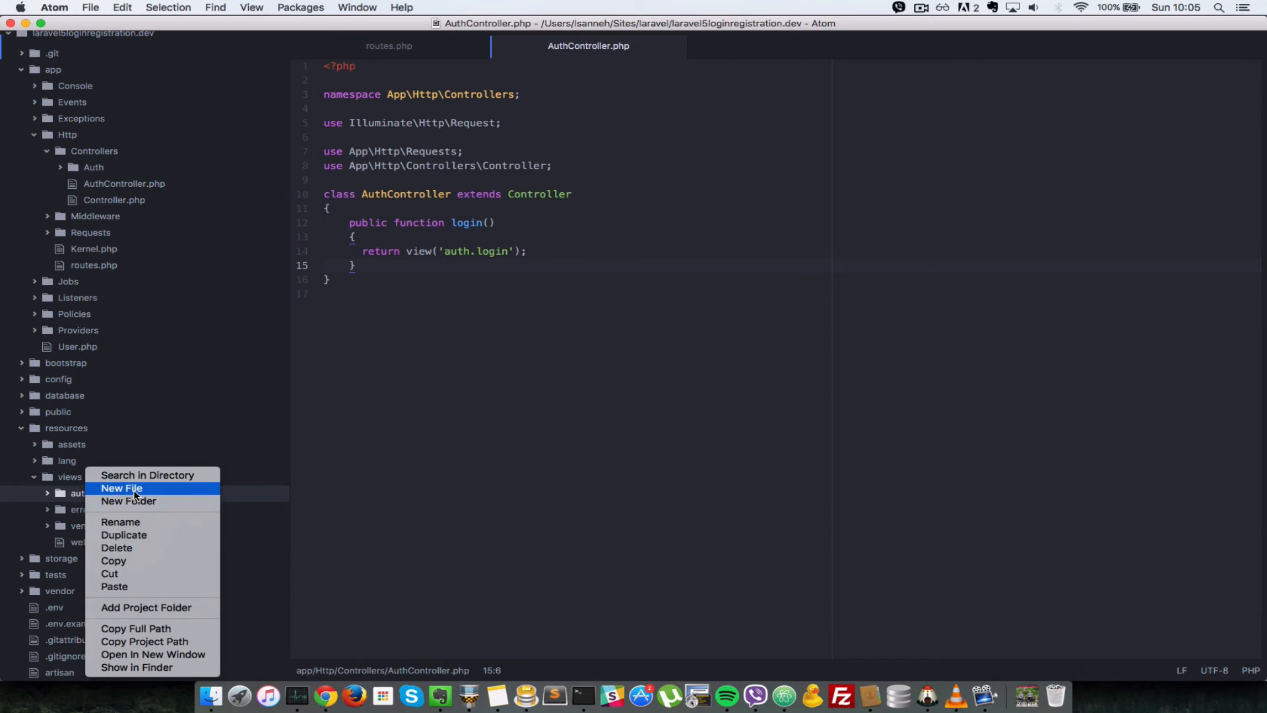
pyautogui.click(121, 489)
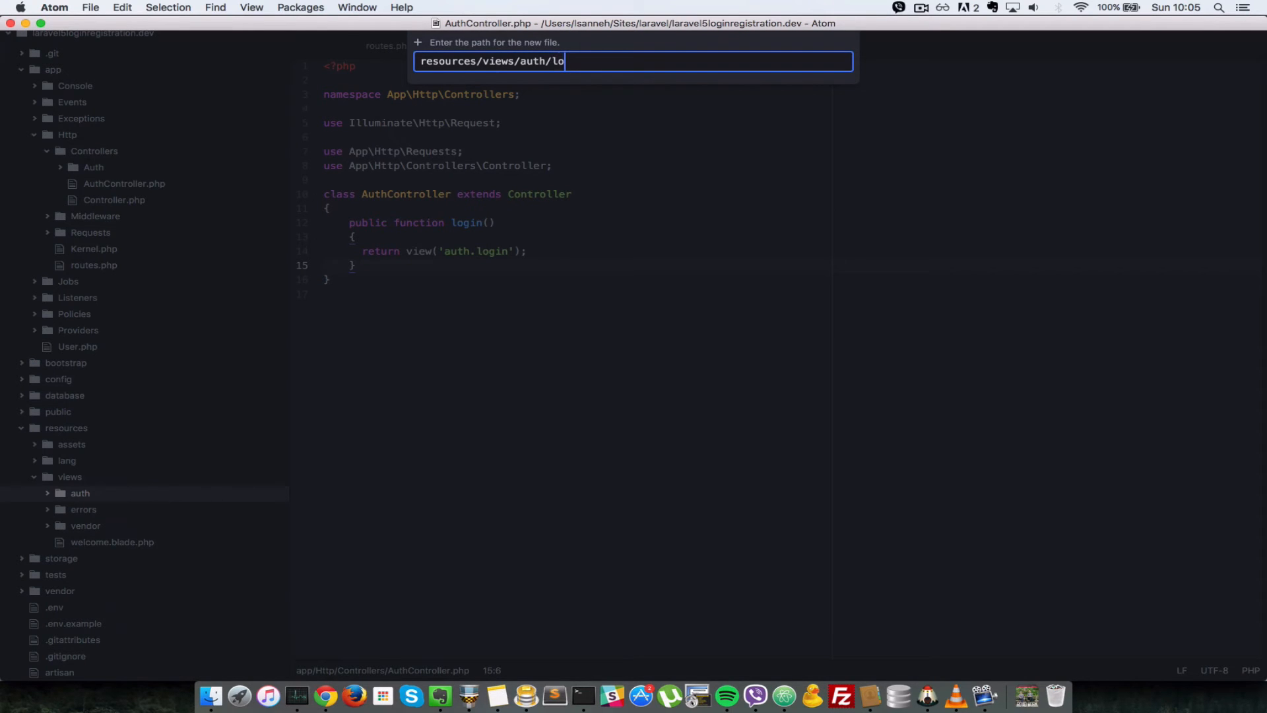
pyautogui.write('gin.mas')
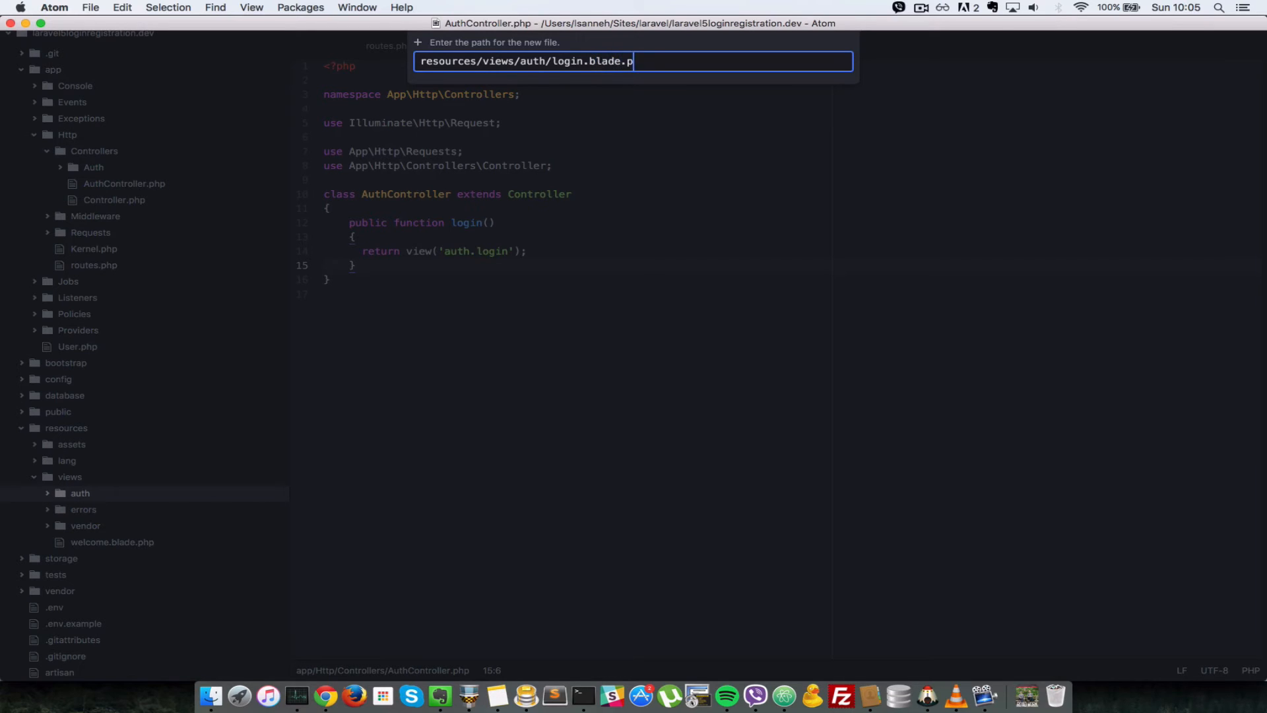
pyautogui.press('enter')
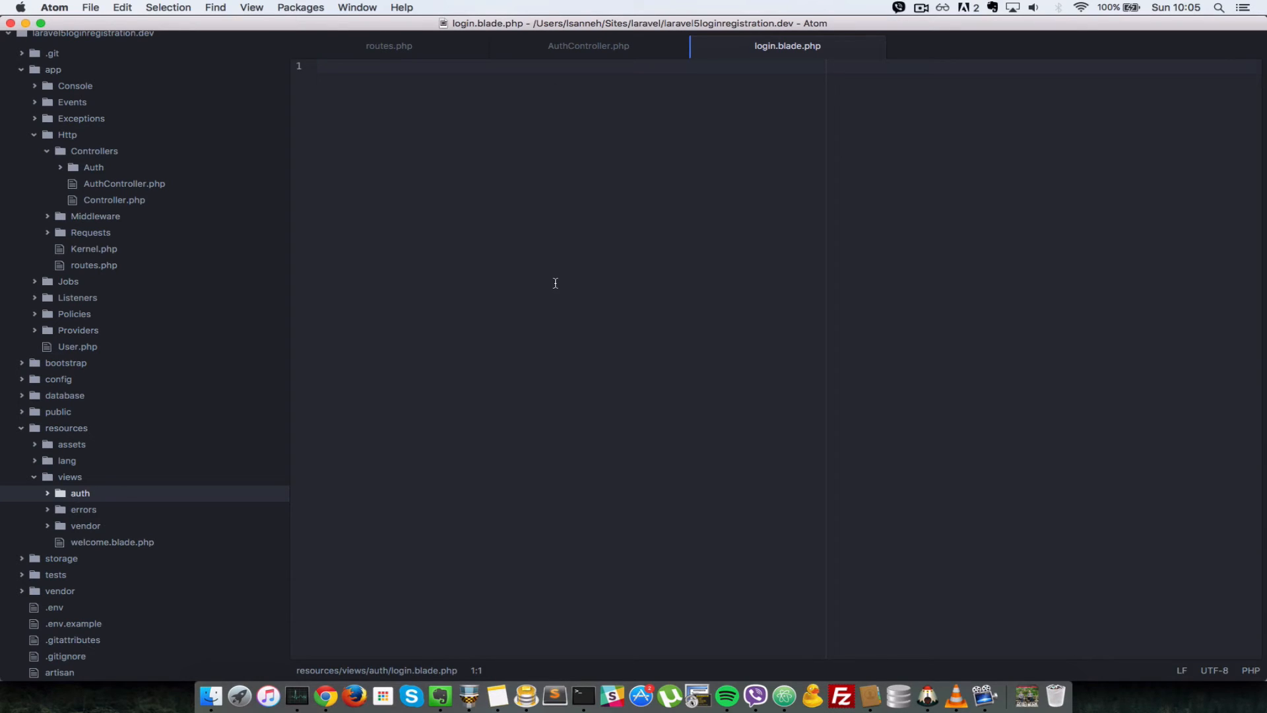
pyautogui.write('@')
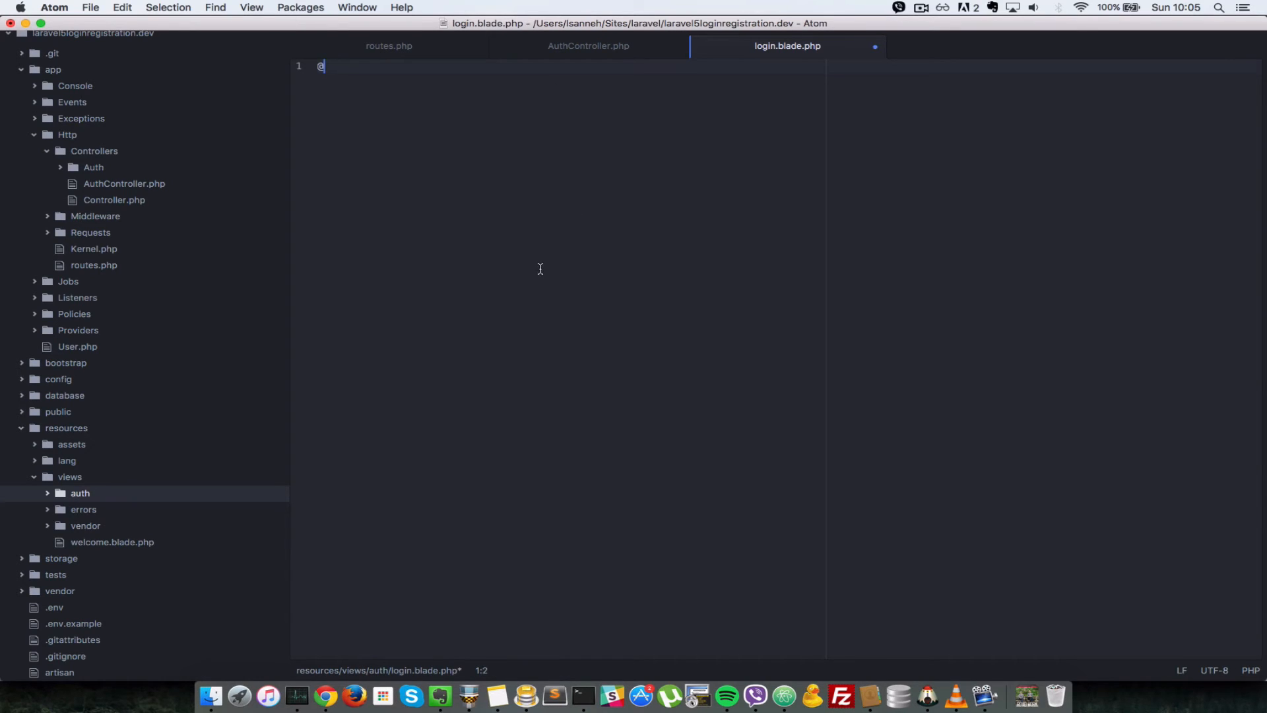
pyautogui.moveTo(487, 316)
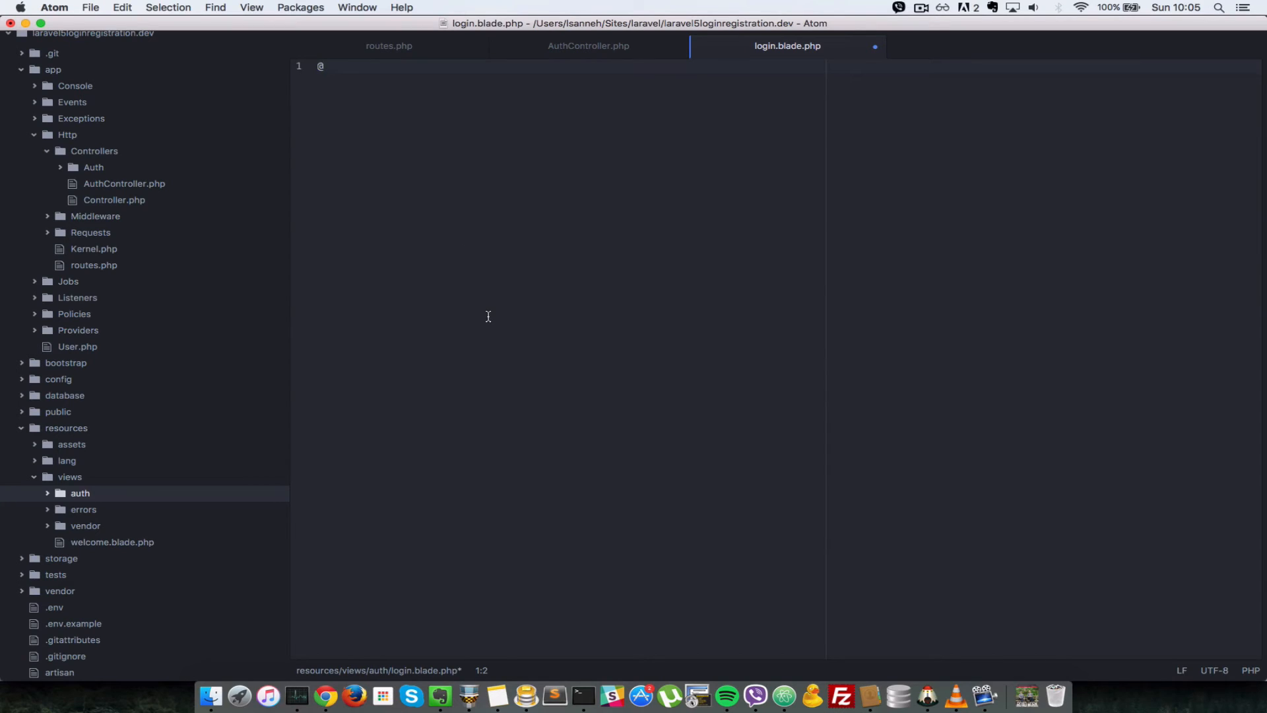
pyautogui.write('extend')
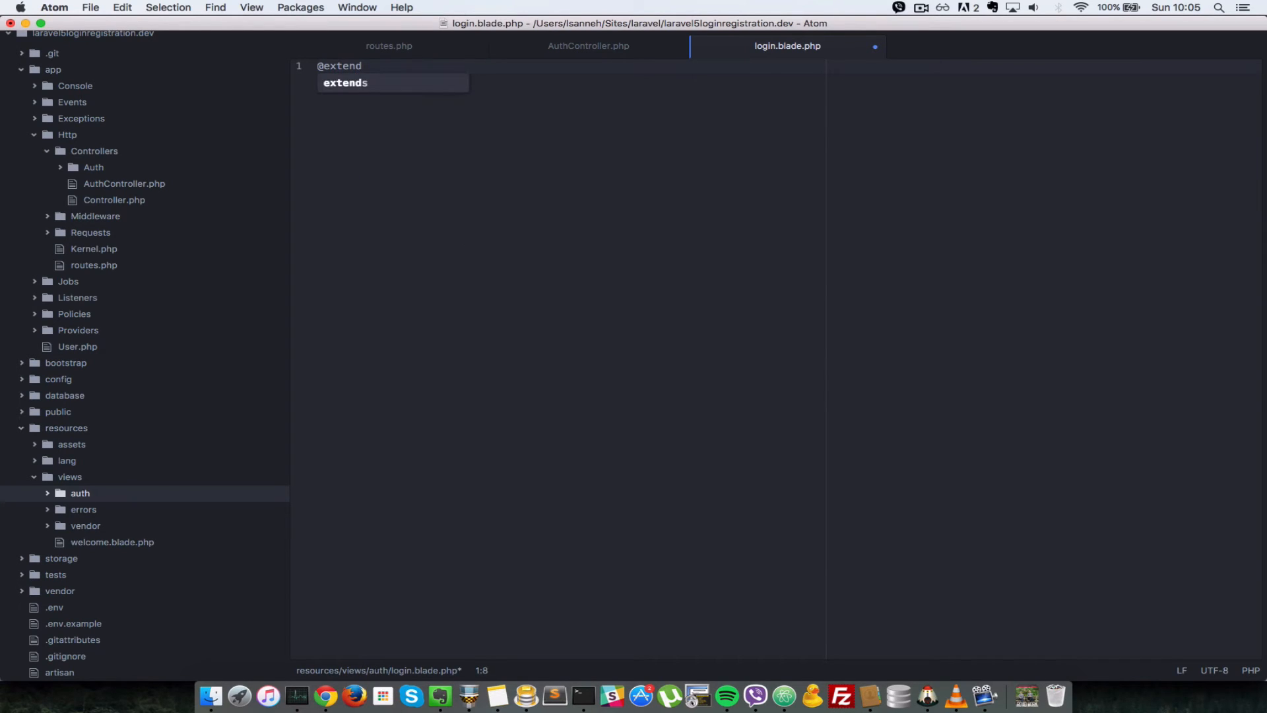
pyautogui.press('Tab')
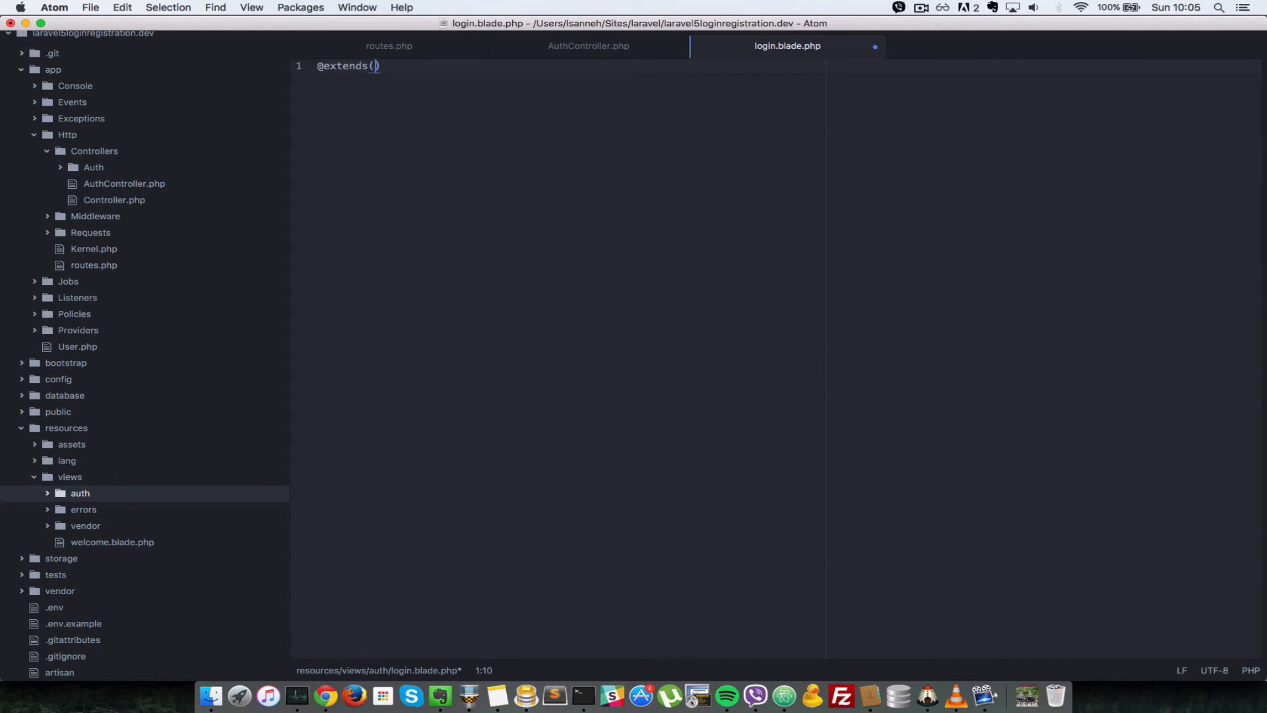
pyautogui.write("'layouts'")
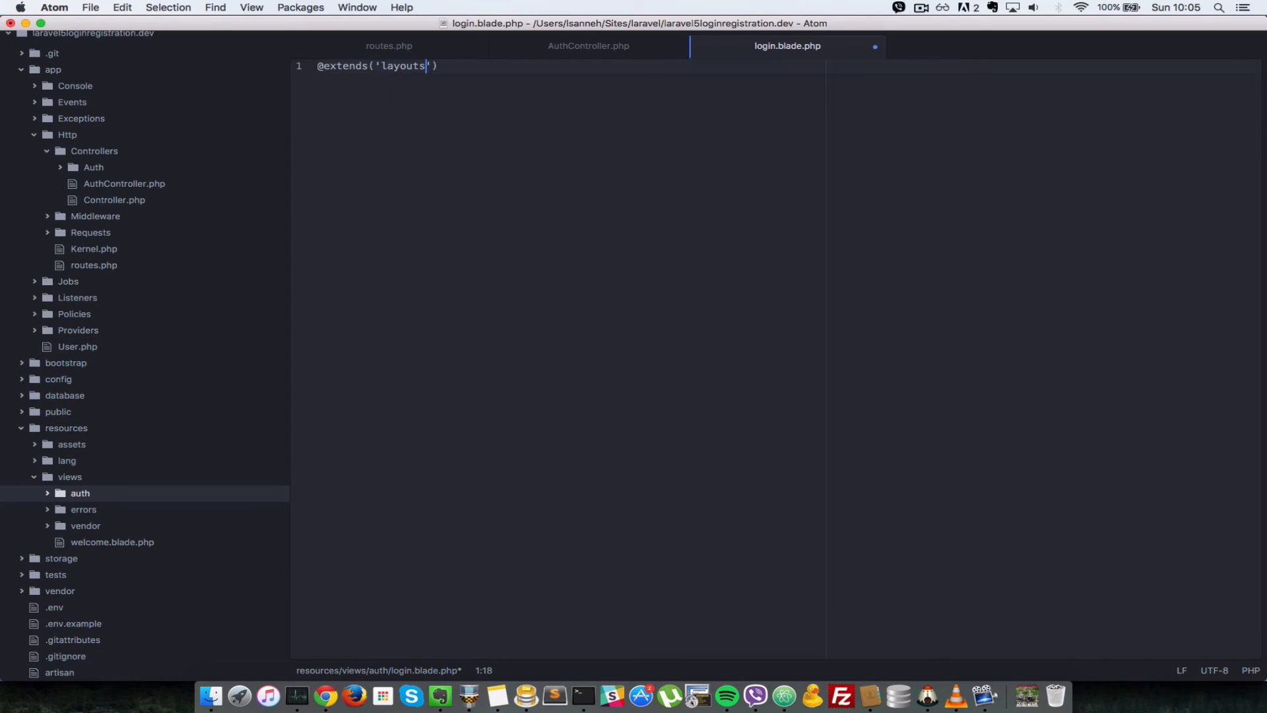
pyautogui.write('.master')
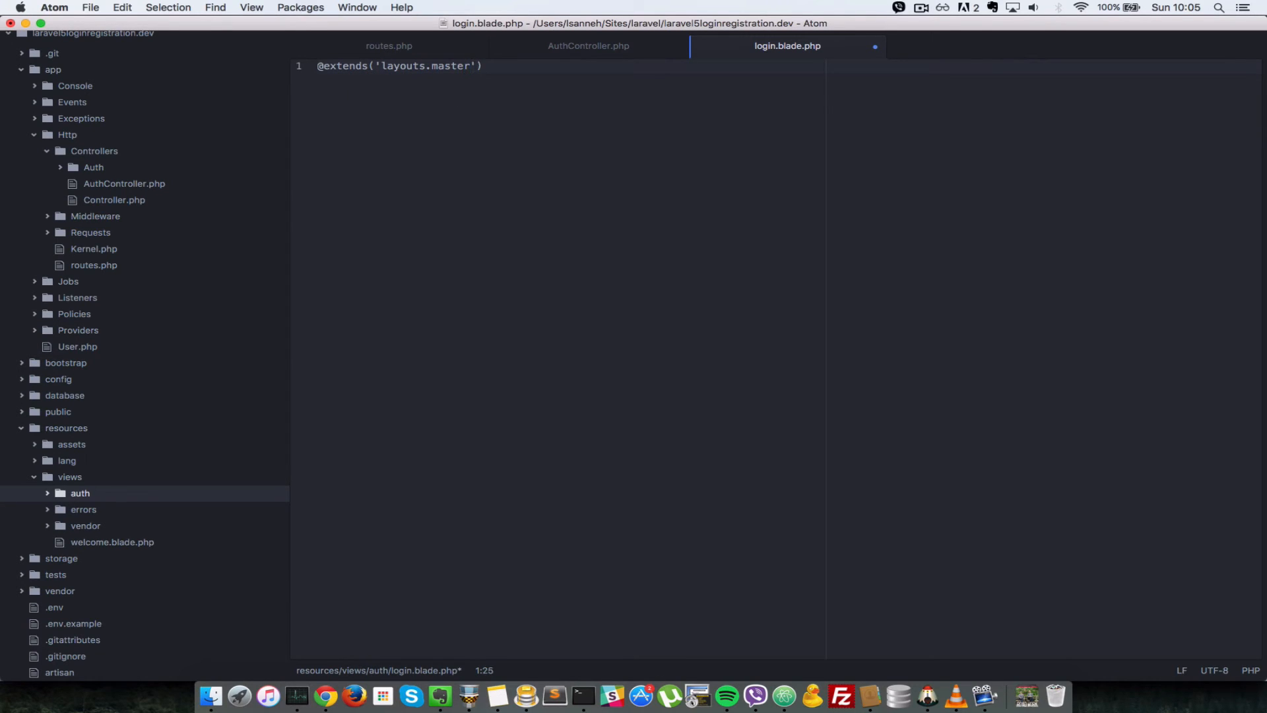
pyautogui.press('enter')
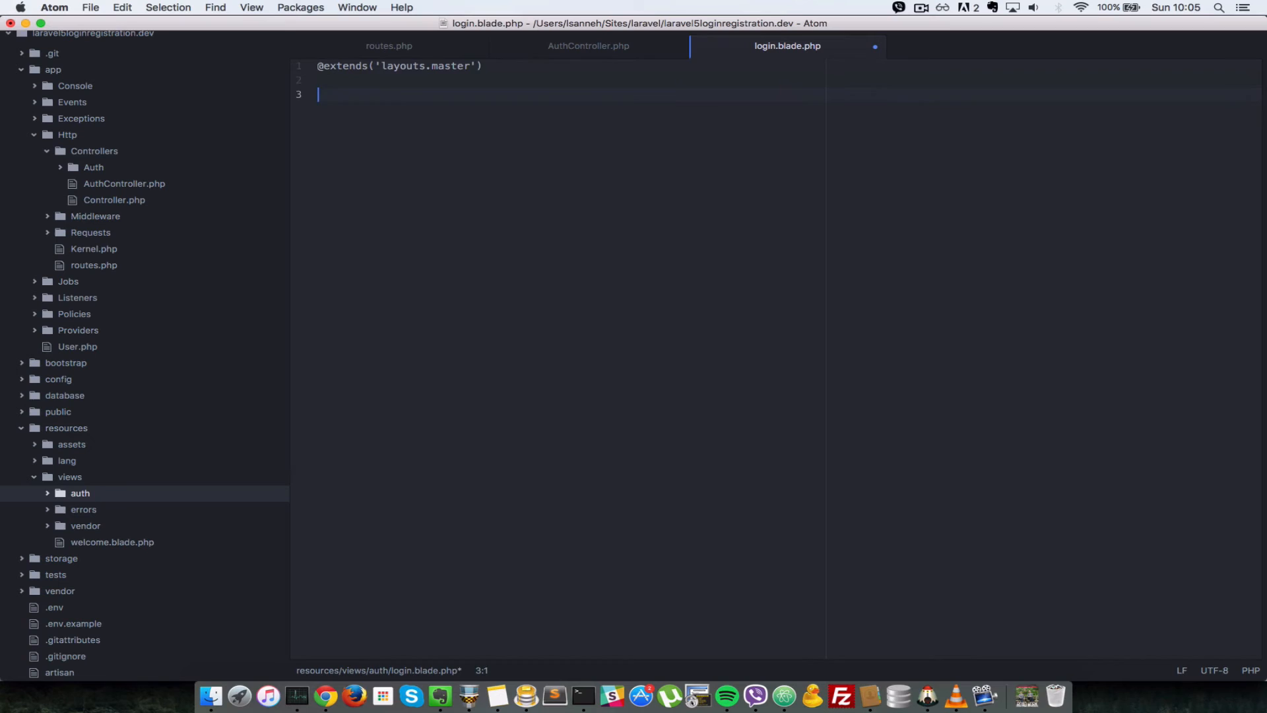
pyautogui.write("@section('")
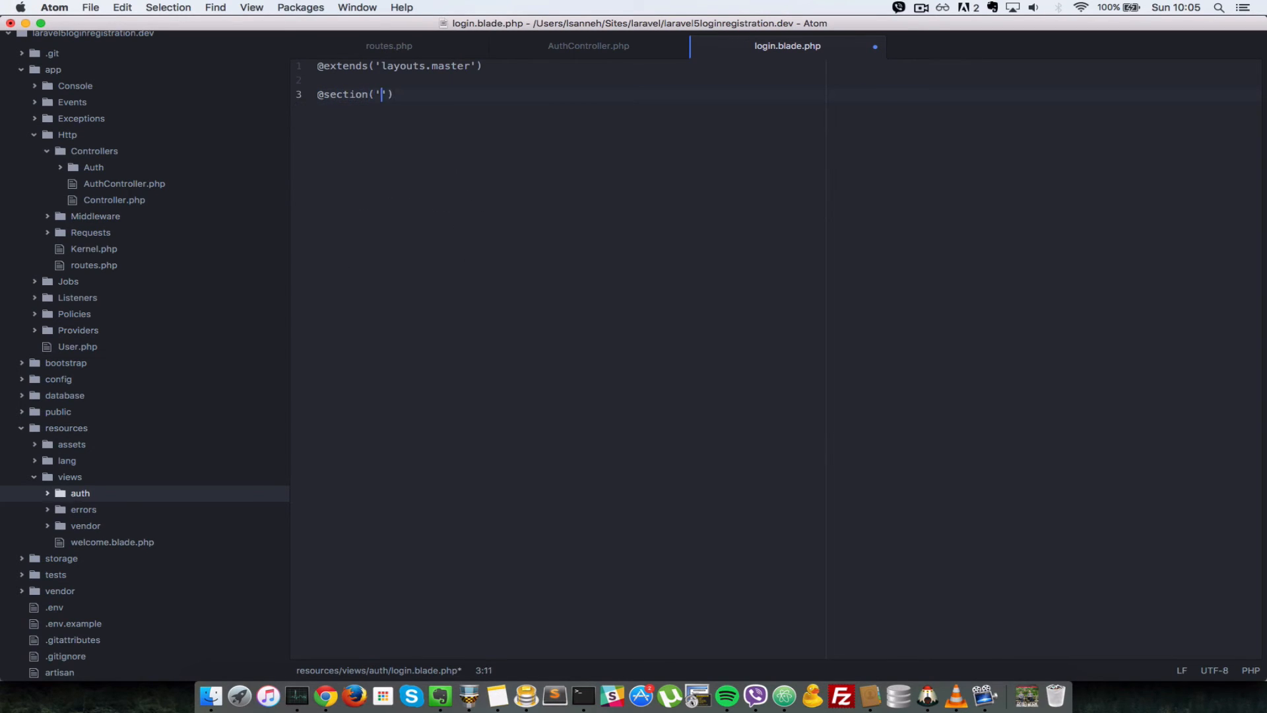
pyautogui.write('content')
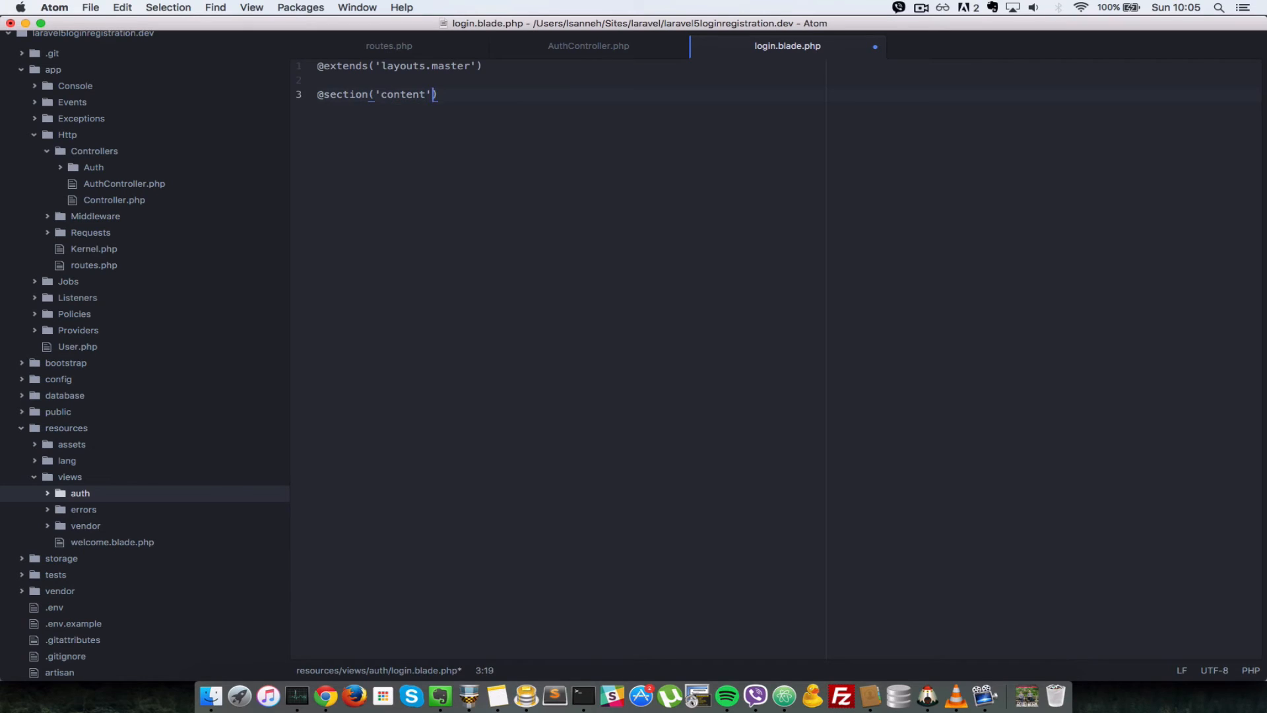
pyautogui.press('enter')
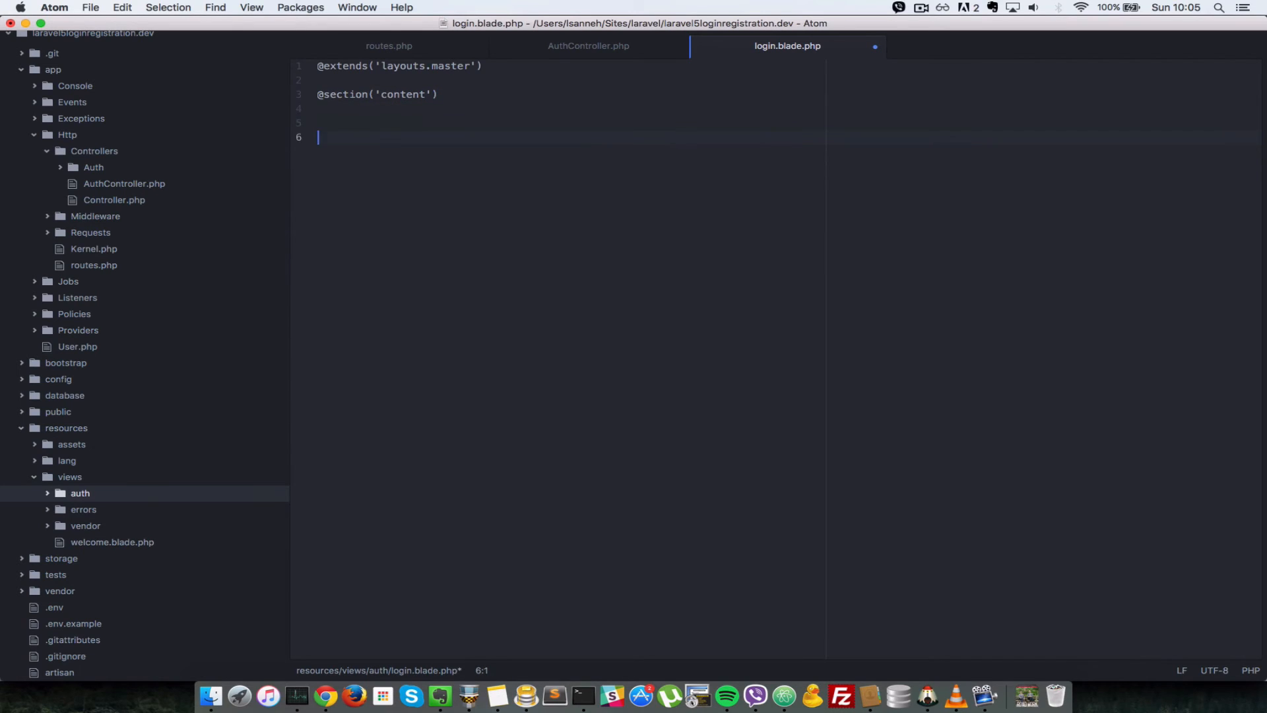
pyautogui.write('@e')
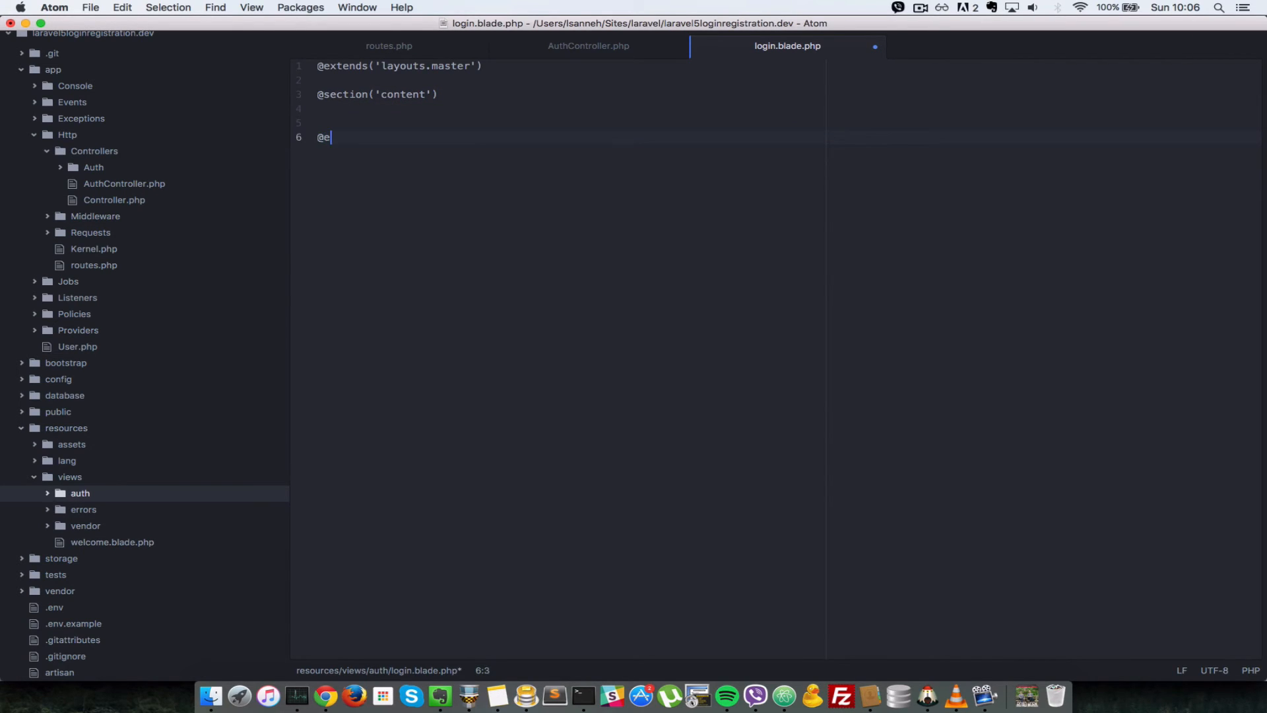
pyautogui.write('ndsect')
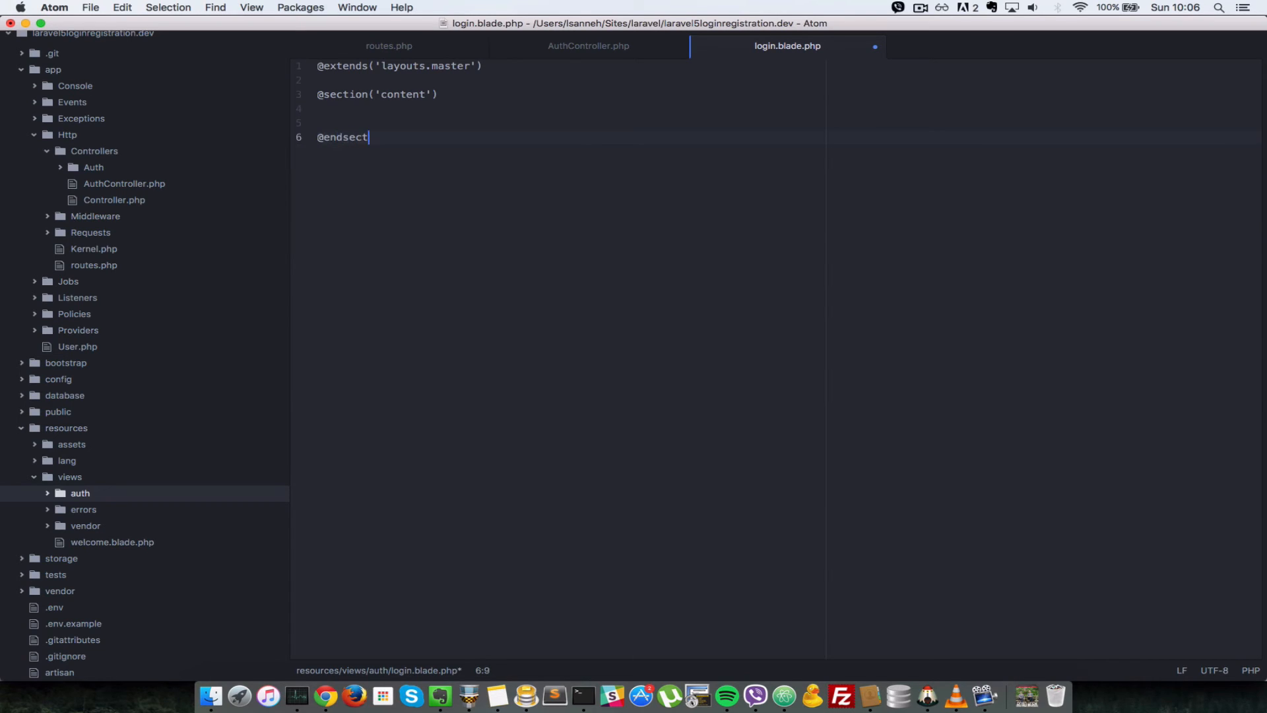
pyautogui.write('ion')
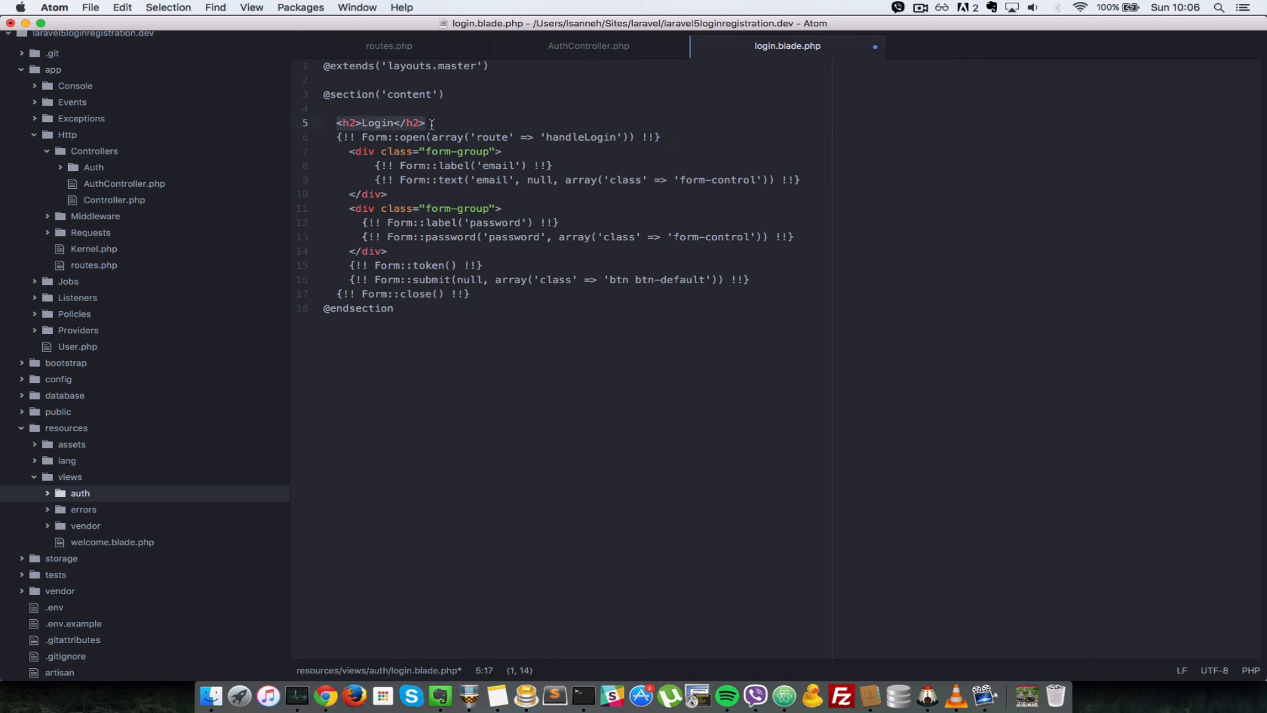
# Step: Review the email, password and form-control fields in the form, then save login.blade.php
pyautogui.click(427, 122)
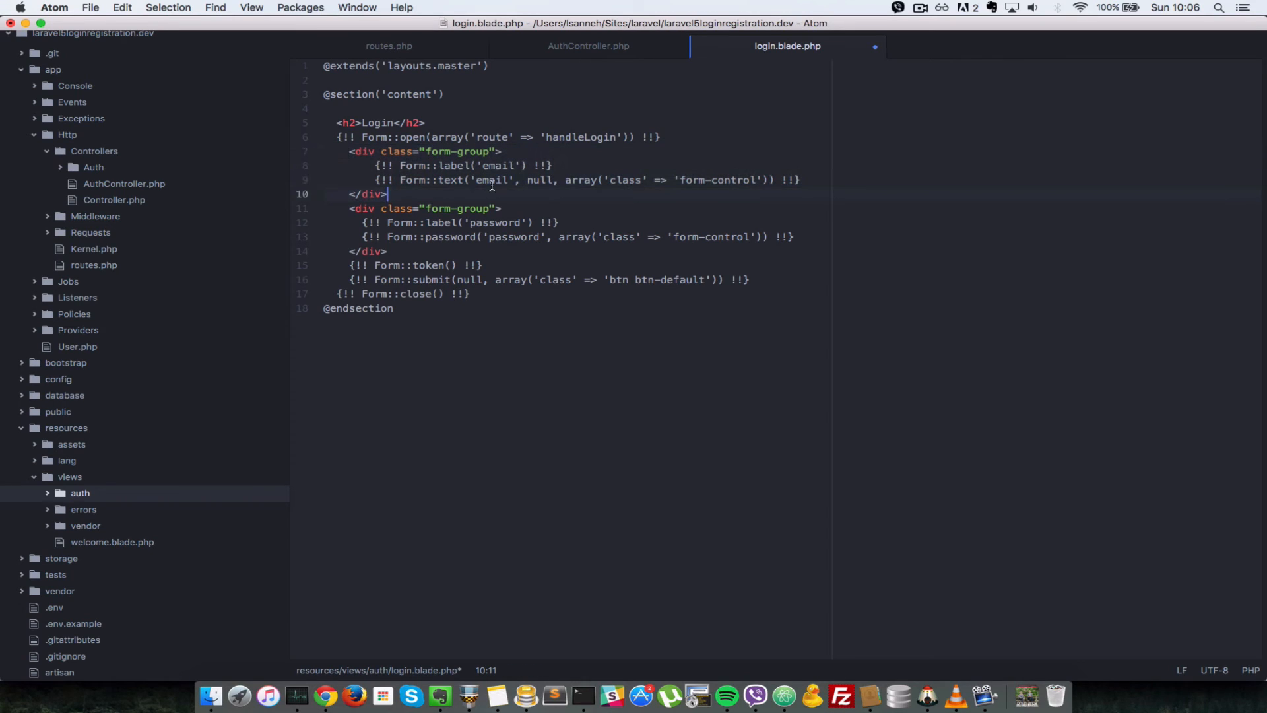
pyautogui.doubleClick(491, 180)
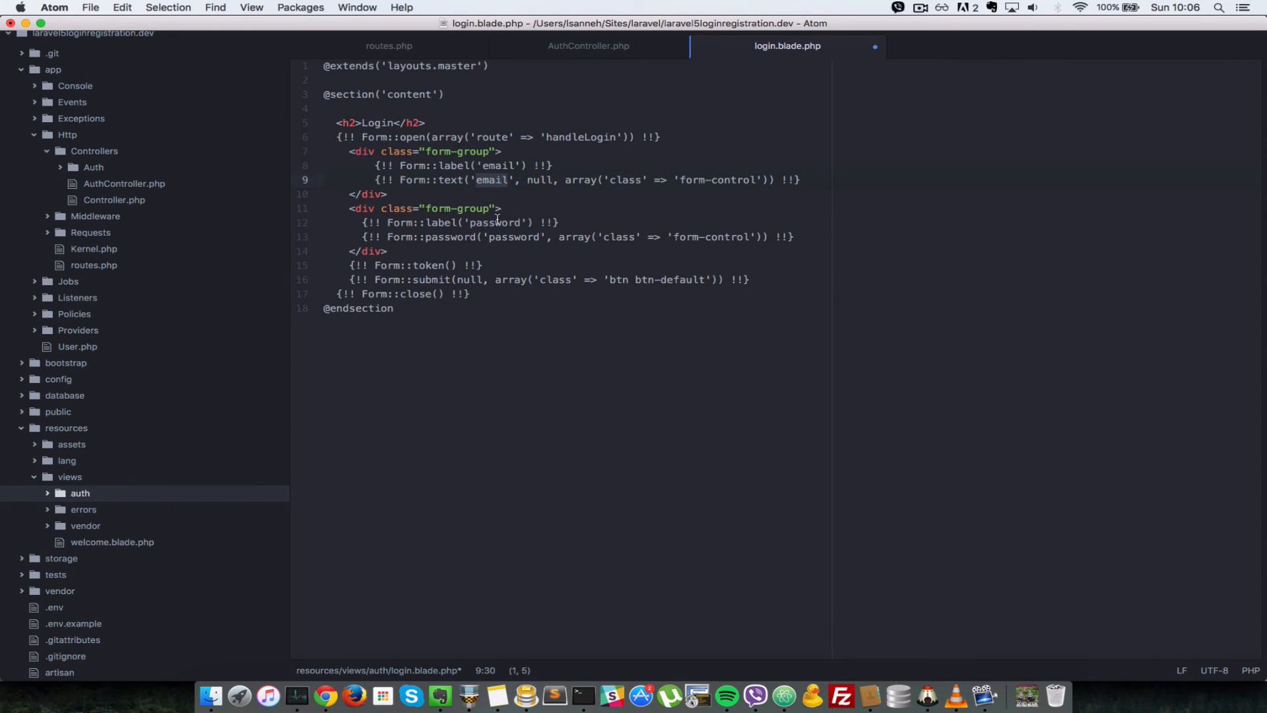
pyautogui.doubleClick(497, 222)
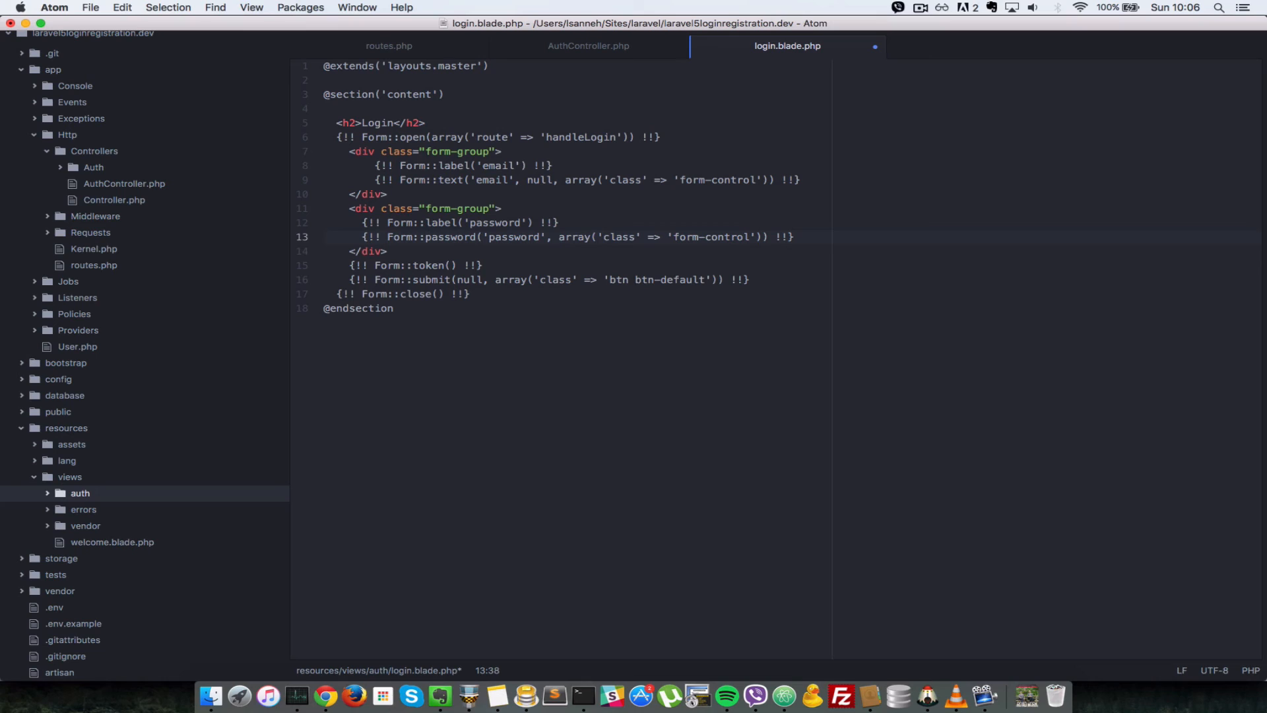
pyautogui.doubleClick(684, 236)
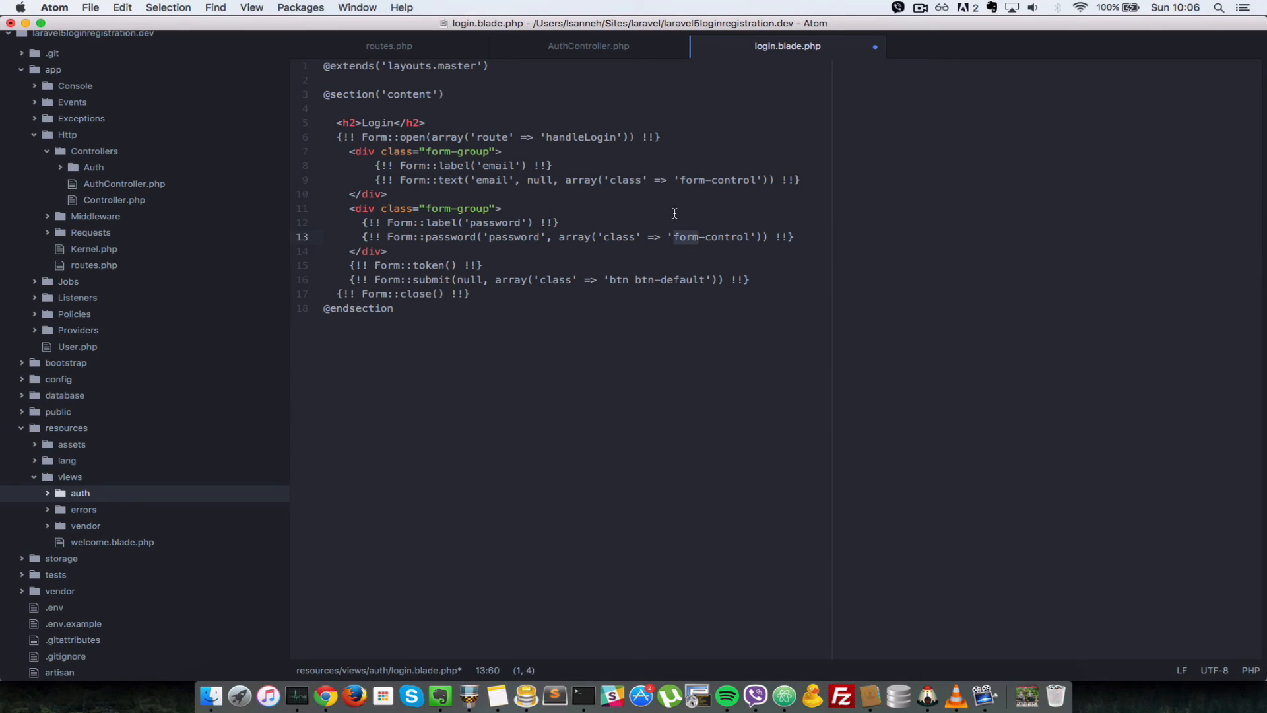
pyautogui.press('cmd+s')
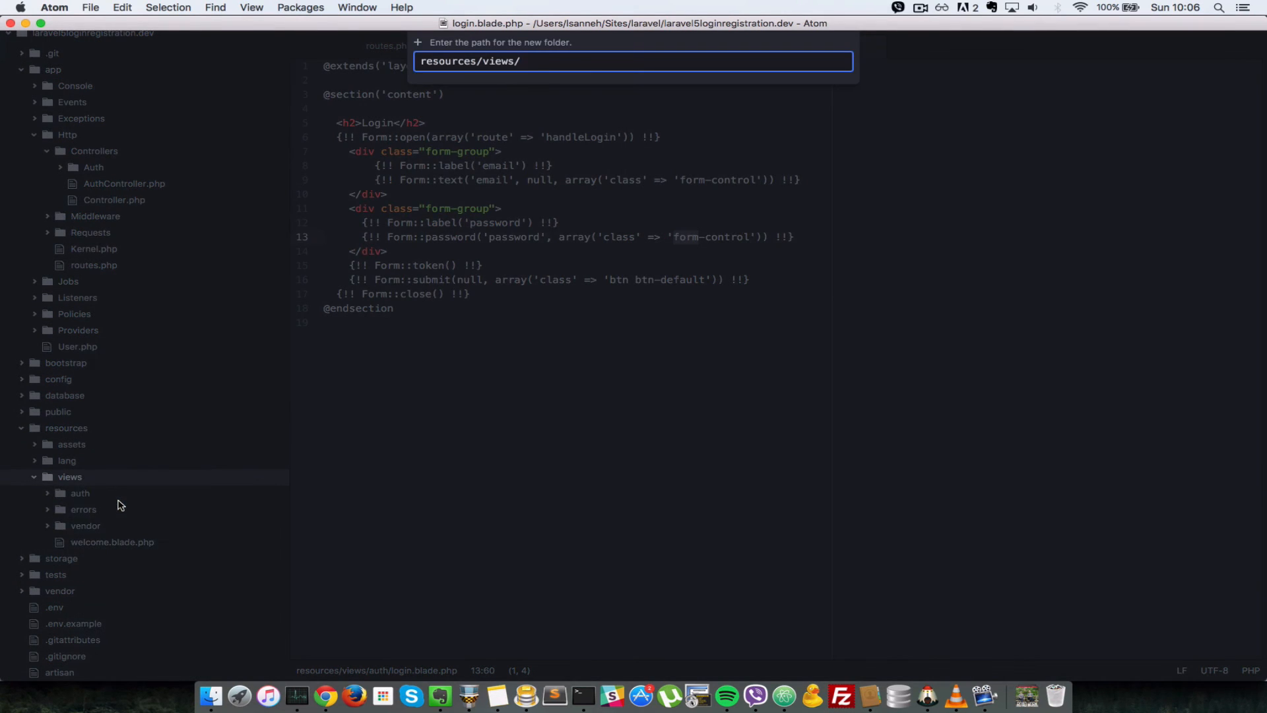
# Step: Create the layouts folder and a new master.blade.php file inside it under resources/views
pyautogui.write('layouts')
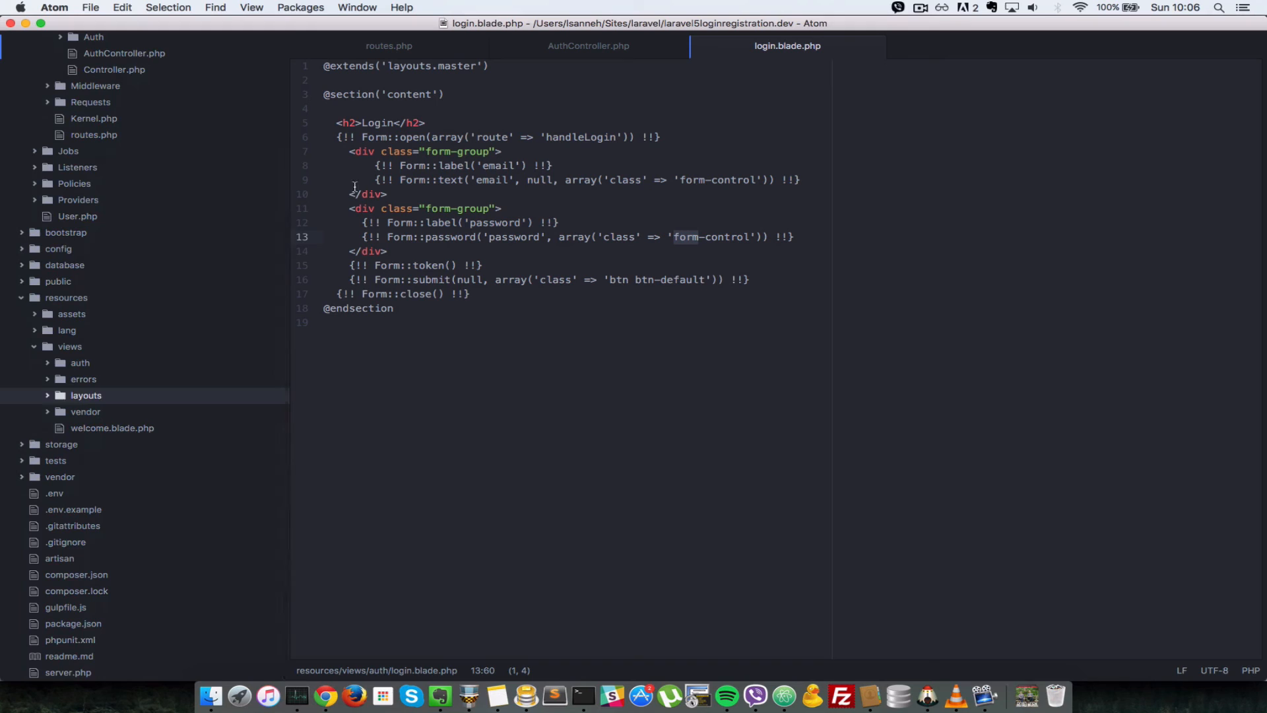
pyautogui.rightClick(86, 395)
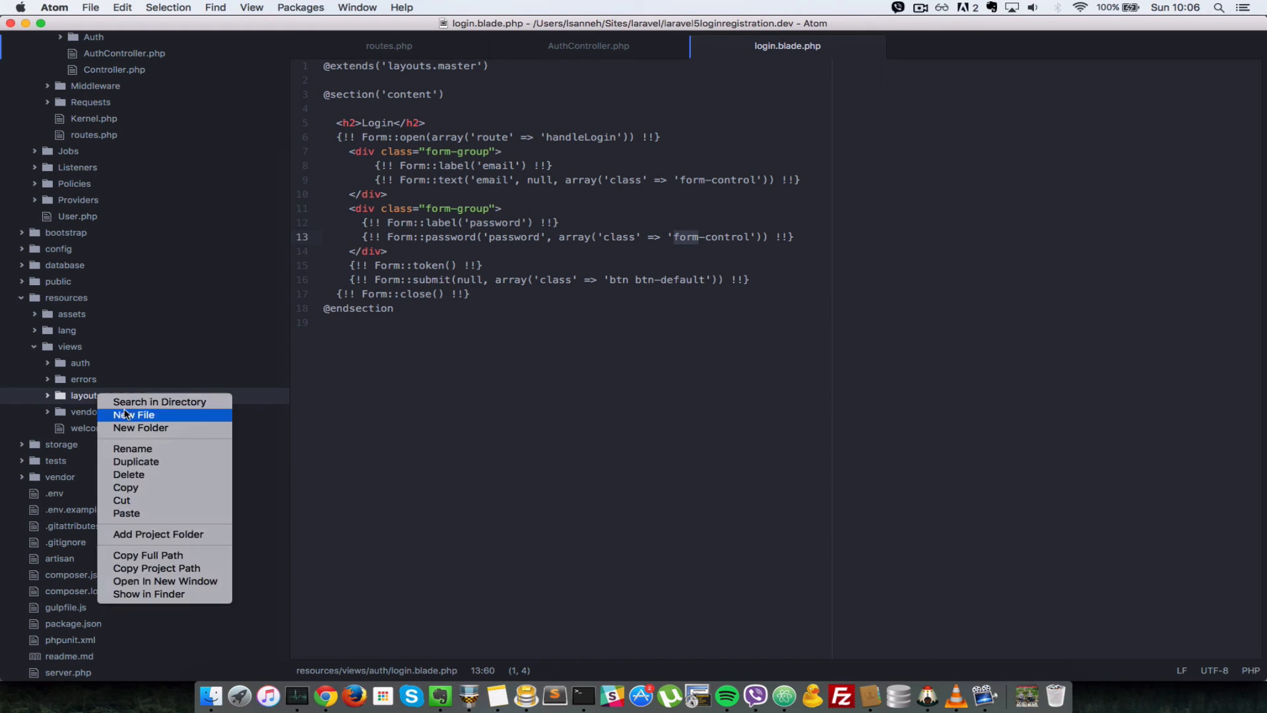
pyautogui.click(132, 414)
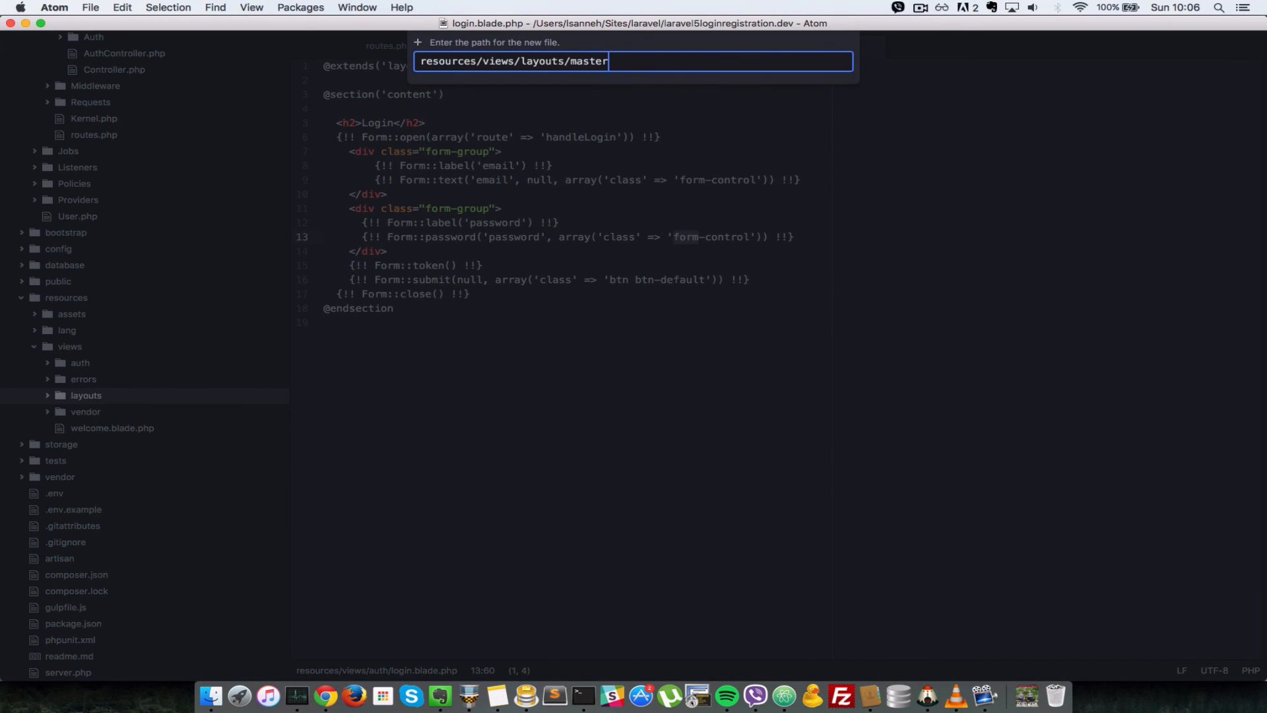
pyautogui.write('.blade.php')
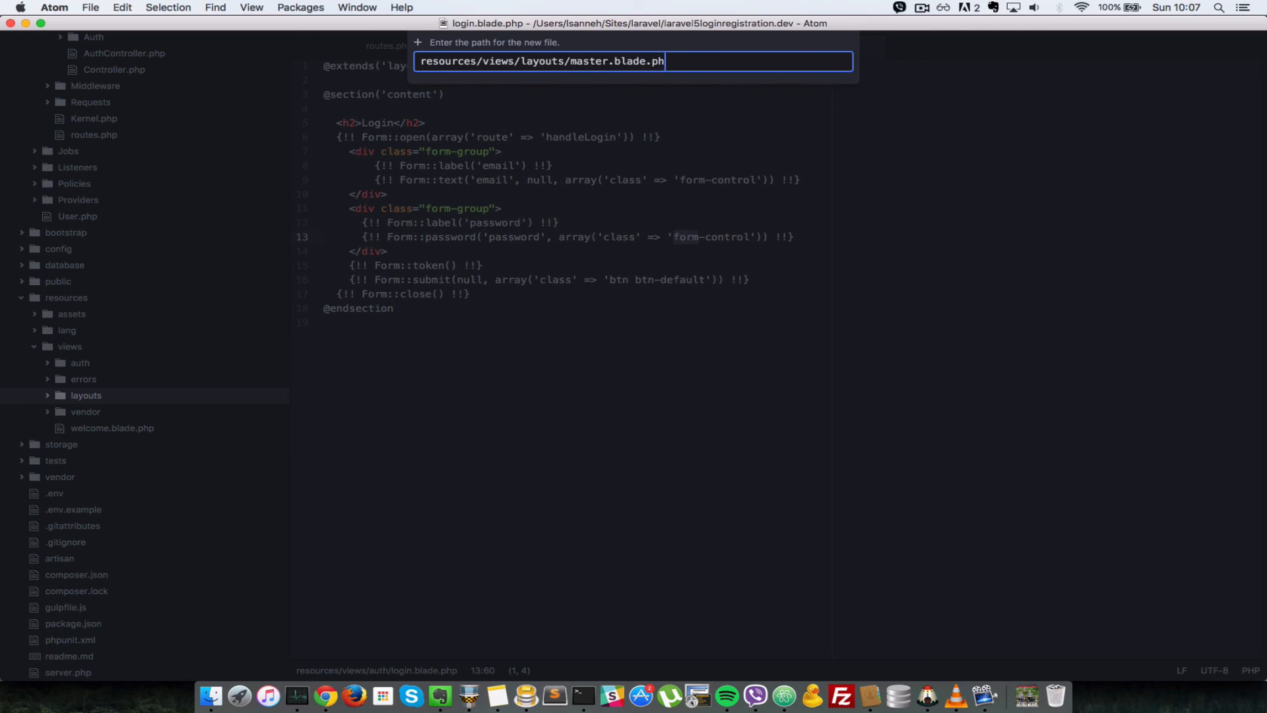
pyautogui.press('enter')
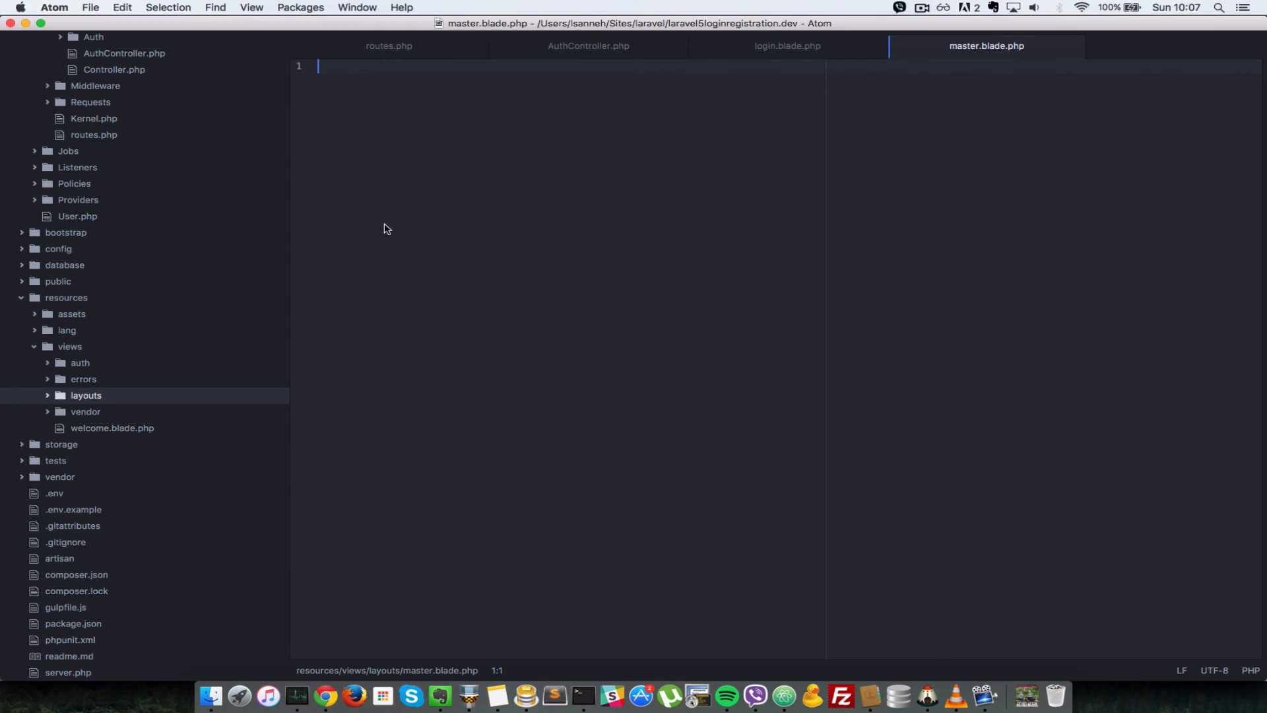
# Step: Write the HTML layout with Bootstrap CSS and a container yielding 'content', save, and reopen login.blade.php
pyautogui.write('<!DOCTYPE html>')
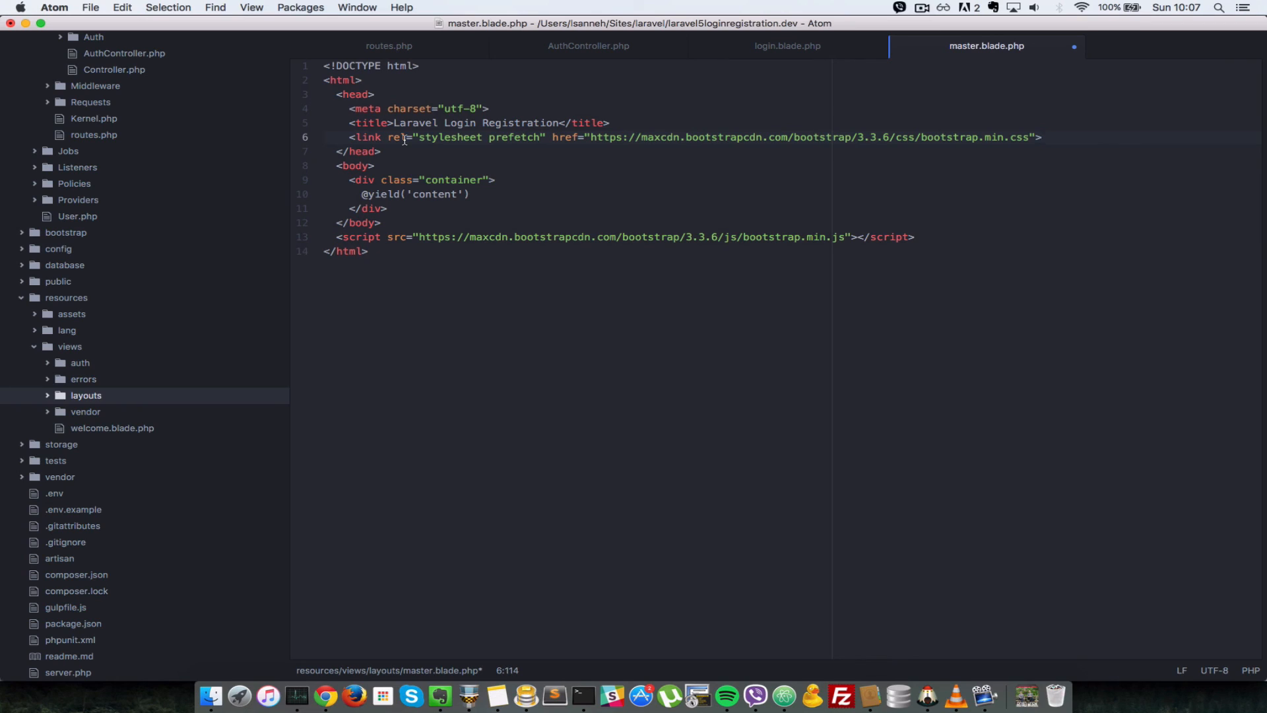
pyautogui.click(689, 236)
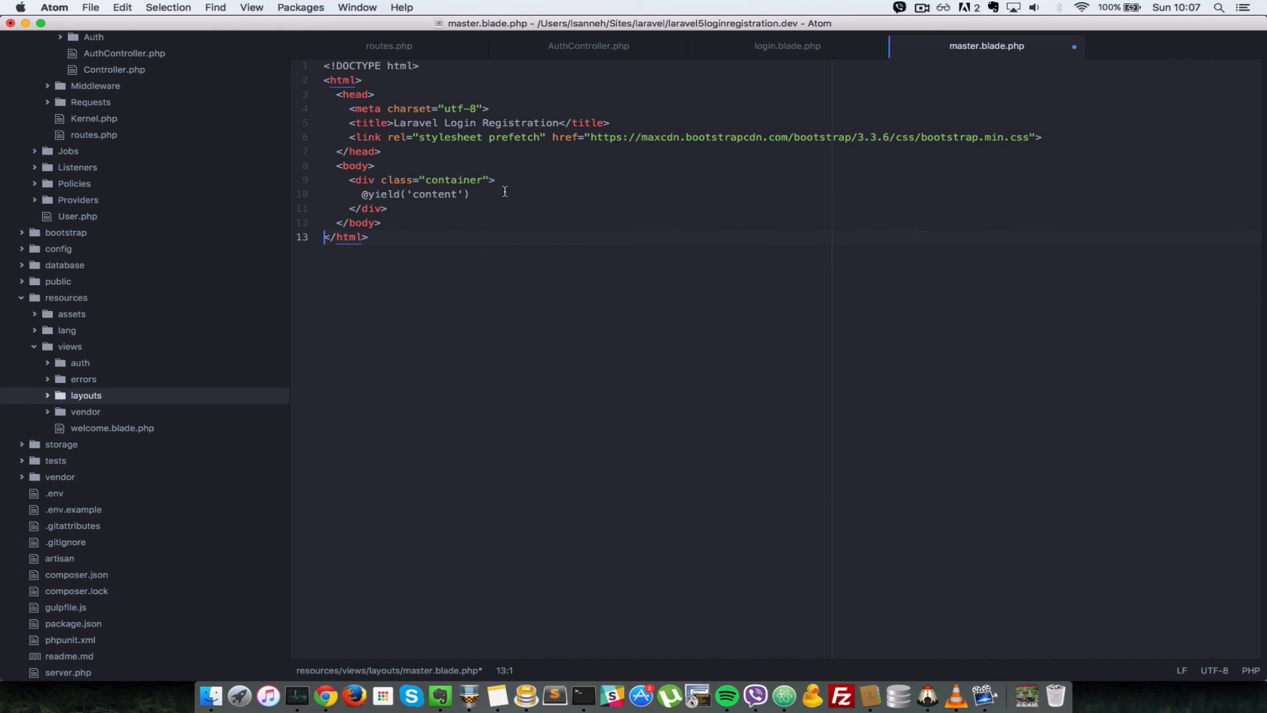
pyautogui.click(472, 194)
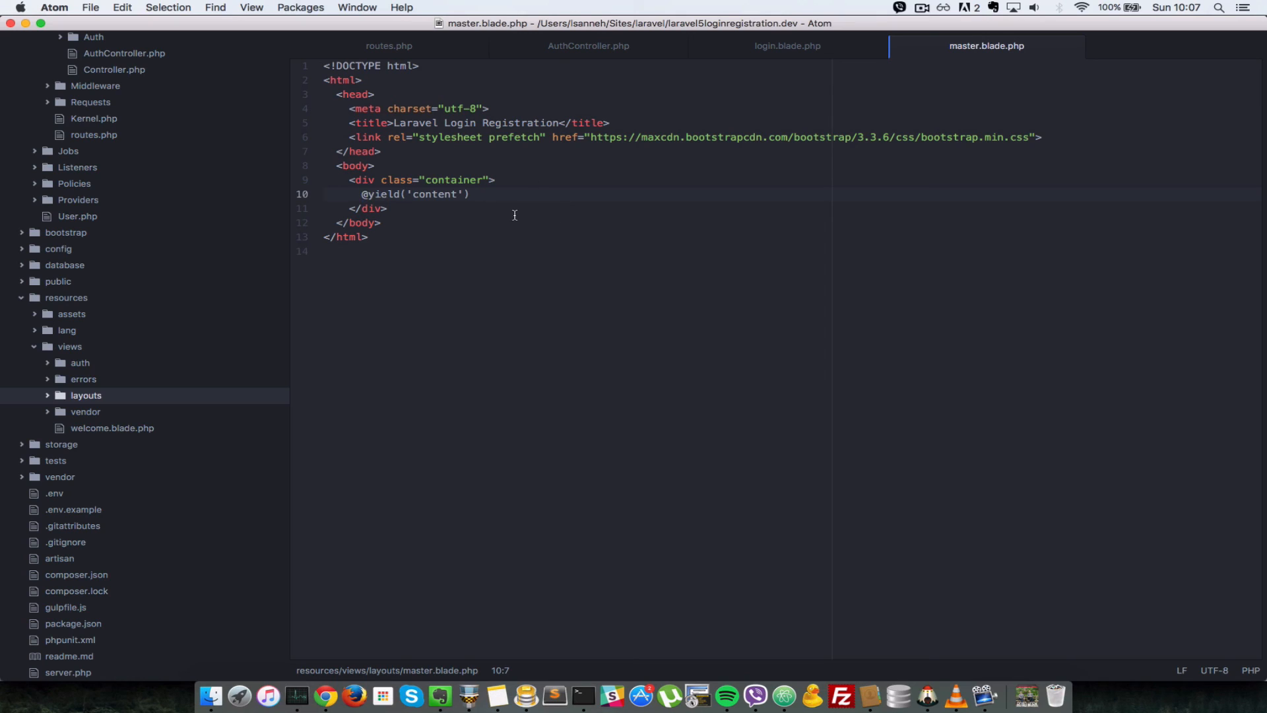
pyautogui.doubleClick(434, 194)
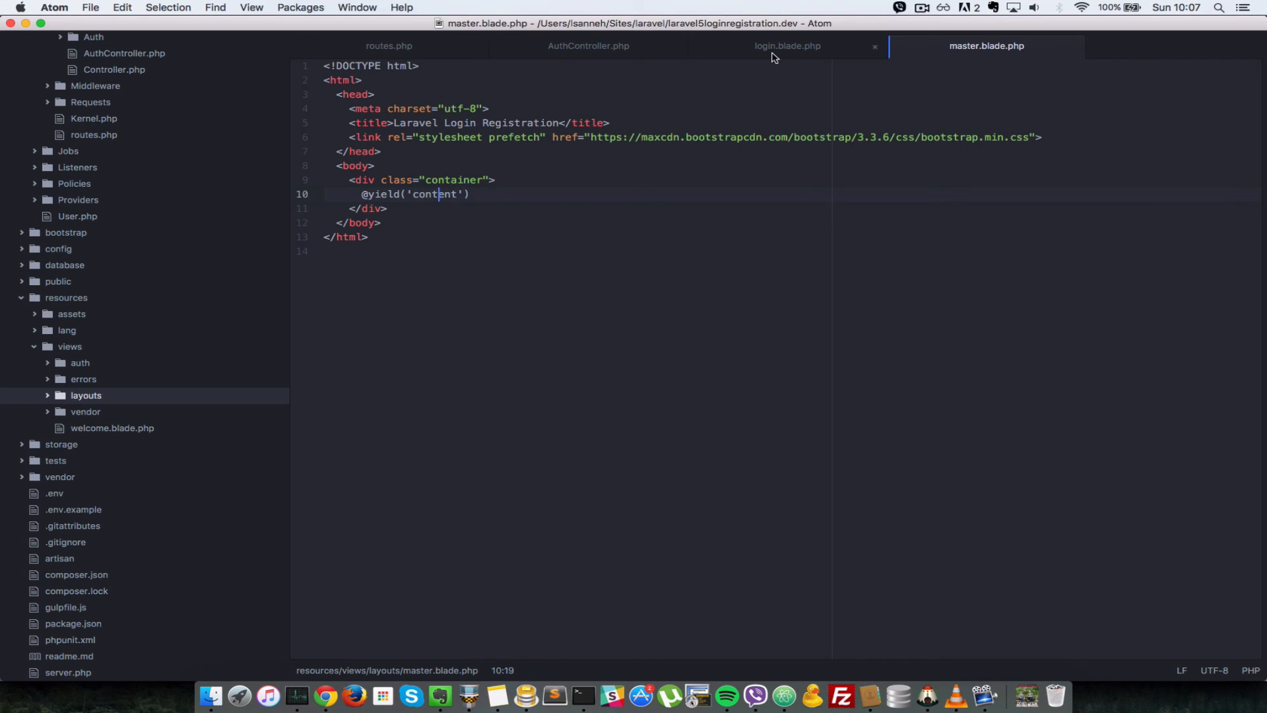
pyautogui.click(786, 45)
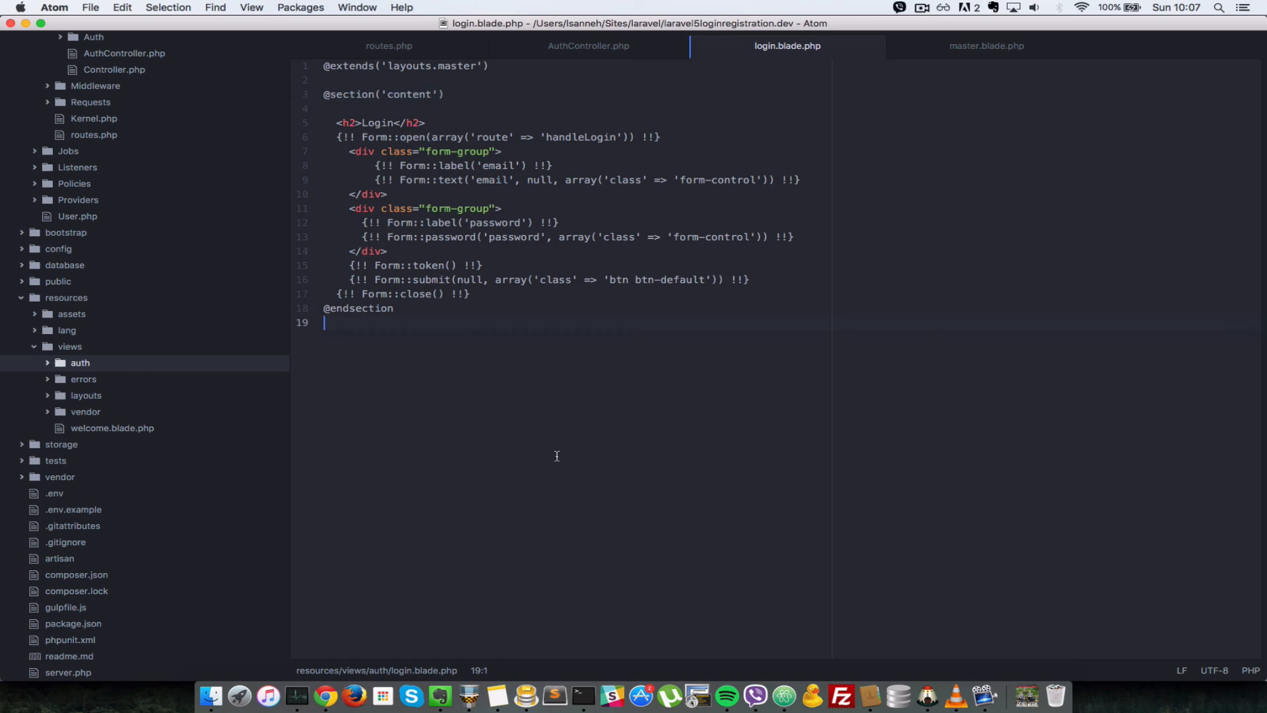
pyautogui.moveTo(325, 695)
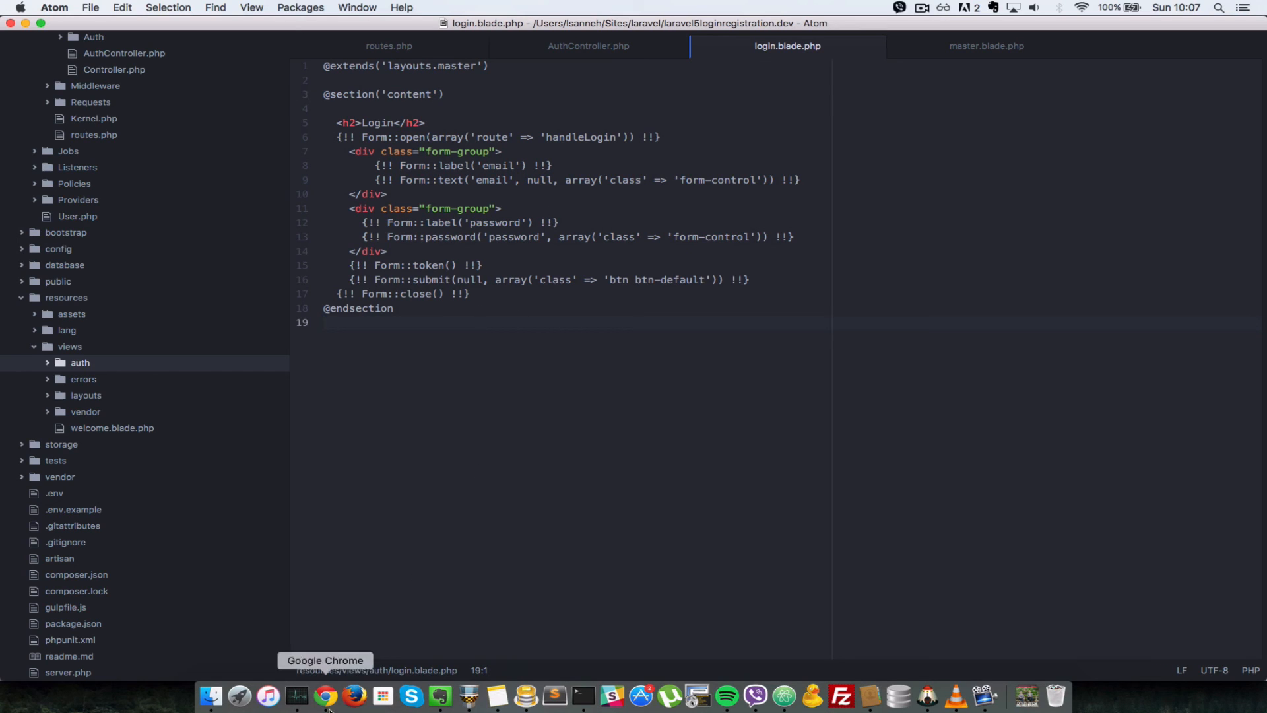
# Step: Load laravel5loginregistration.dev/login in Chrome and focus the Email field of the Login form
pyautogui.click(325, 695)
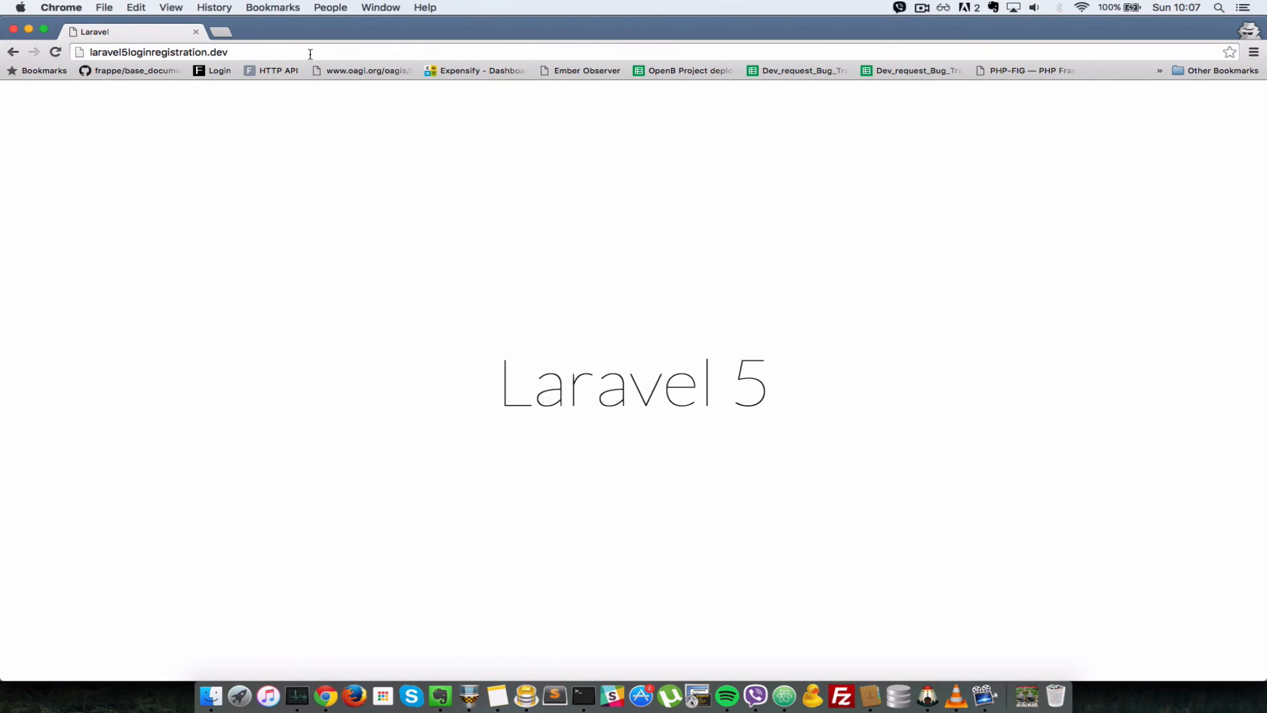
pyautogui.click(309, 51)
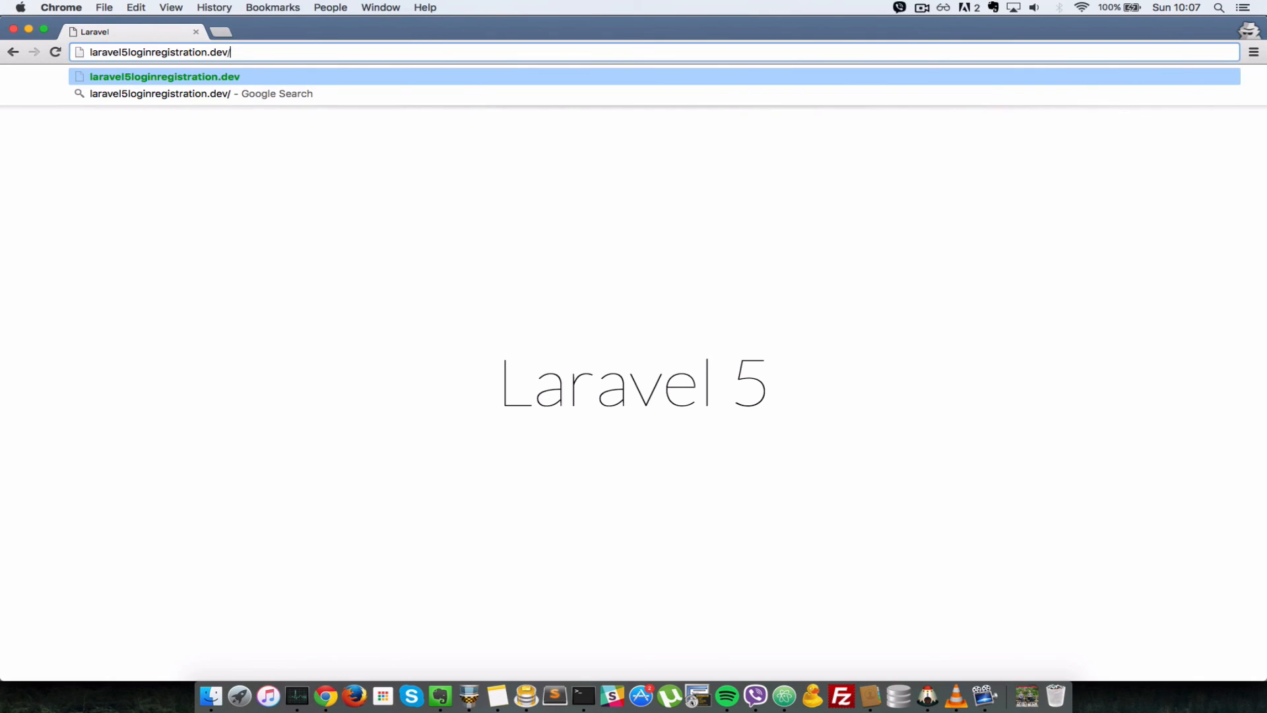
pyautogui.write('login')
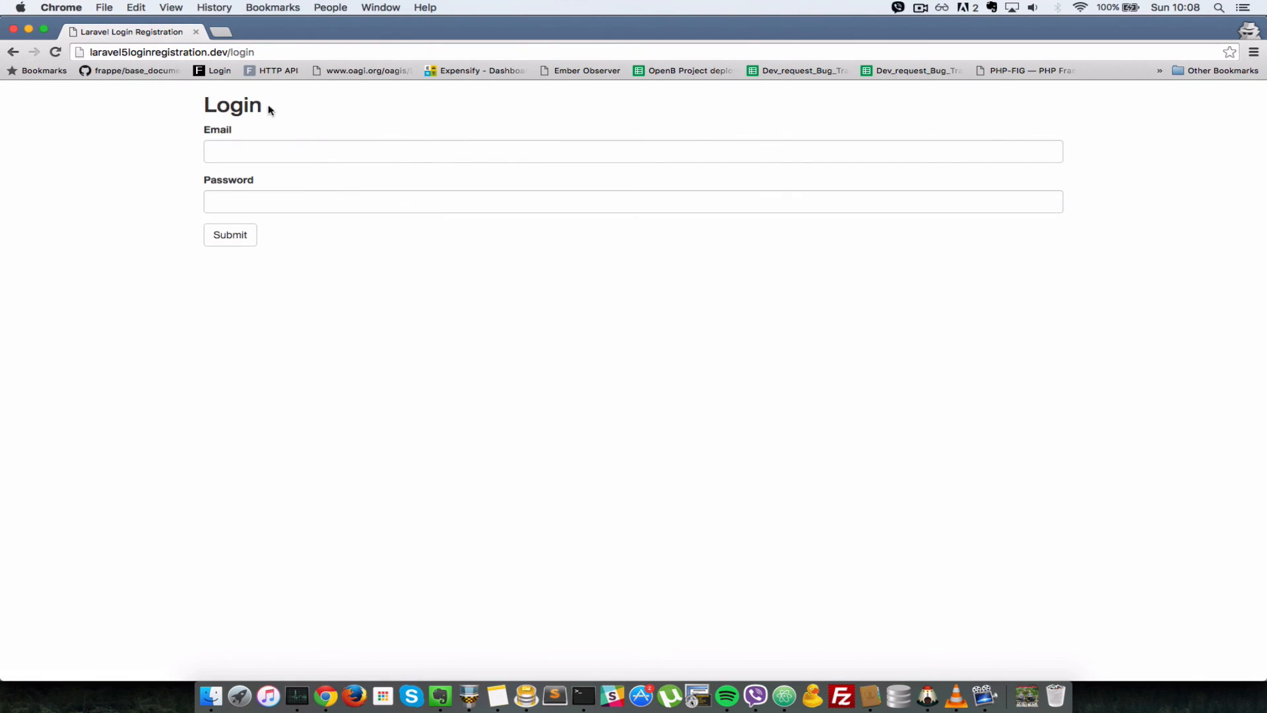
pyautogui.click(633, 150)
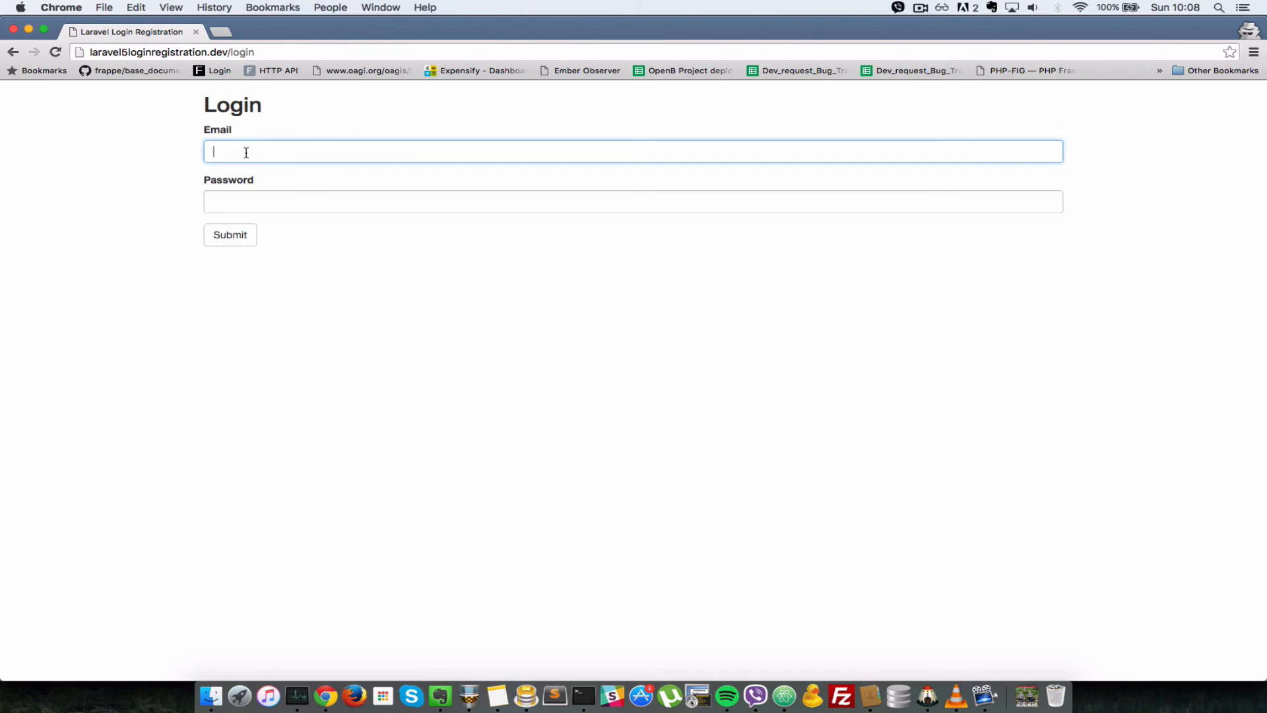